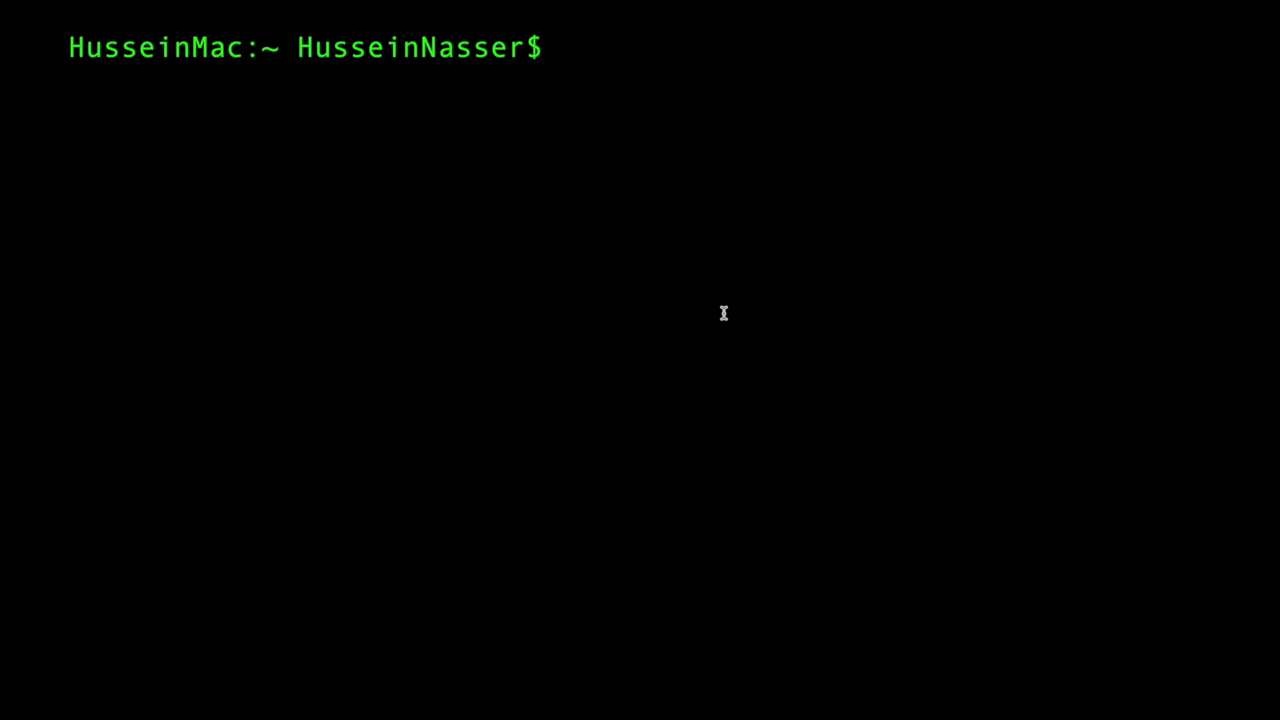
# - Begin a docker run command at the shell prompt with "docker r" entered
pyautogui.write('dock')
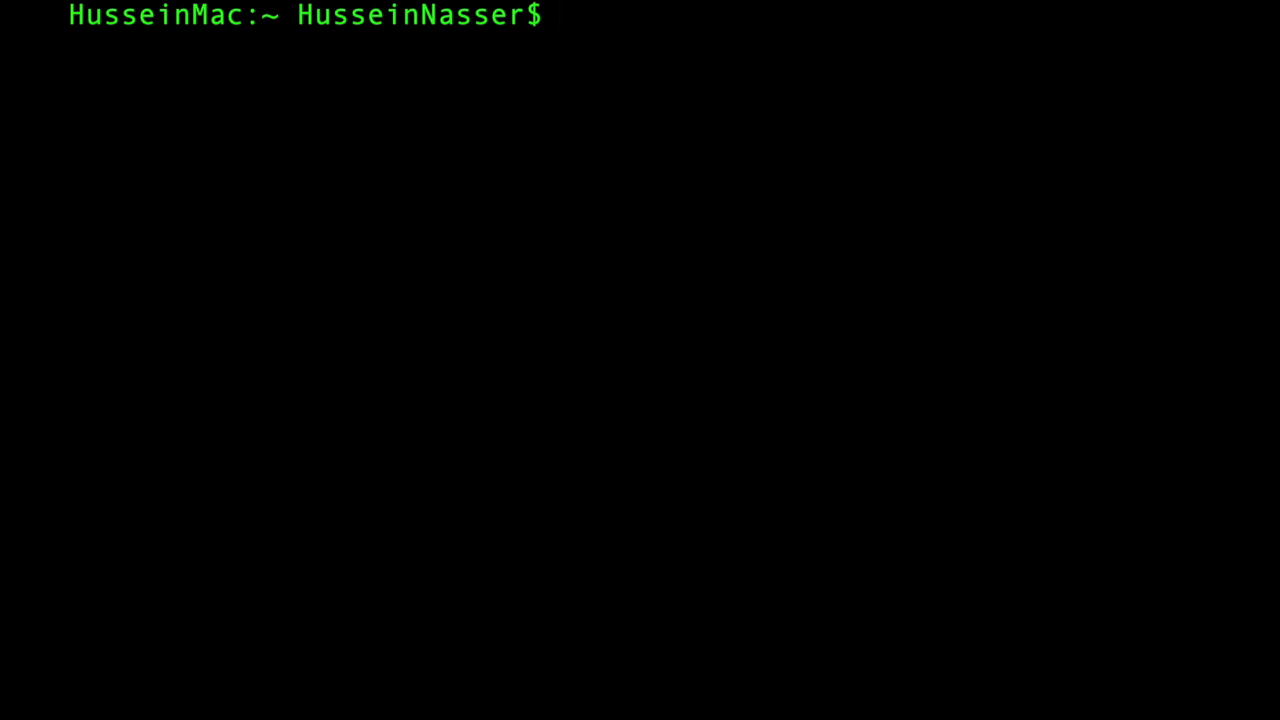
pyautogui.write('docker r')
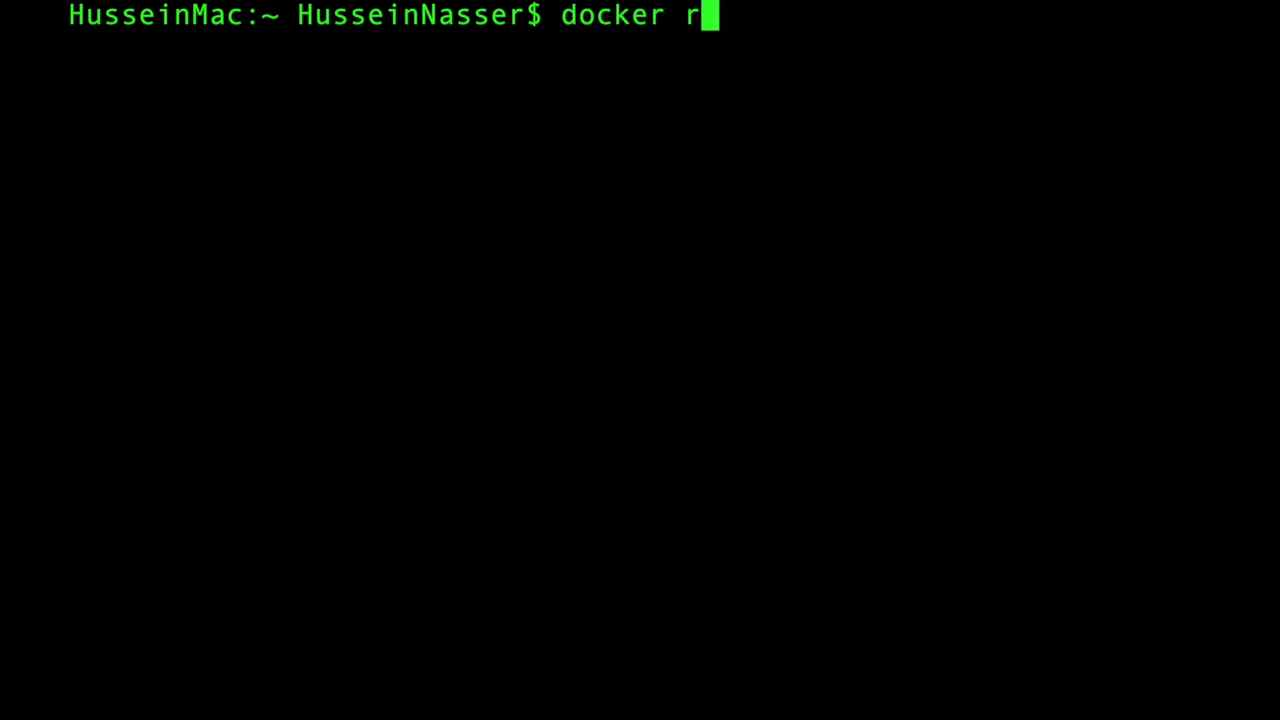
# - Extend the command to "docker run --name ms -" so the container is named ms
pyautogui.write('un')
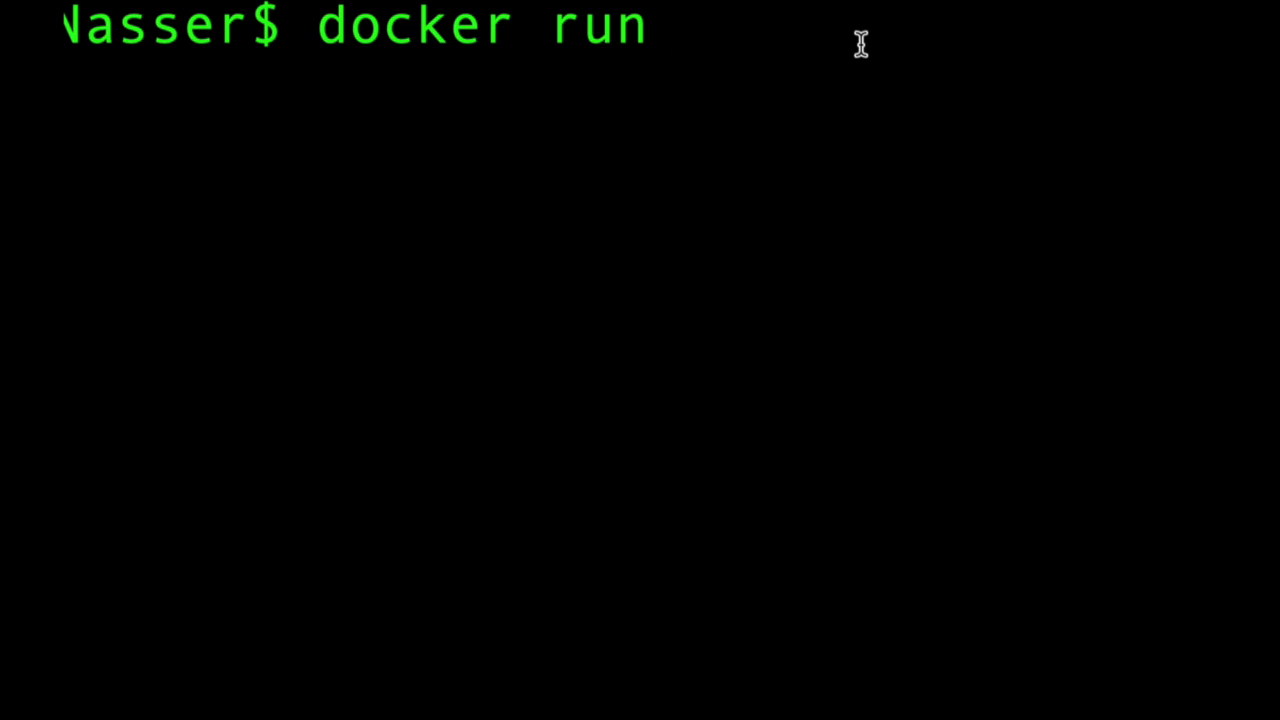
pyautogui.write('--nam')
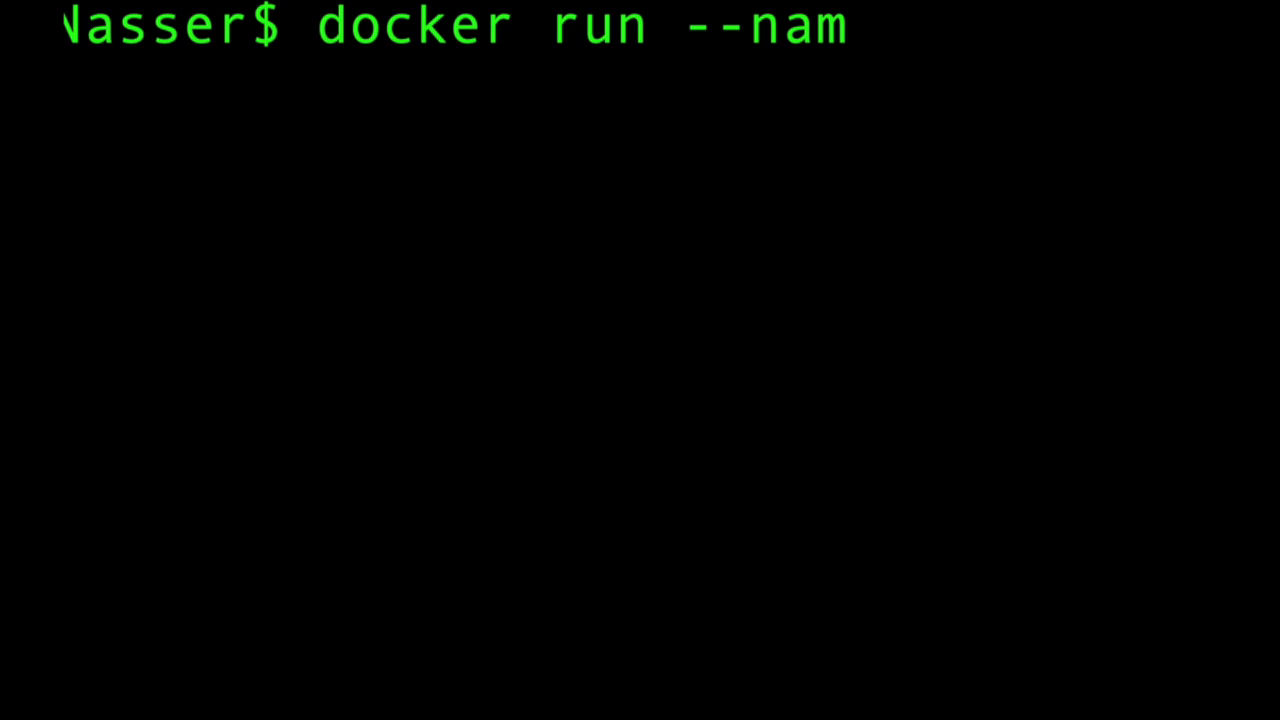
pyautogui.write('e')
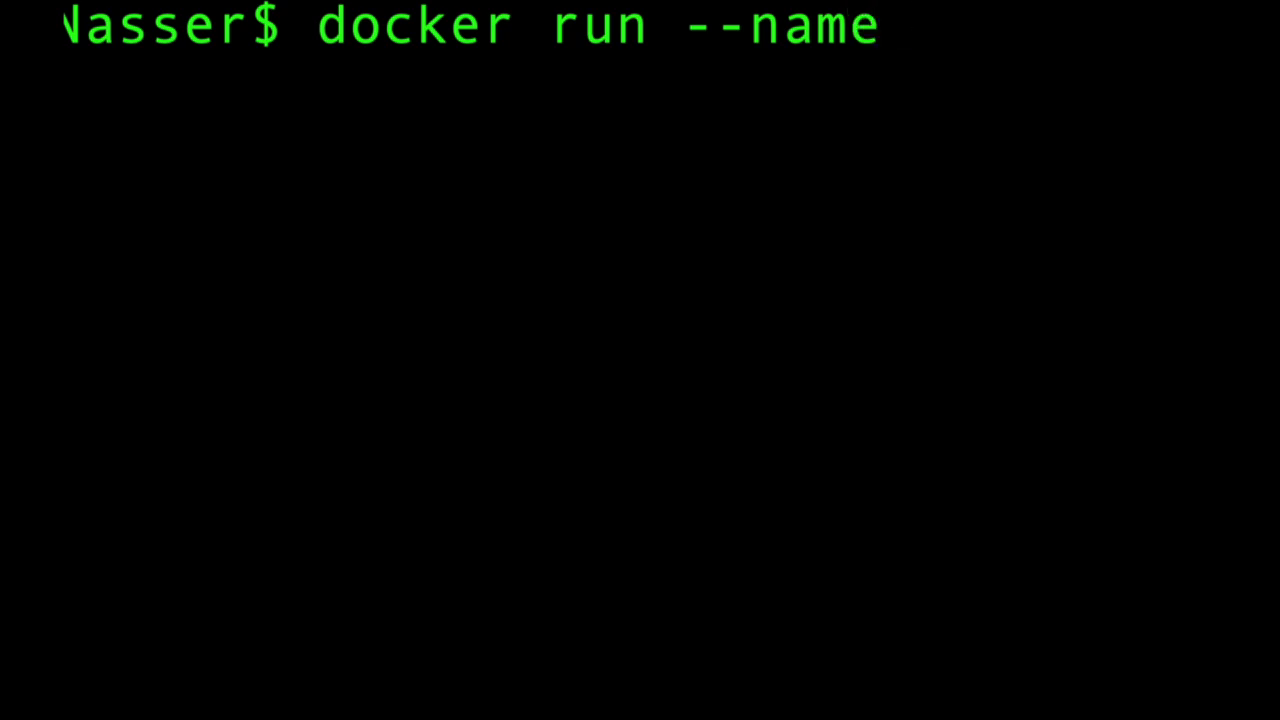
pyautogui.write('ms')
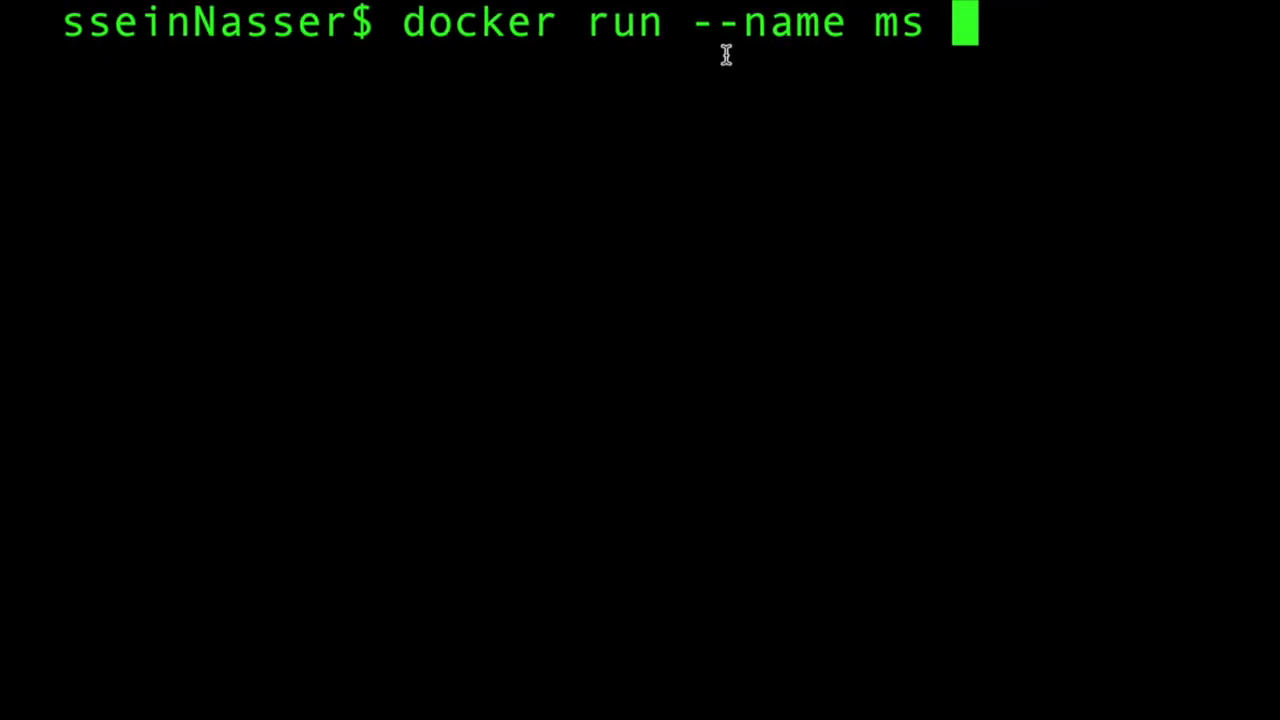
pyautogui.moveTo(856, 48)
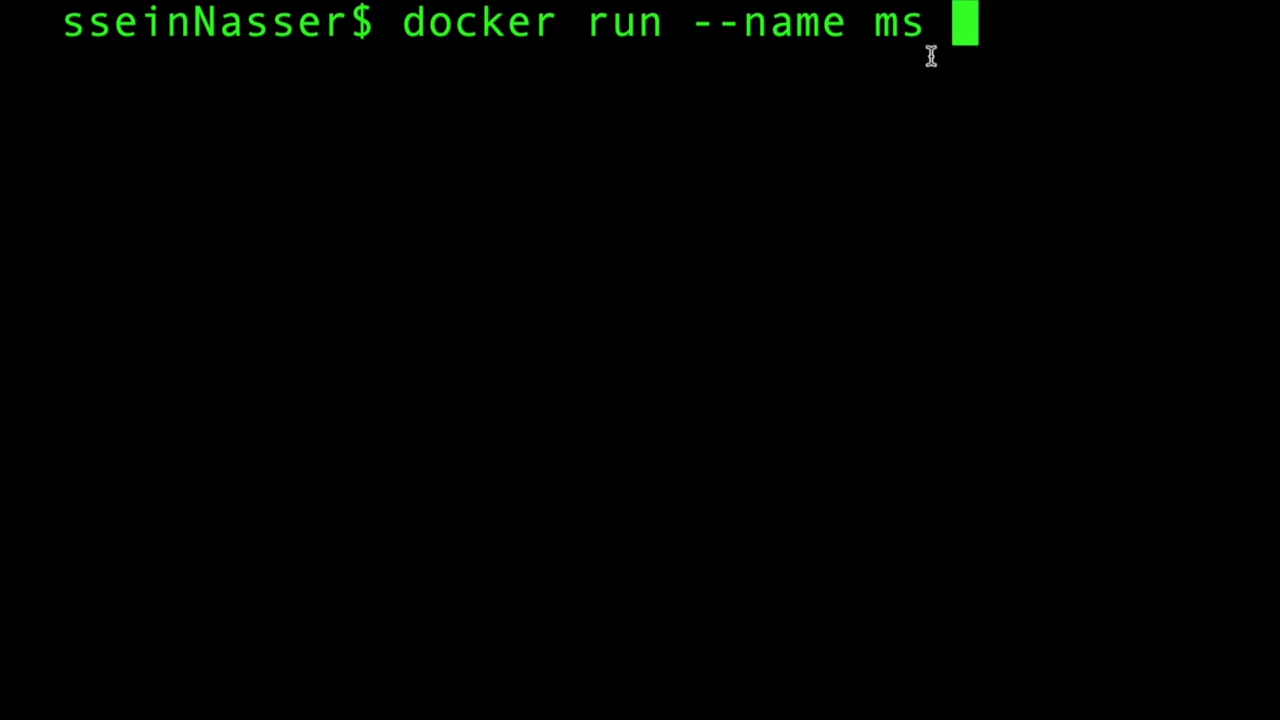
pyautogui.moveTo(840, 10)
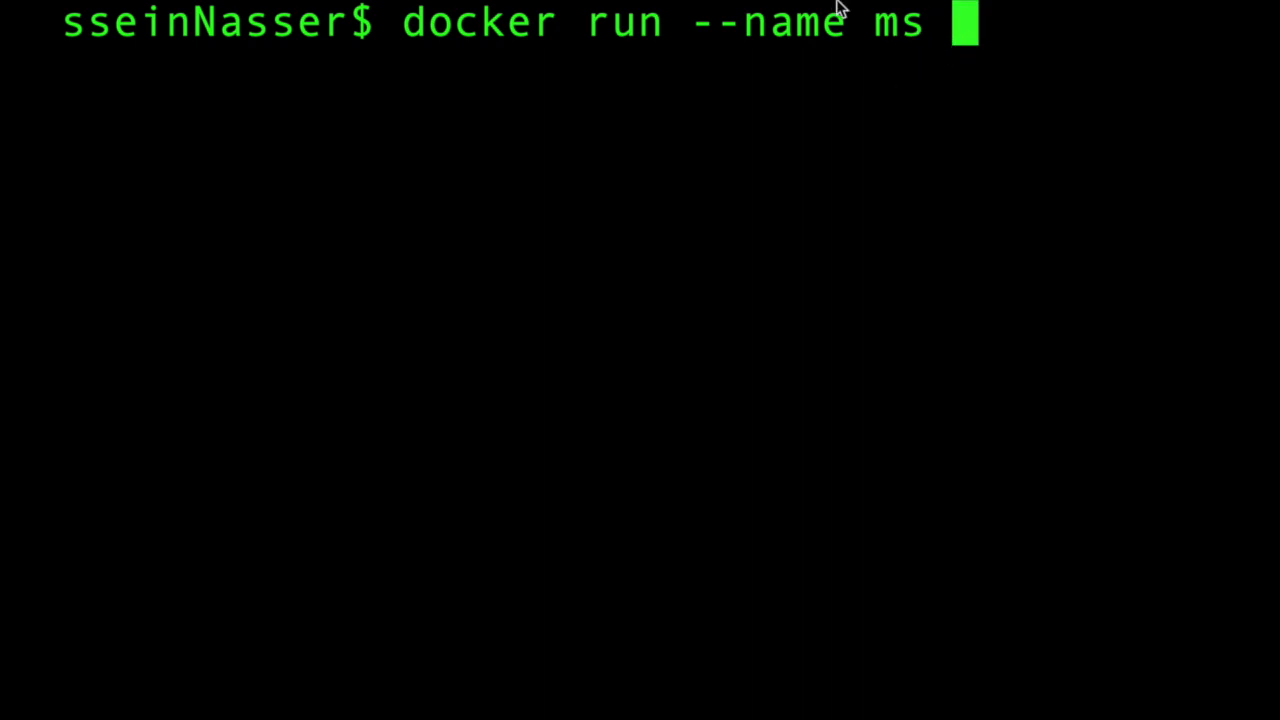
pyautogui.moveTo(976, 90)
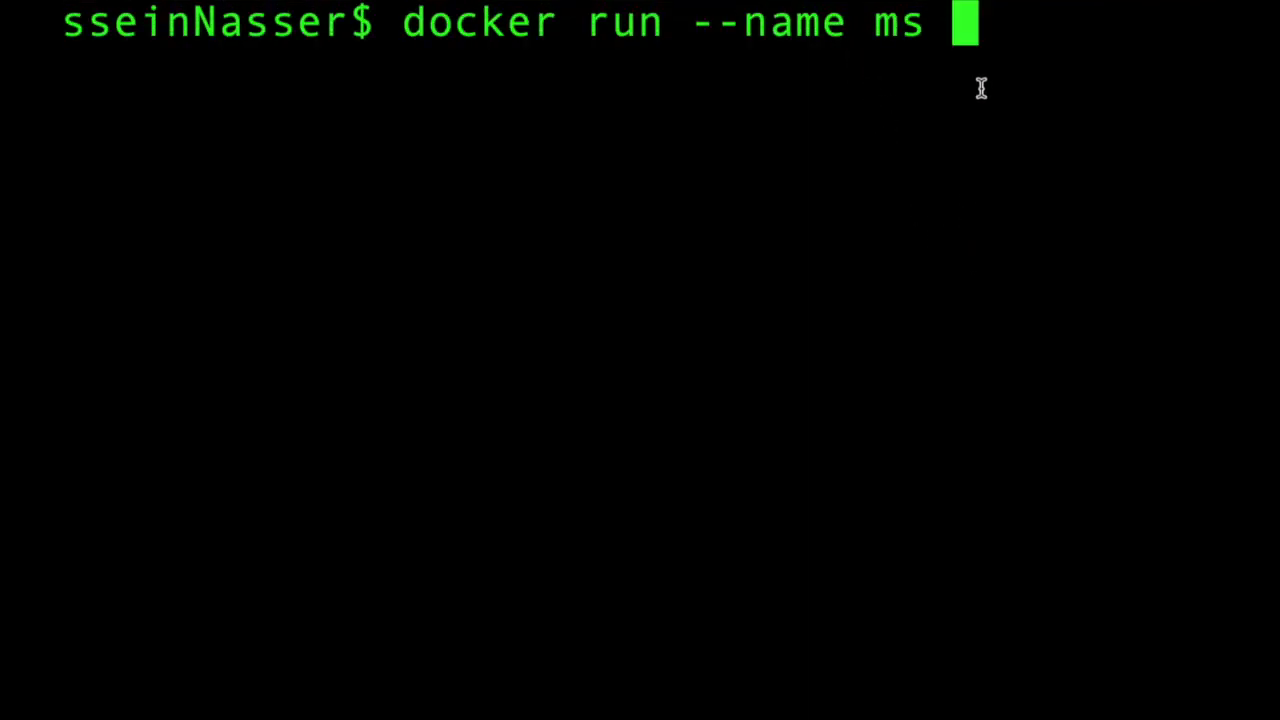
pyautogui.write('-')
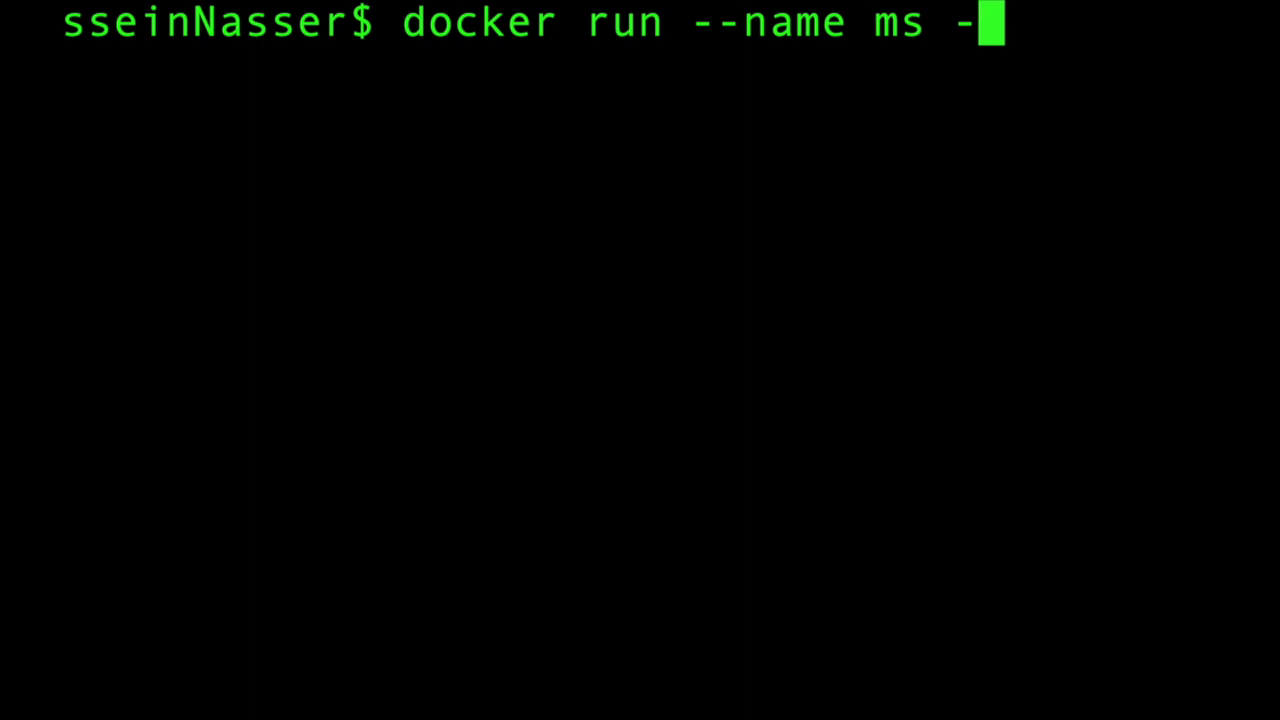
# - Add the port mapping -p 3306:3306, remove stray digits, and start the -e option
pyautogui.write('p')
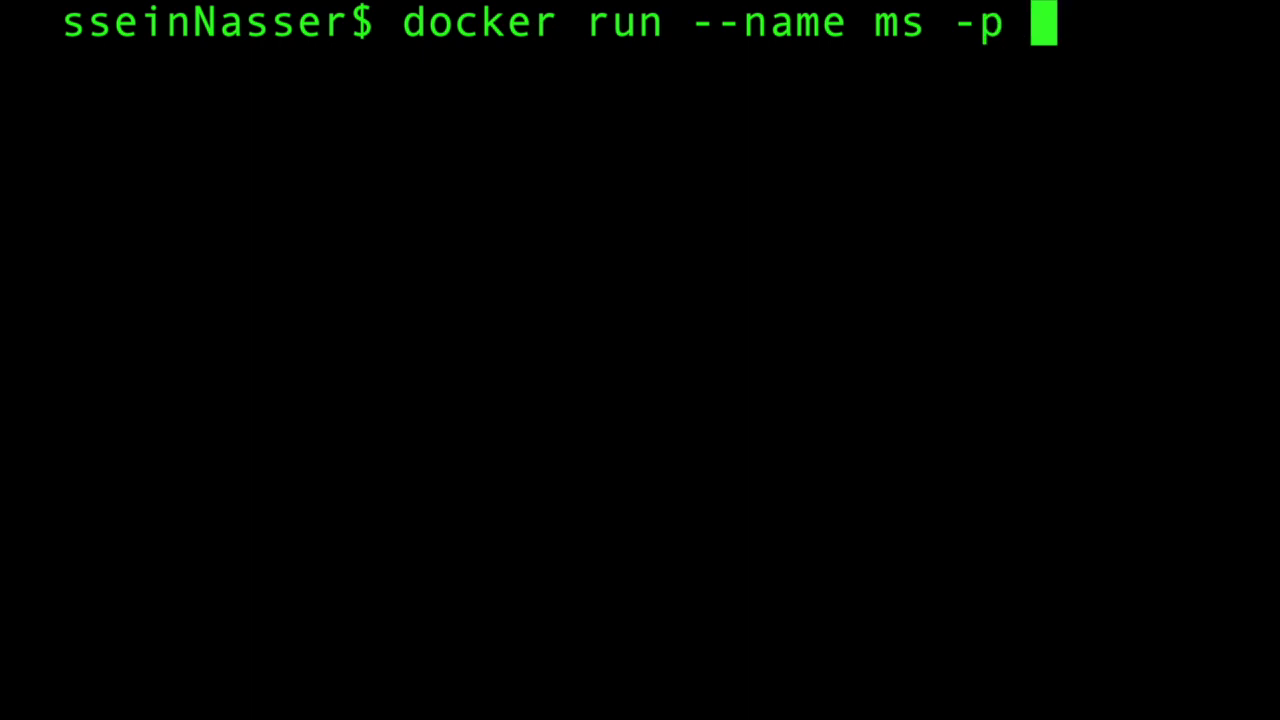
pyautogui.write('3')
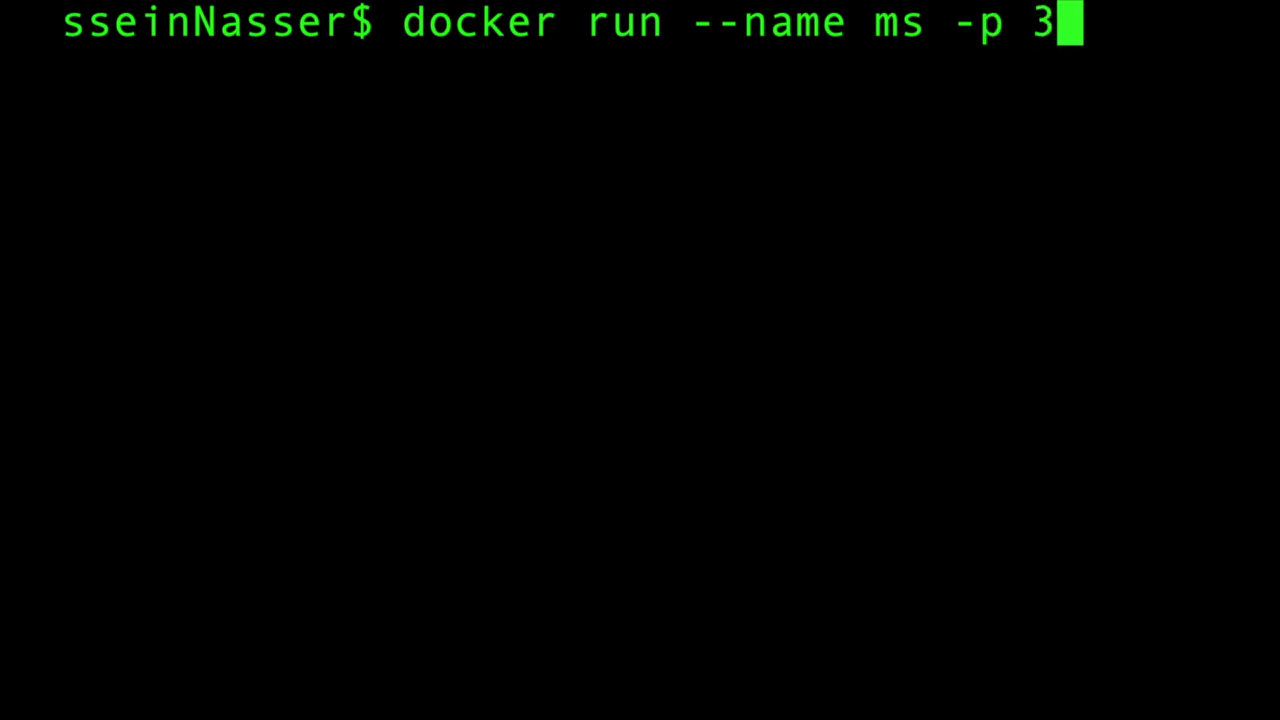
pyautogui.write('306:')
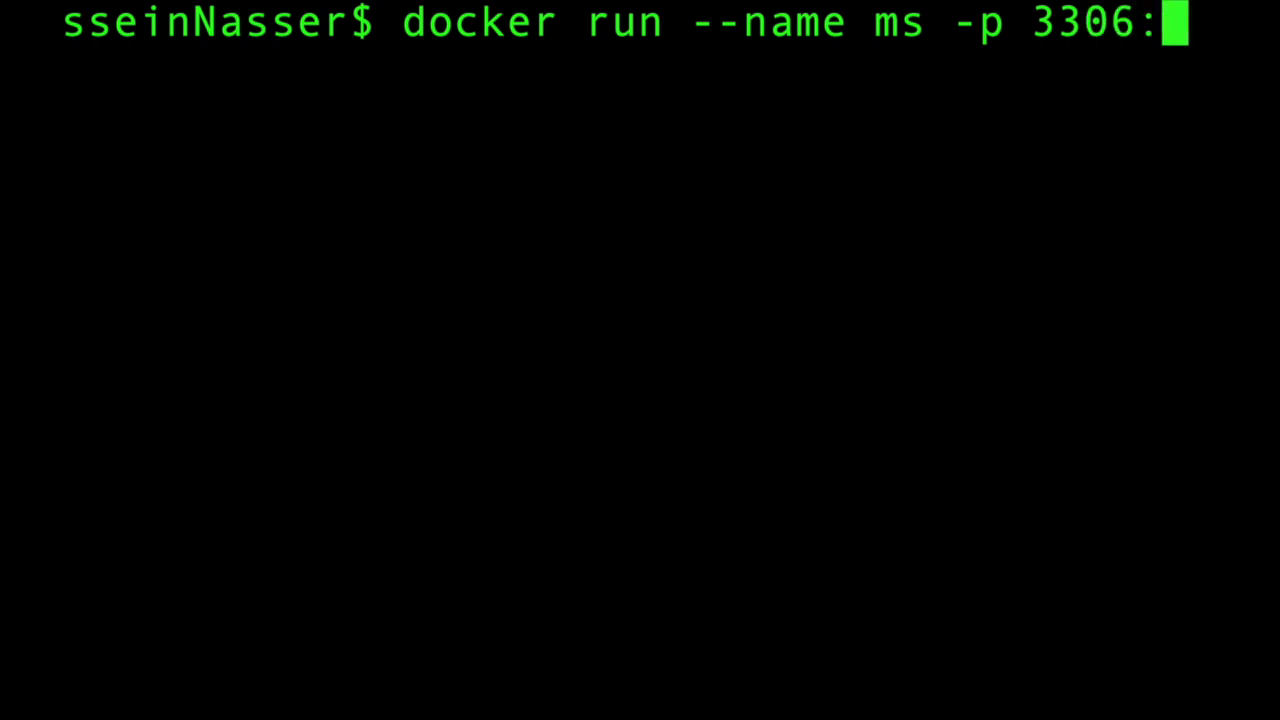
pyautogui.write('33')
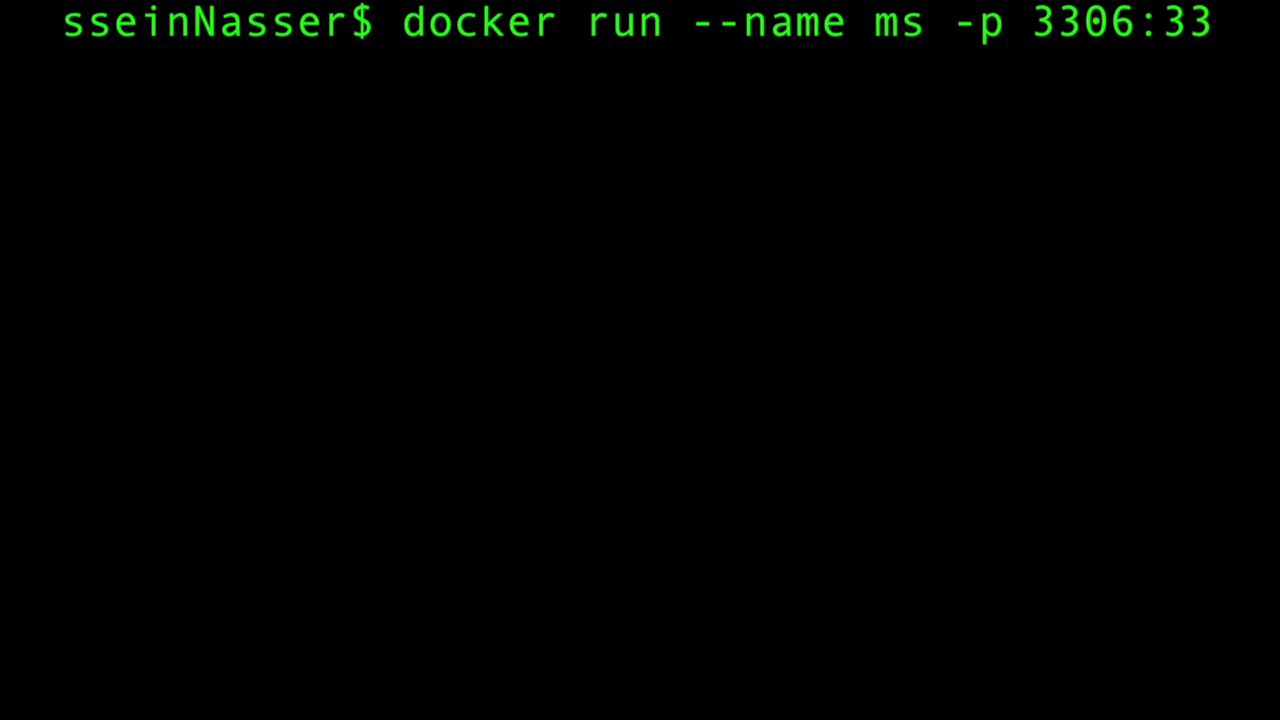
pyautogui.write('06')
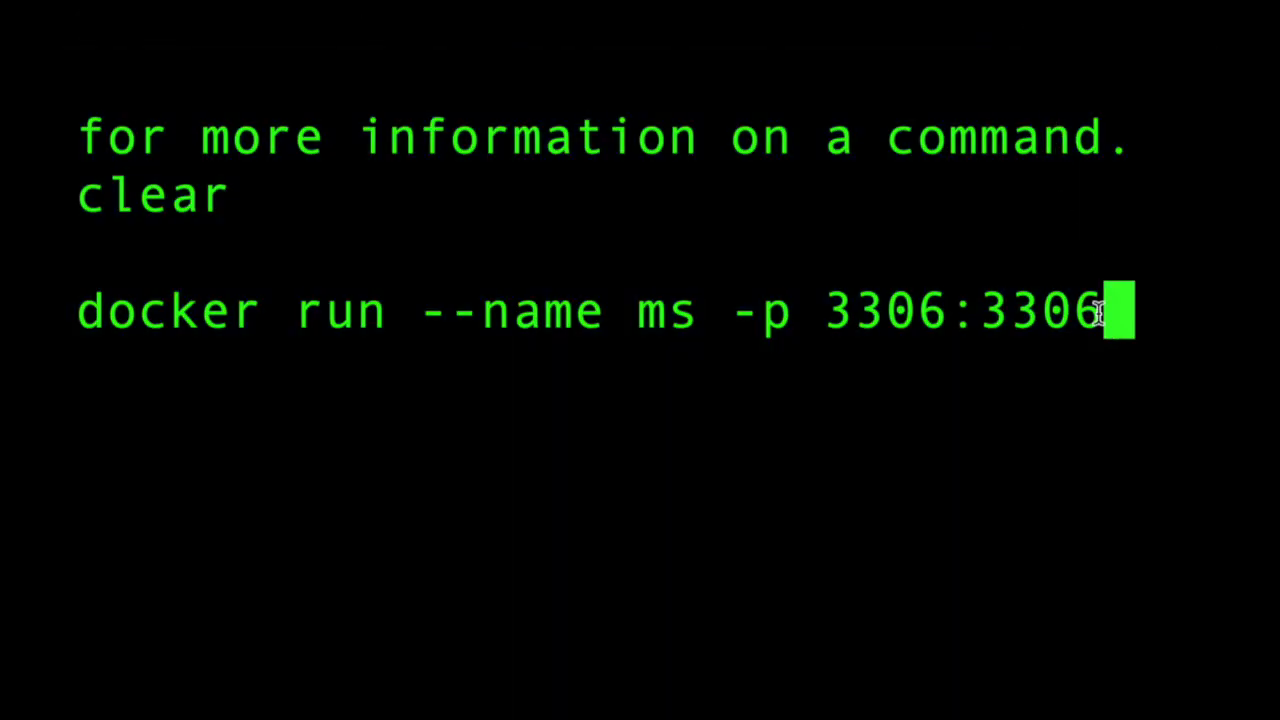
pyautogui.doubleClick(1036, 316)
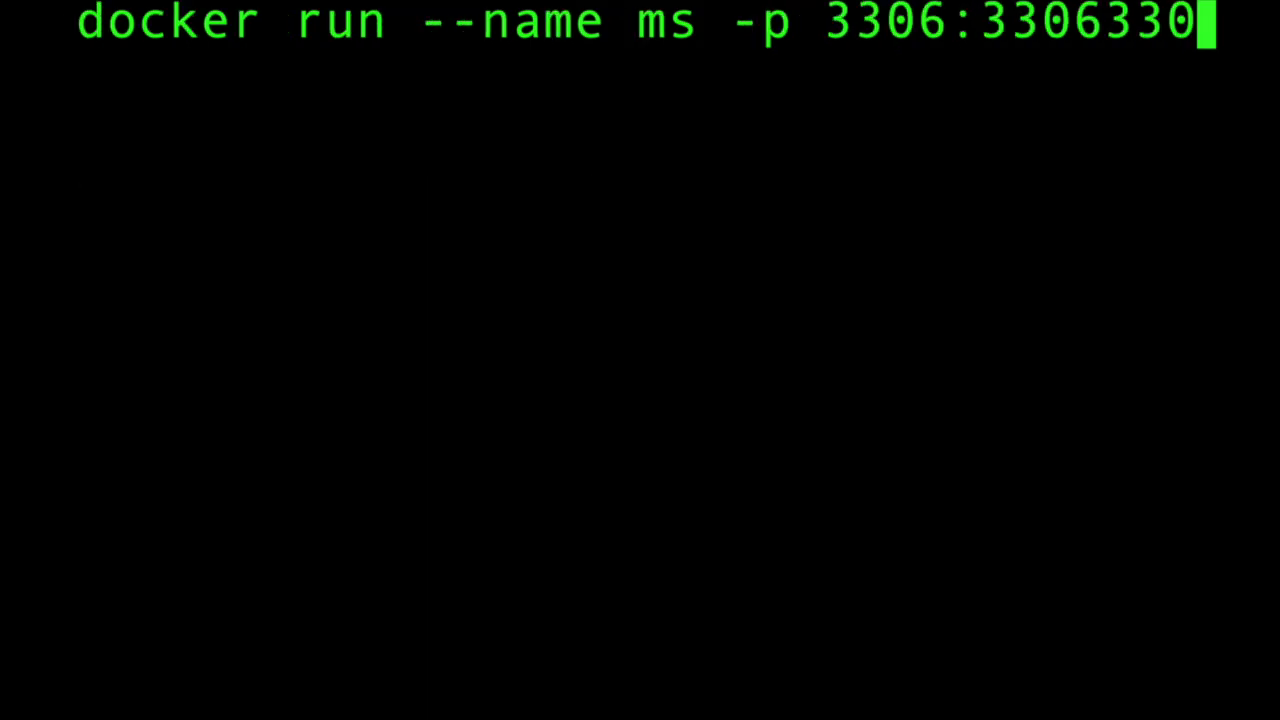
pyautogui.press('BackSpace')
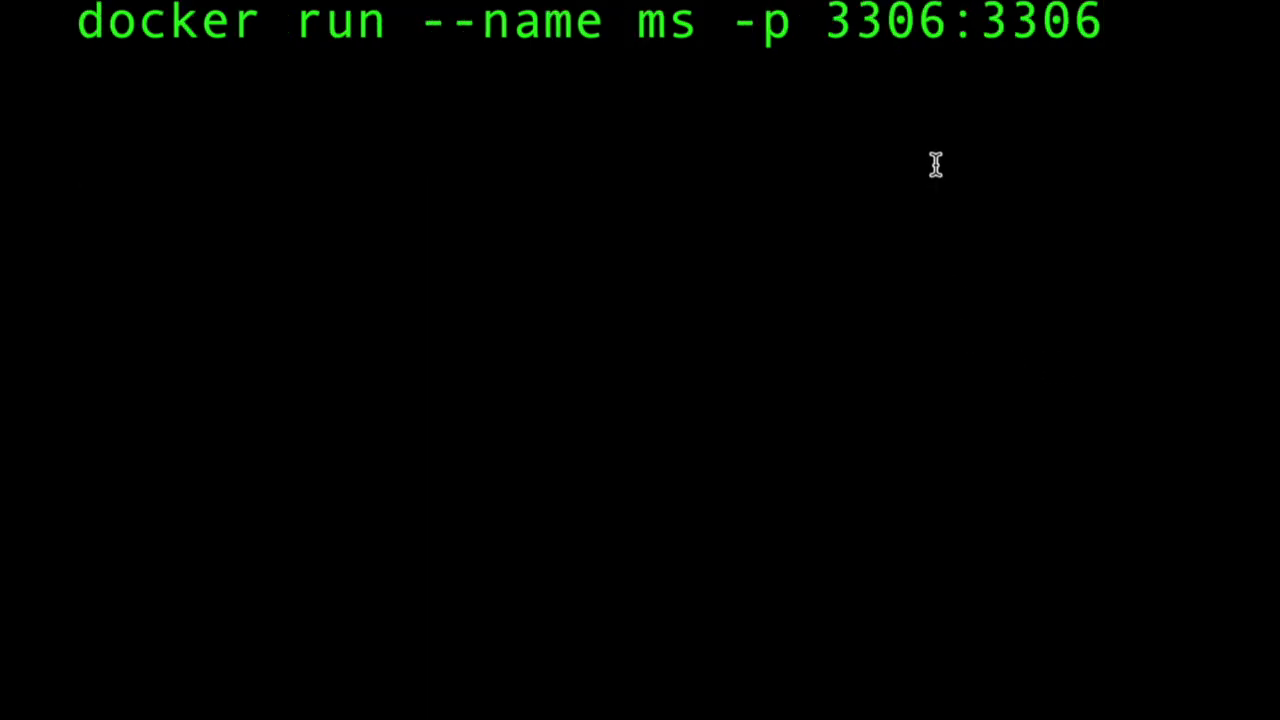
pyautogui.doubleClick(868, 30)
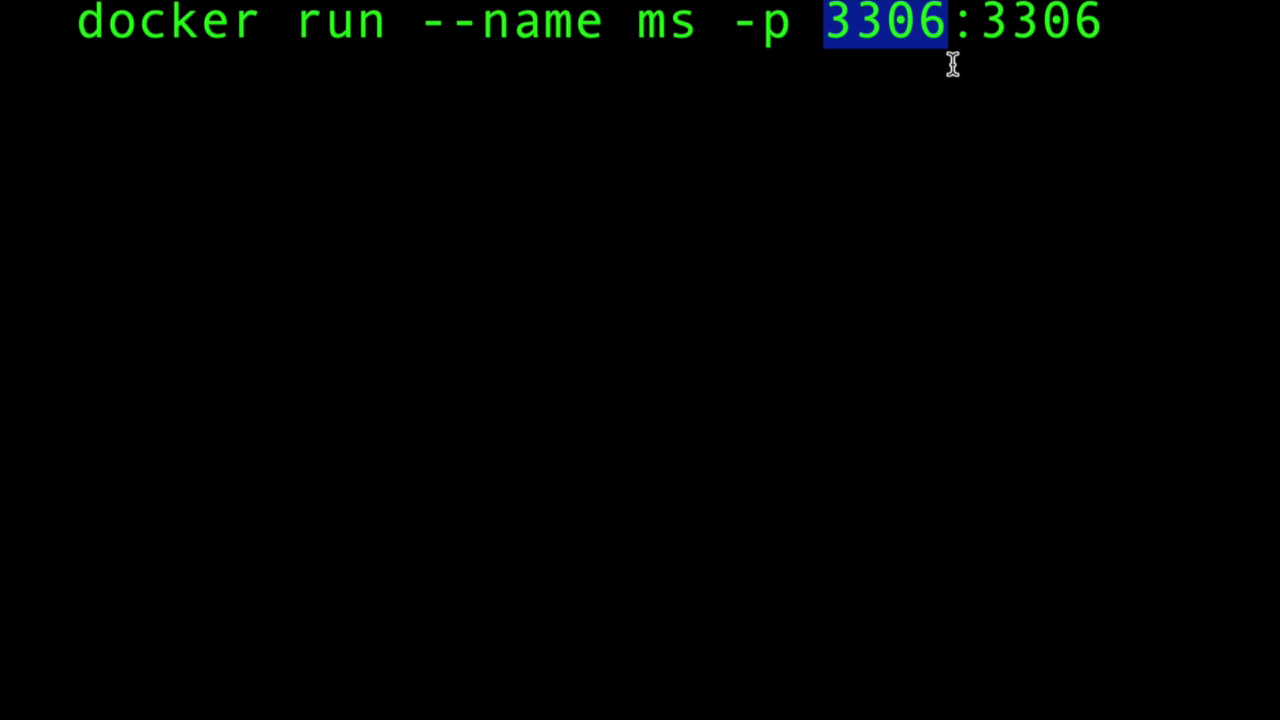
pyautogui.moveTo(880, 42)
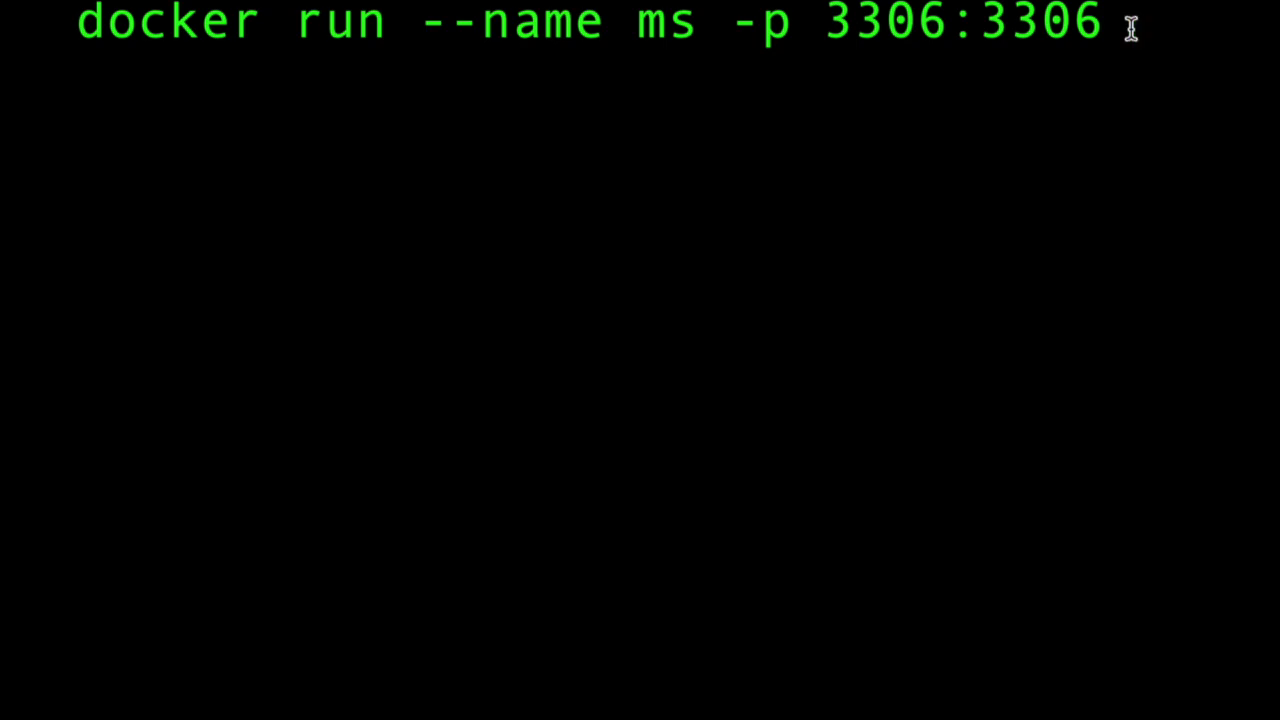
pyautogui.moveTo(1024, 50)
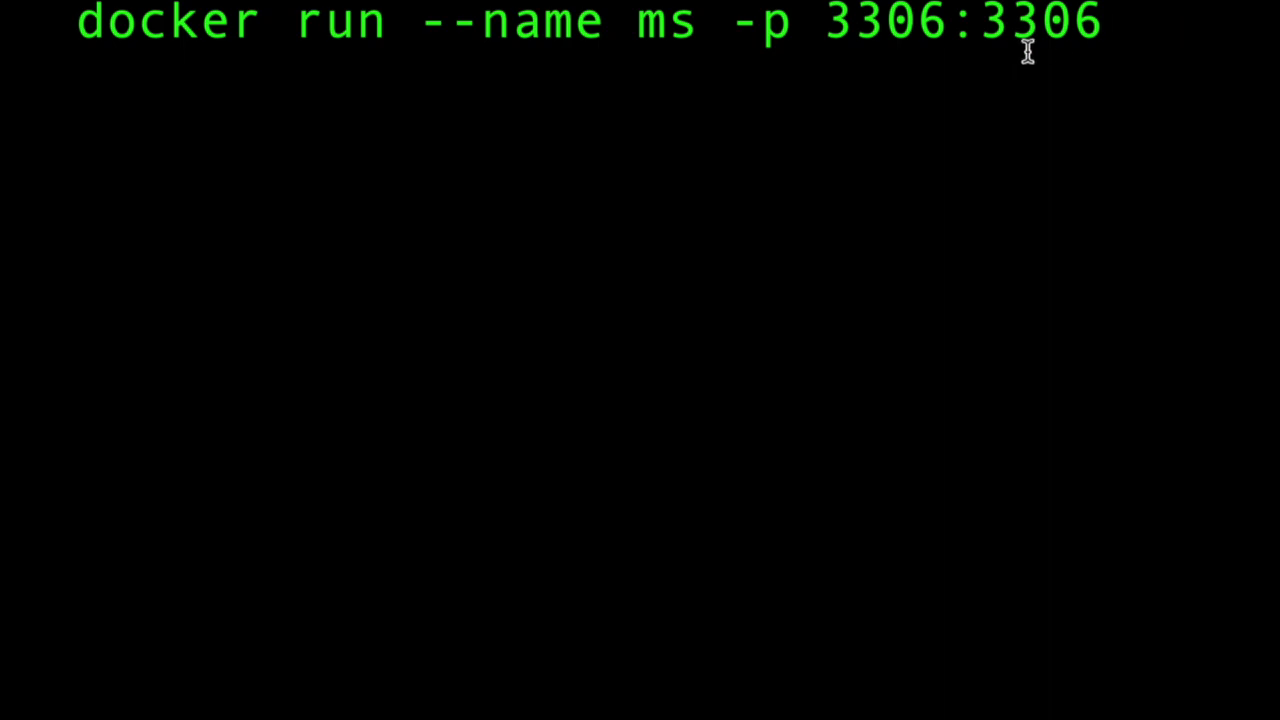
pyautogui.write('-e')
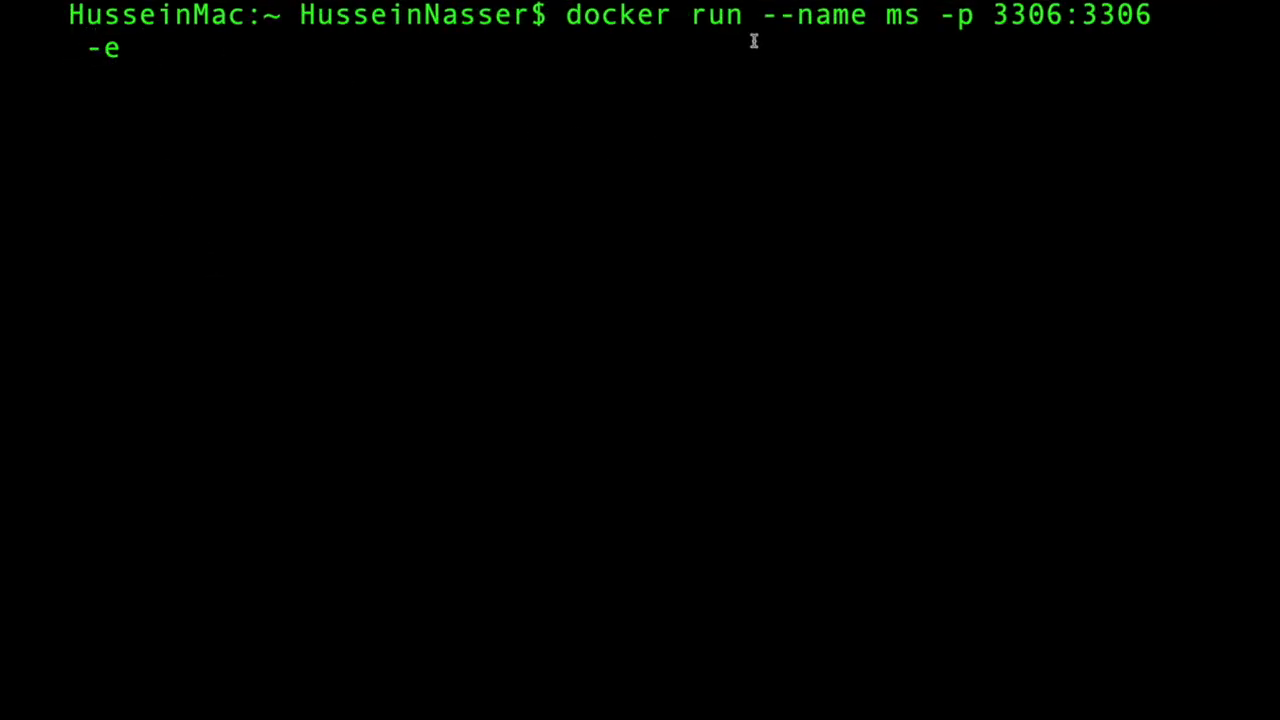
pyautogui.moveTo(1008, 24)
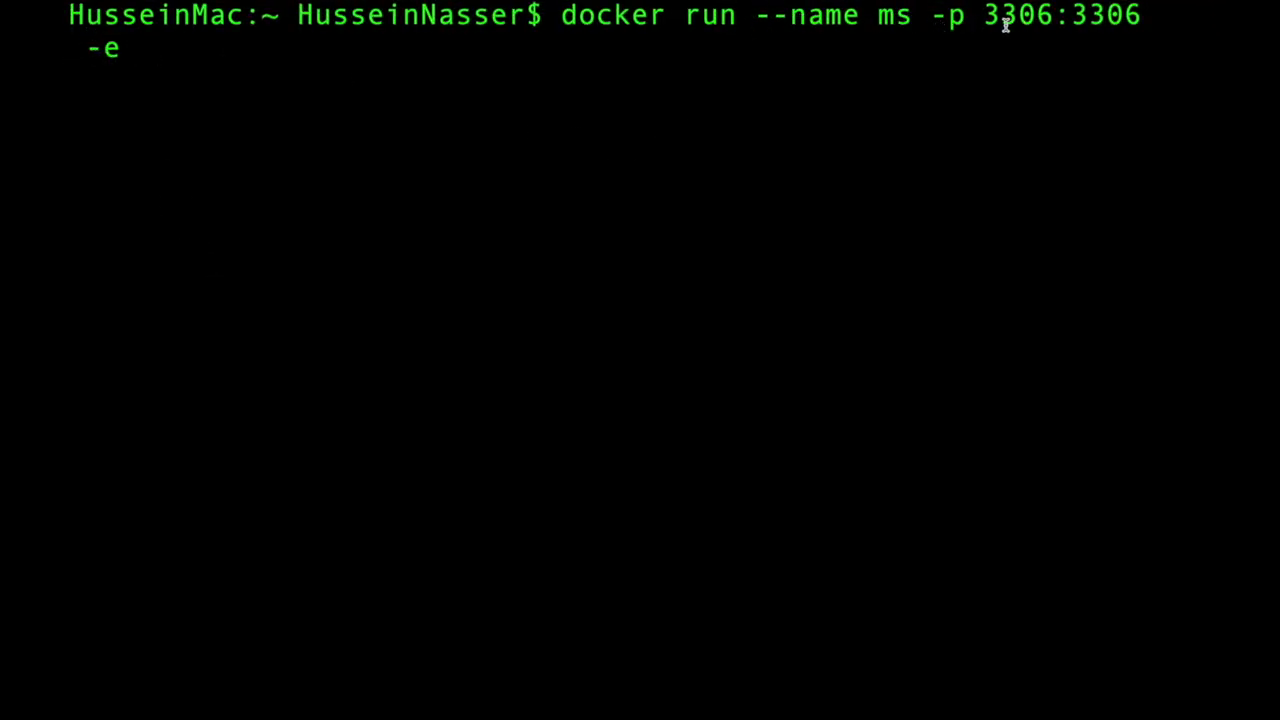
pyautogui.moveTo(1104, 18)
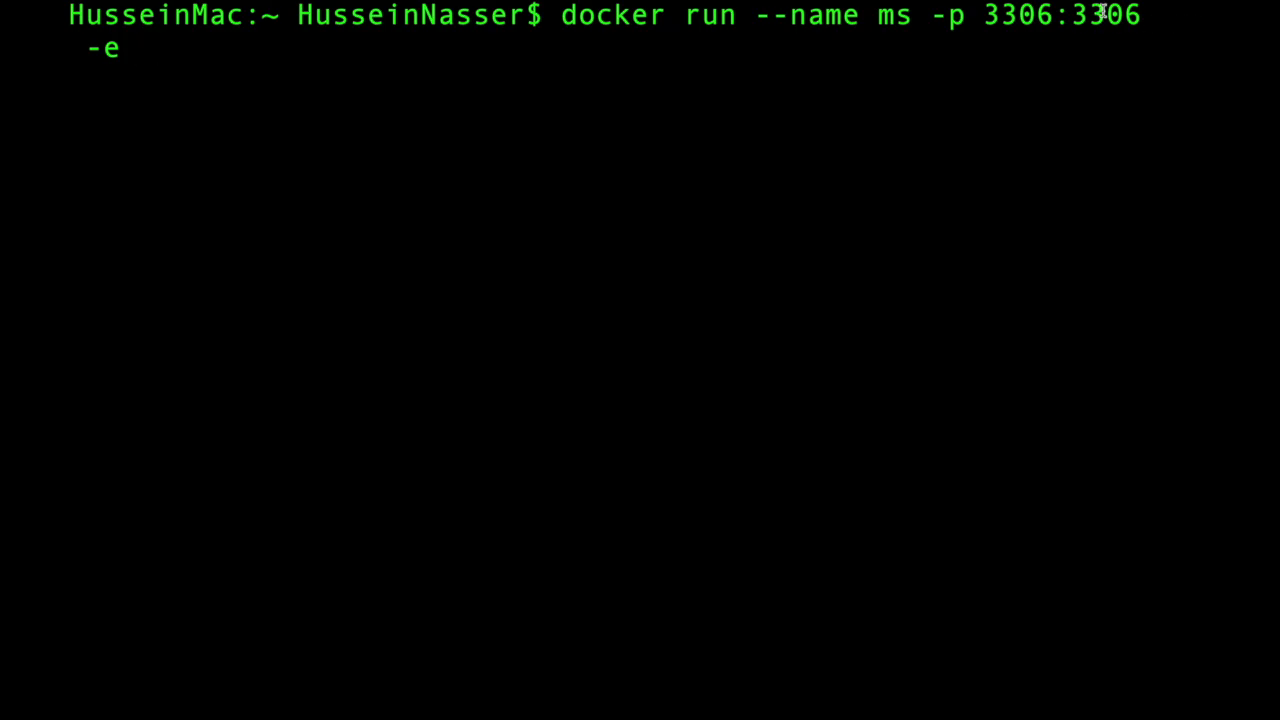
pyautogui.write('MYS')
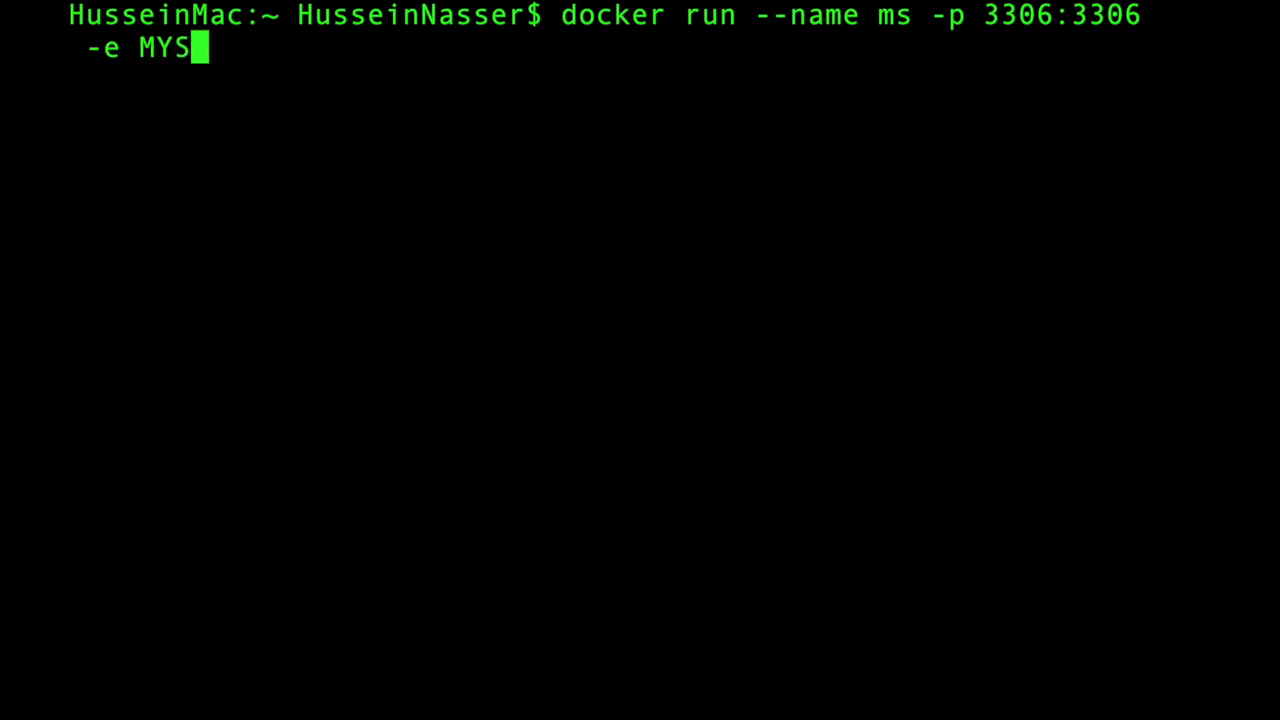
pyautogui.write('QL_')
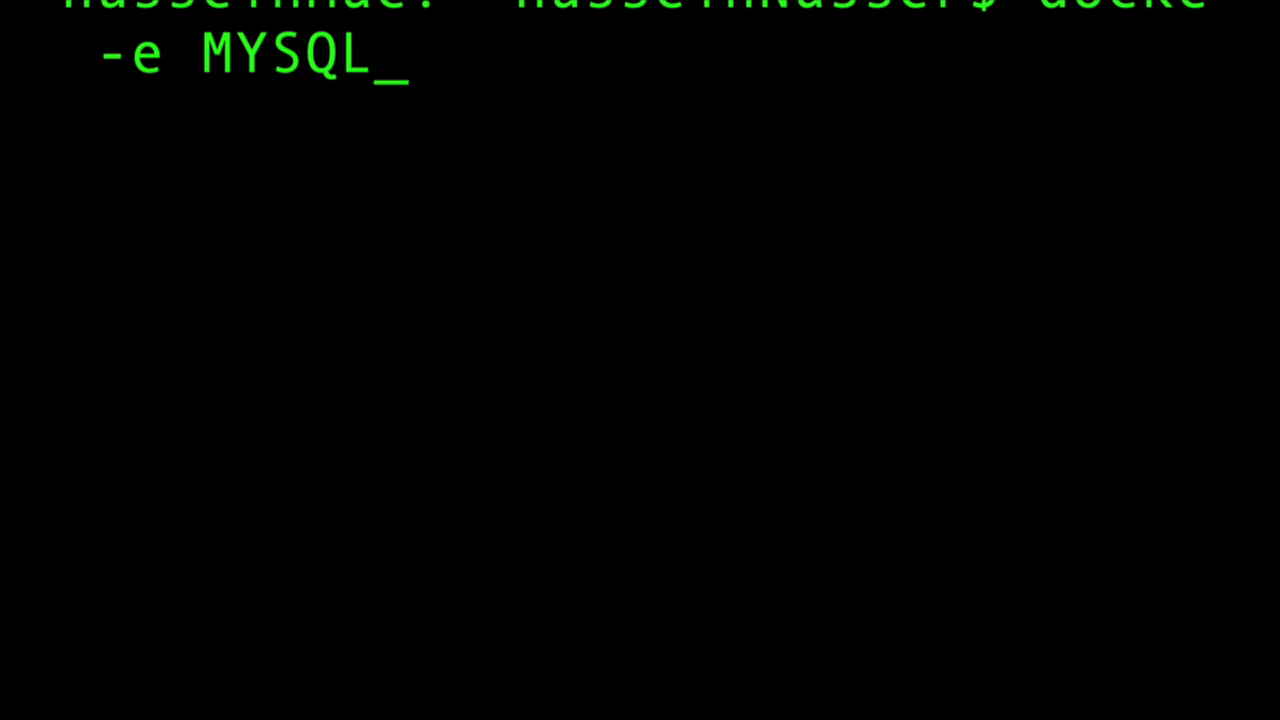
pyautogui.write('ROOT_PASS')
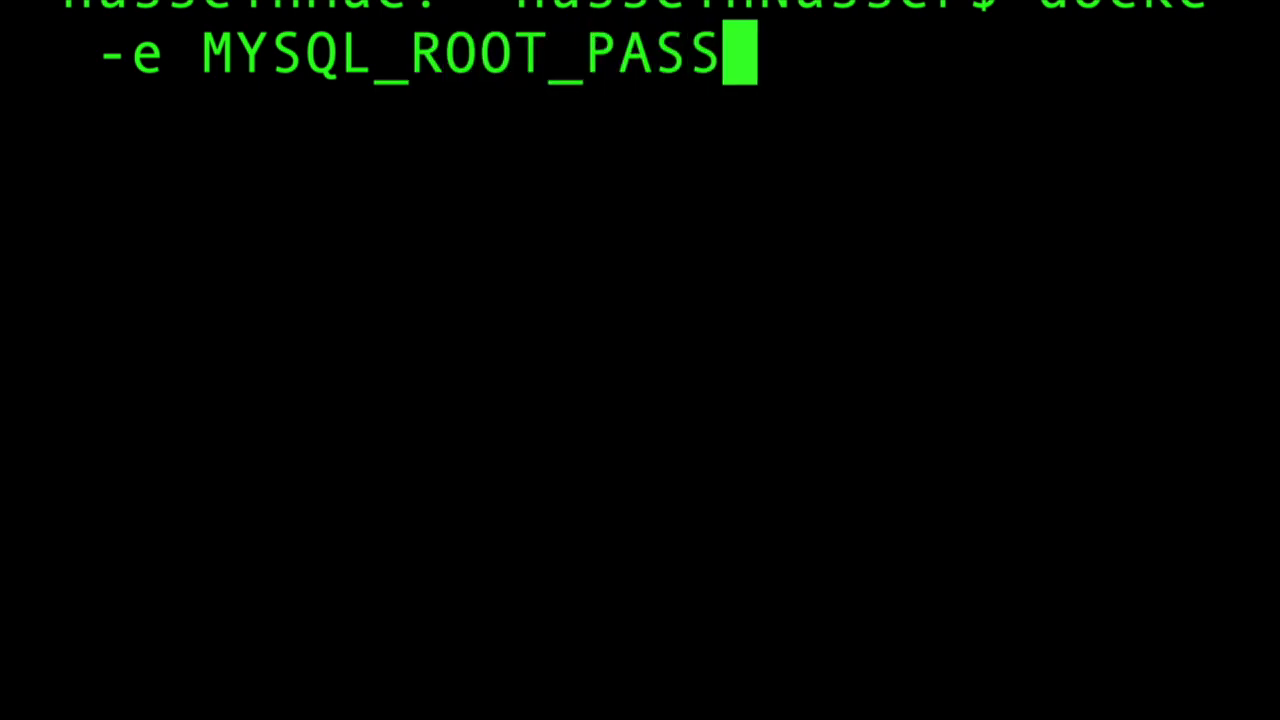
pyautogui.write('WORD=')
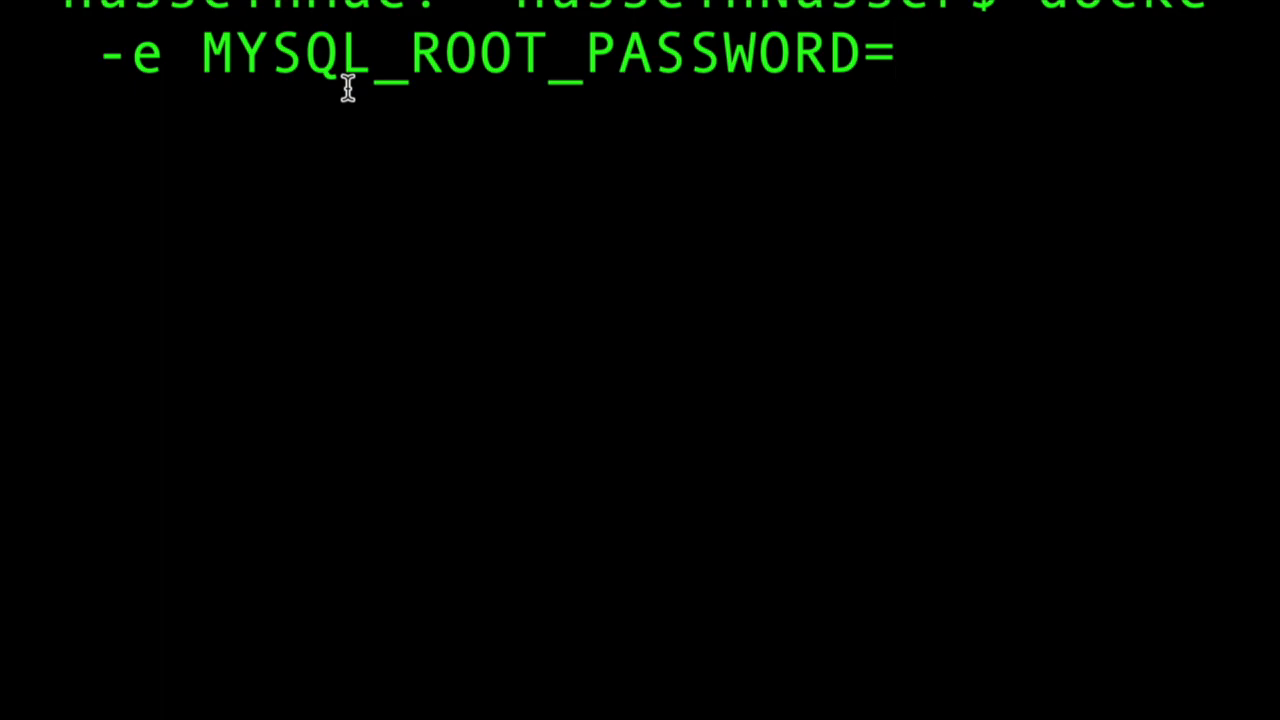
pyautogui.write('password')
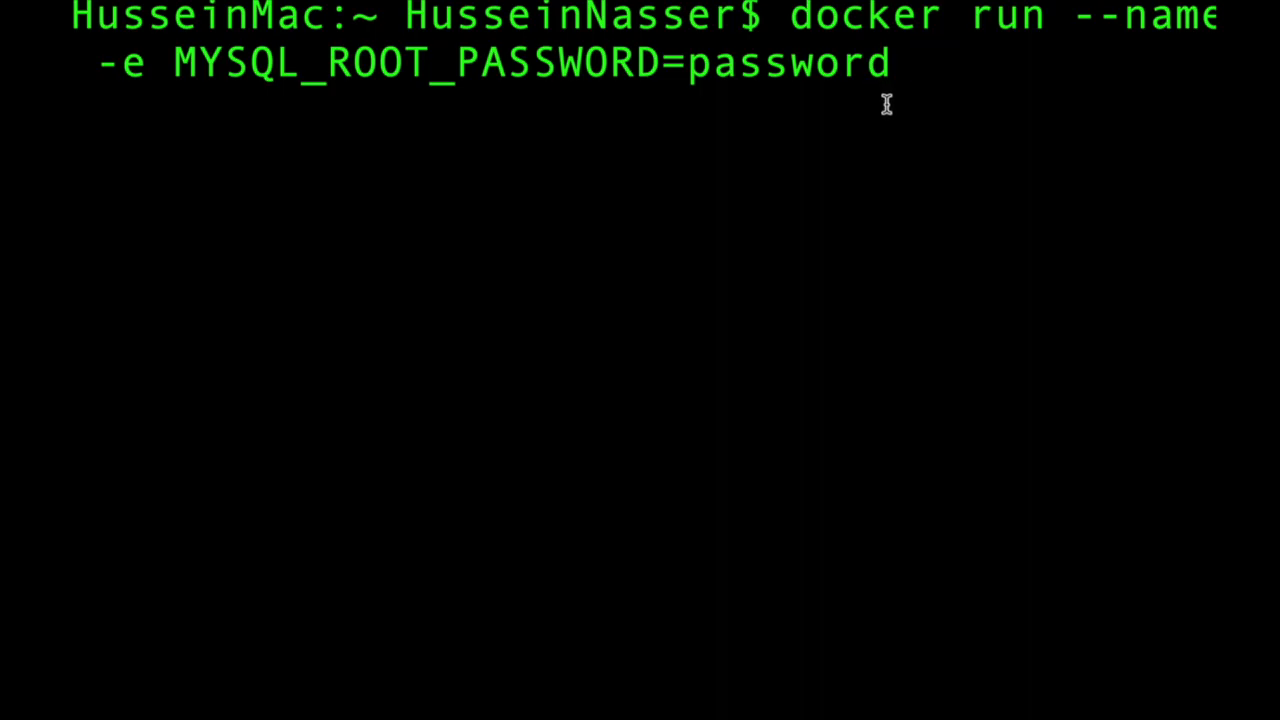
pyautogui.write('mysqql')
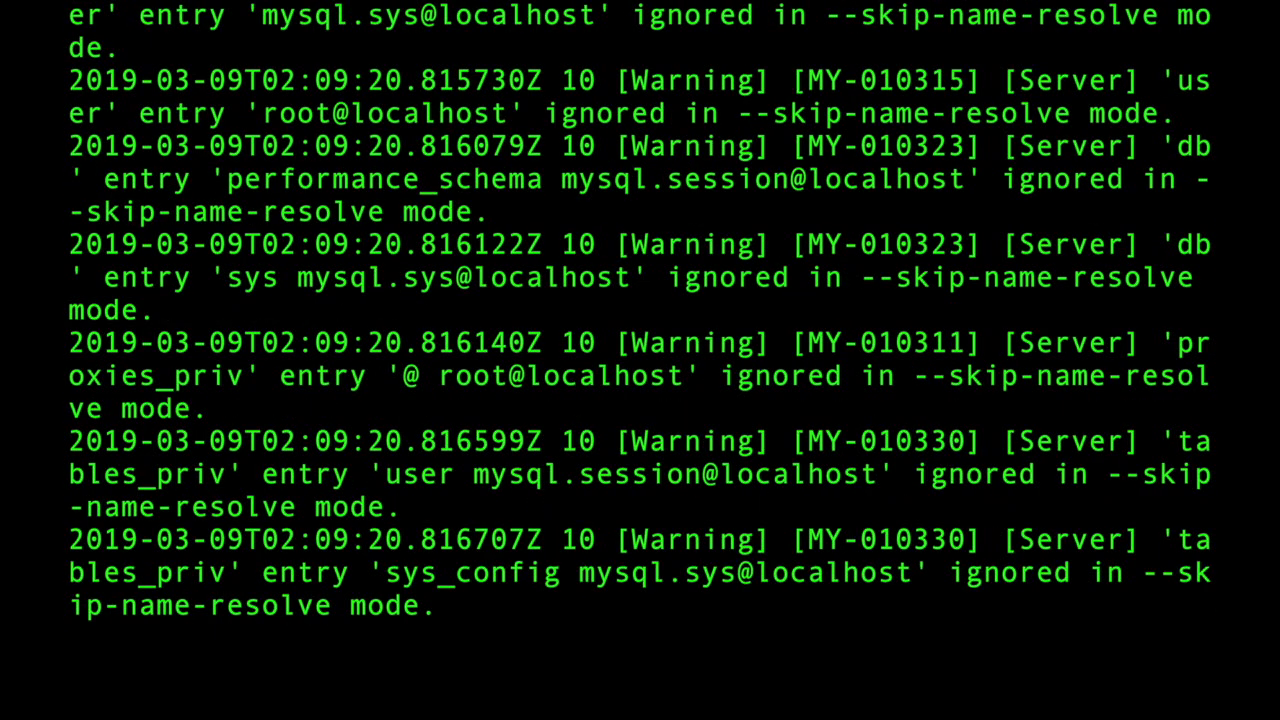
# - Leave mysqld running once ready for connections and switch to the bash tab
pyautogui.scroll(-3)
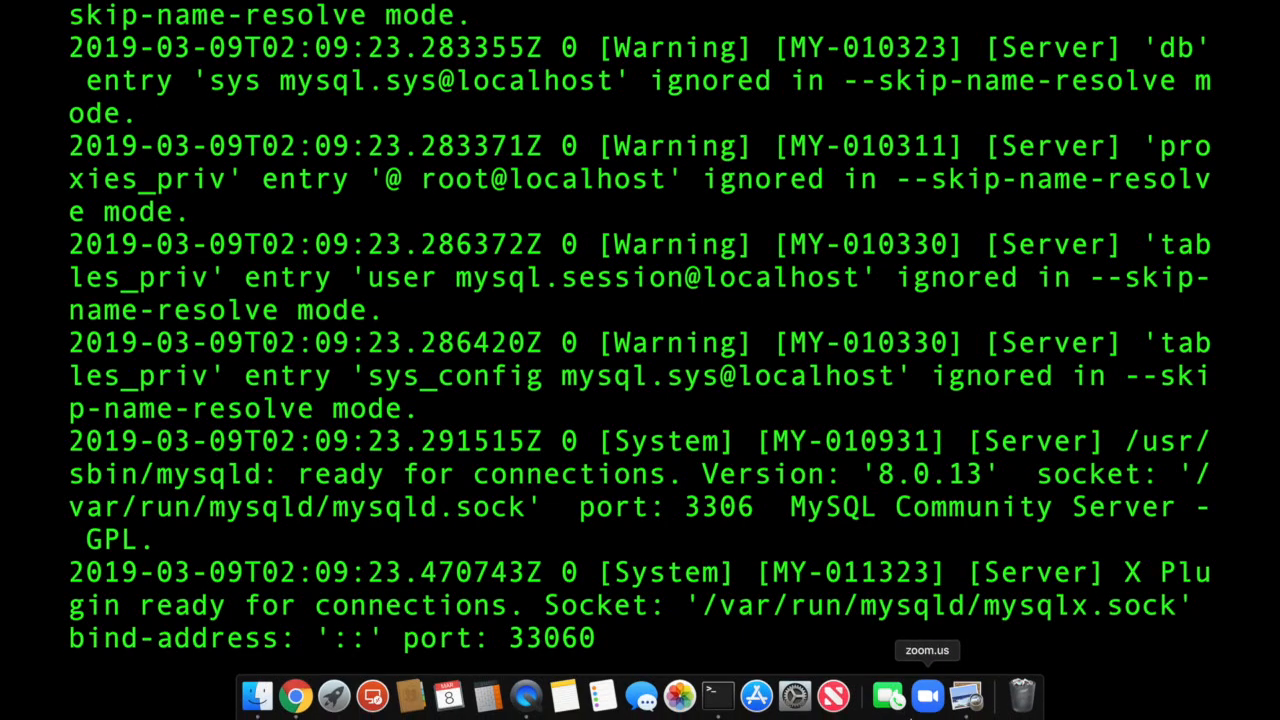
pyautogui.rightClick(736, 706)
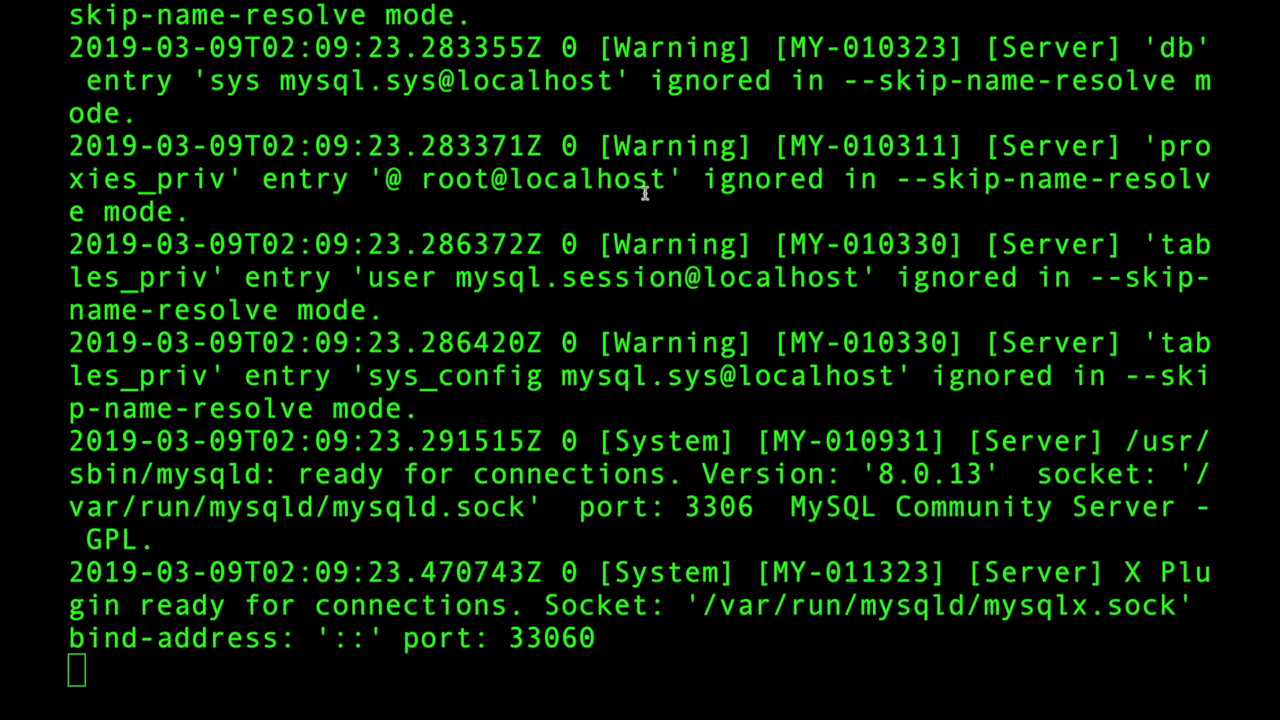
pyautogui.click(922, 12)
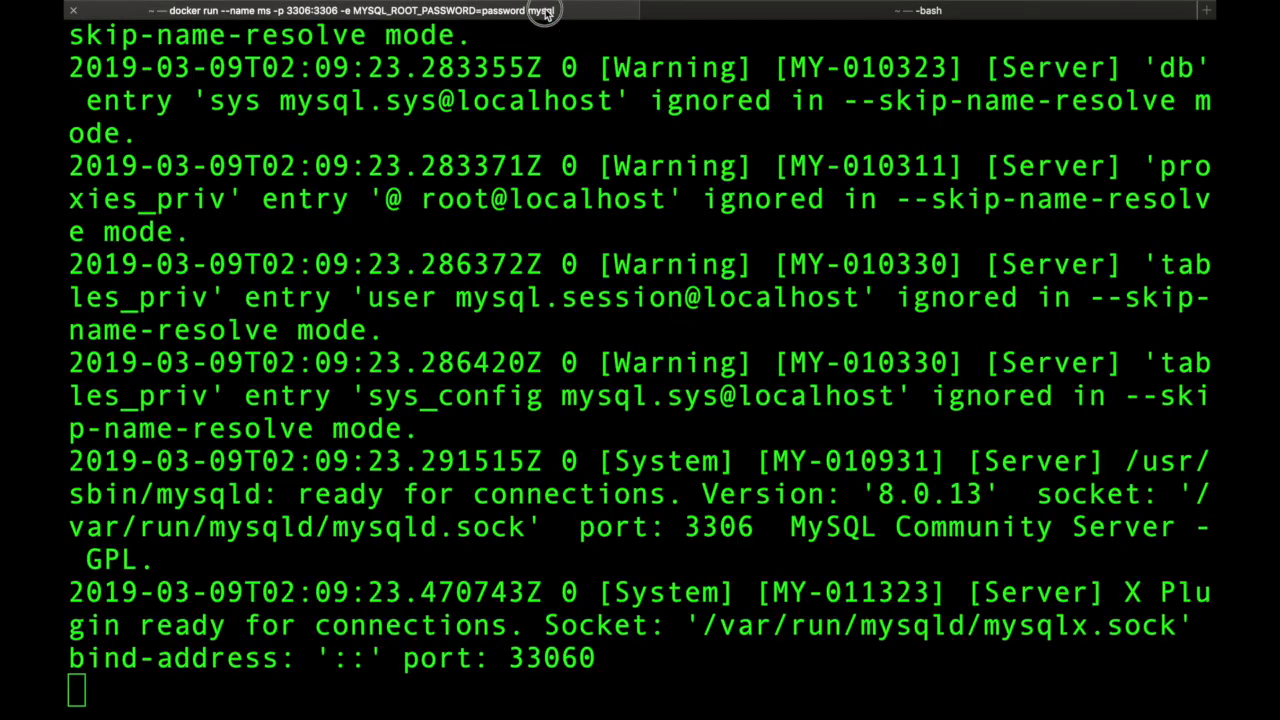
pyautogui.click(922, 12)
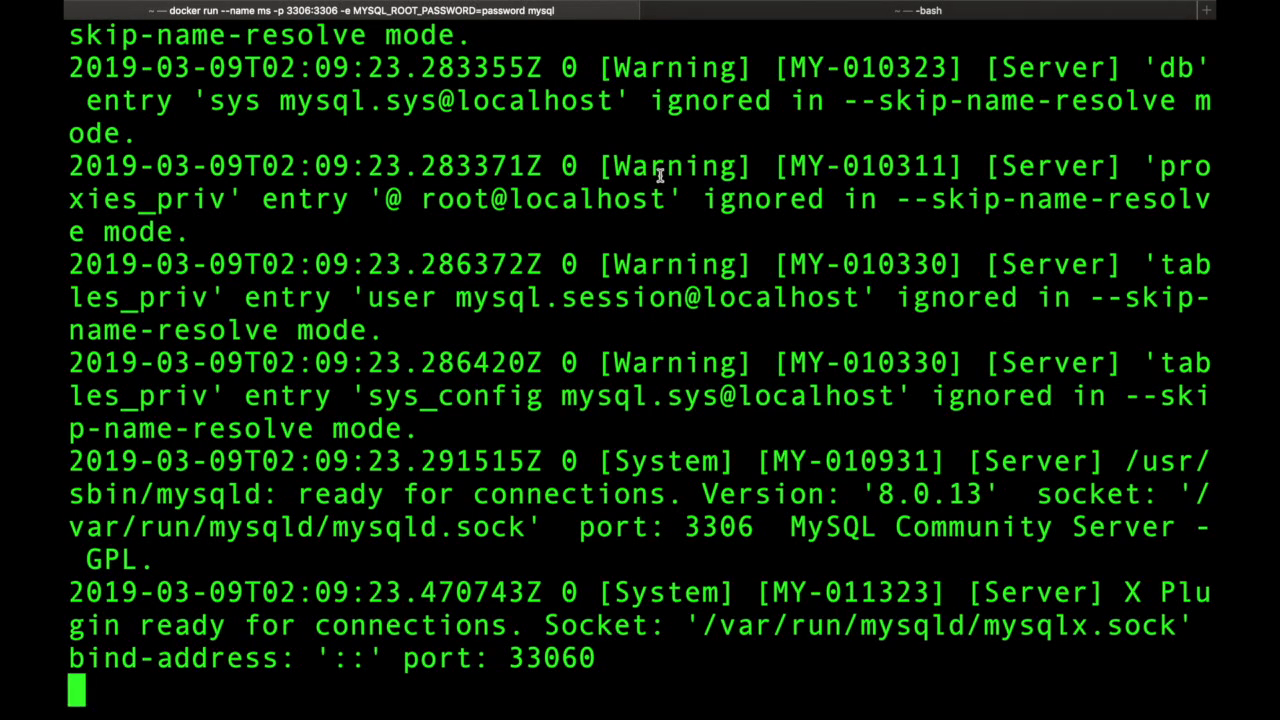
pyautogui.moveTo(642, 226)
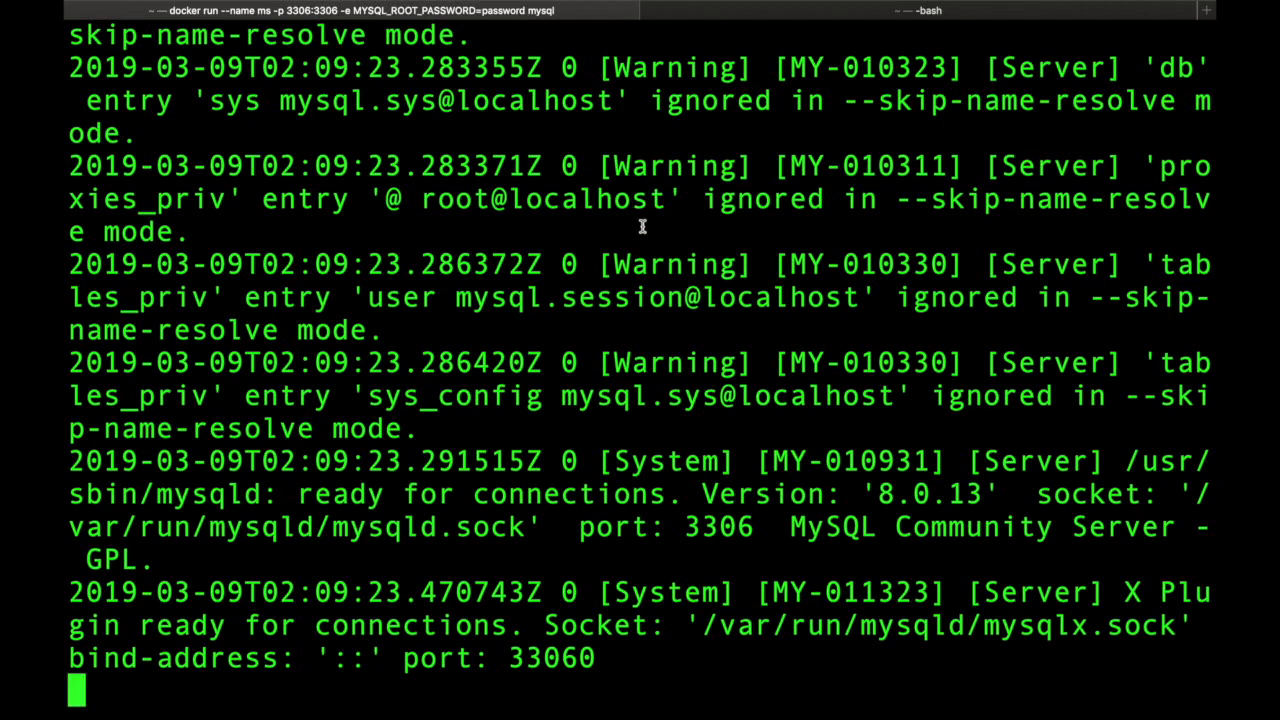
pyautogui.moveTo(840, 222)
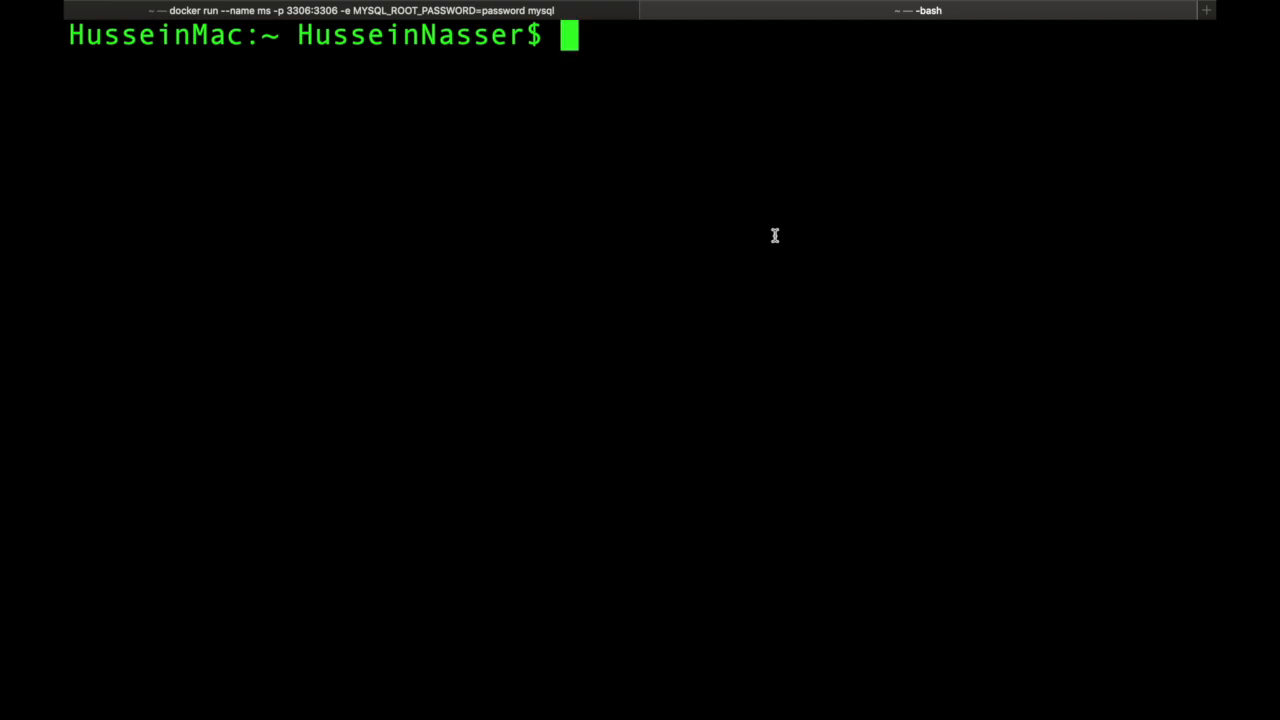
pyautogui.write('docker ps')
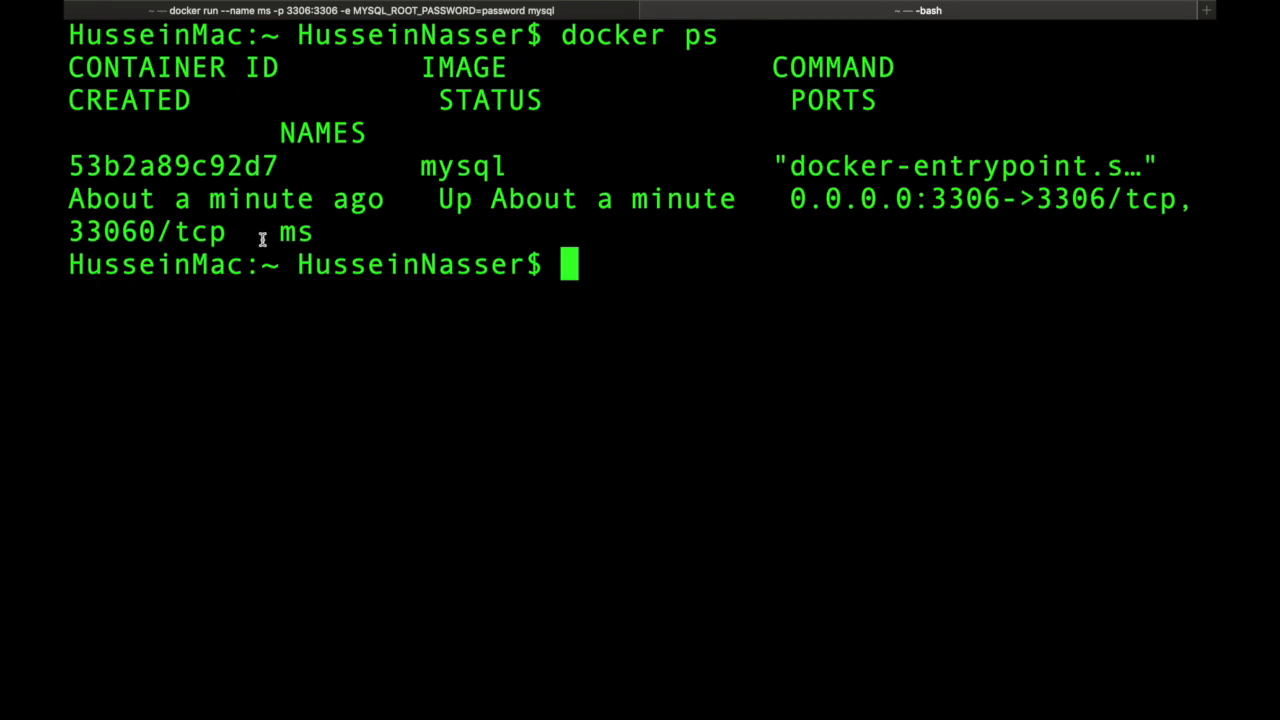
pyautogui.doubleClick(300, 232)
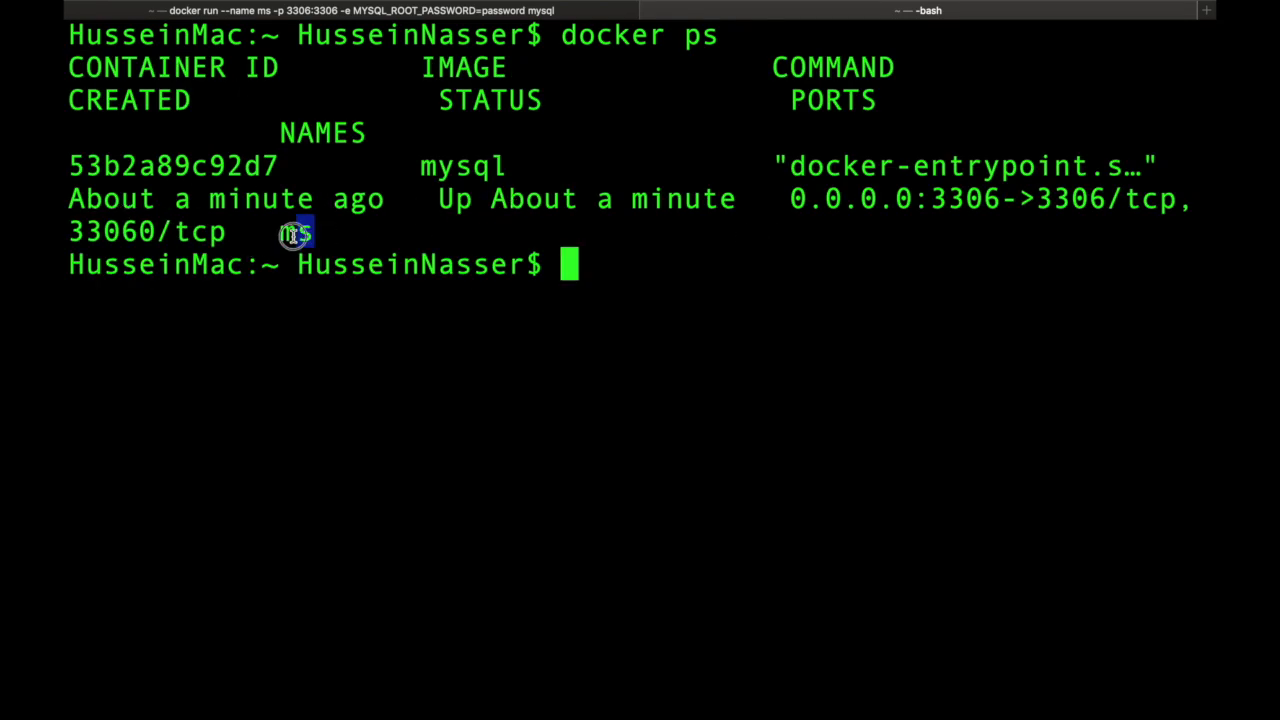
pyautogui.doubleClick(296, 232)
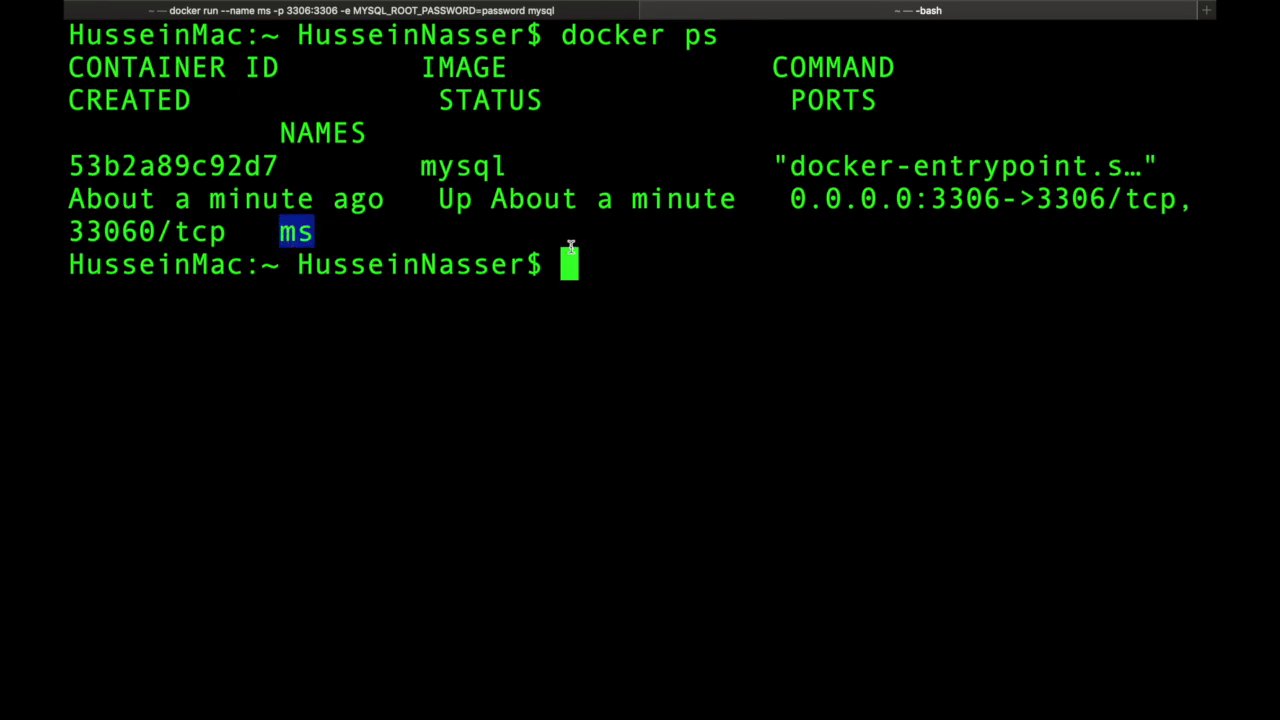
pyautogui.write('clear')
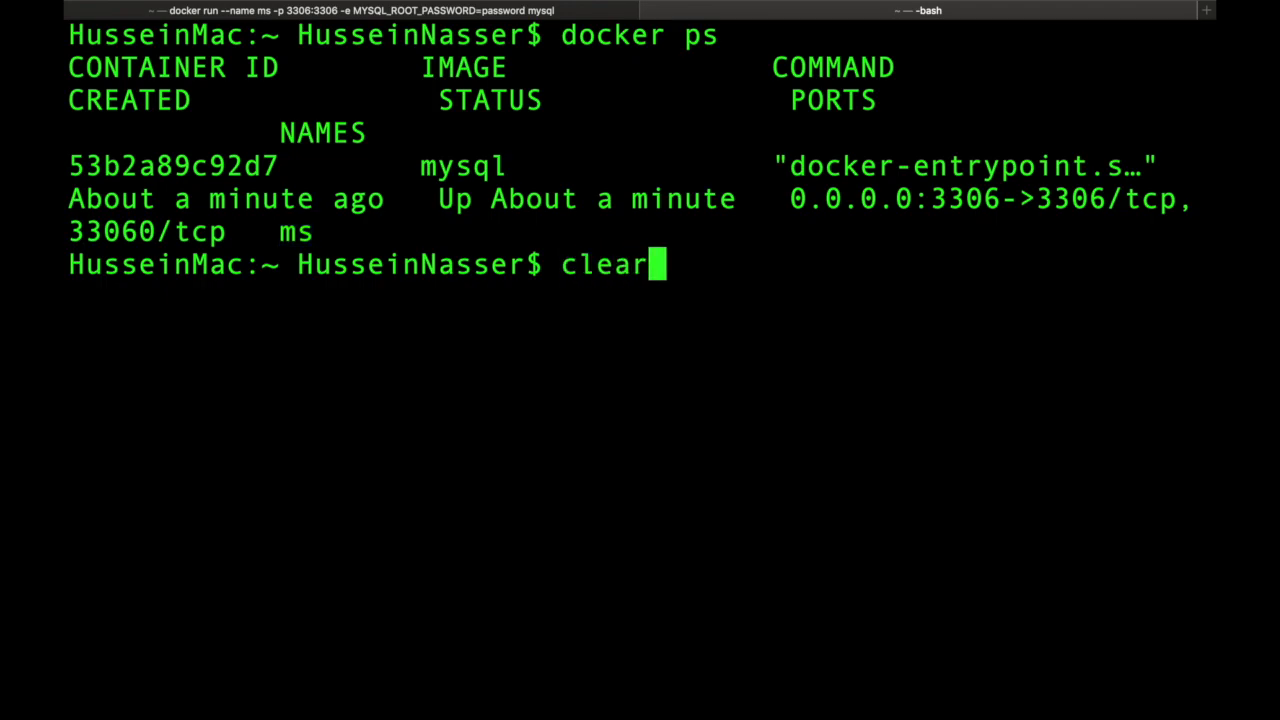
pyautogui.press('Enter')
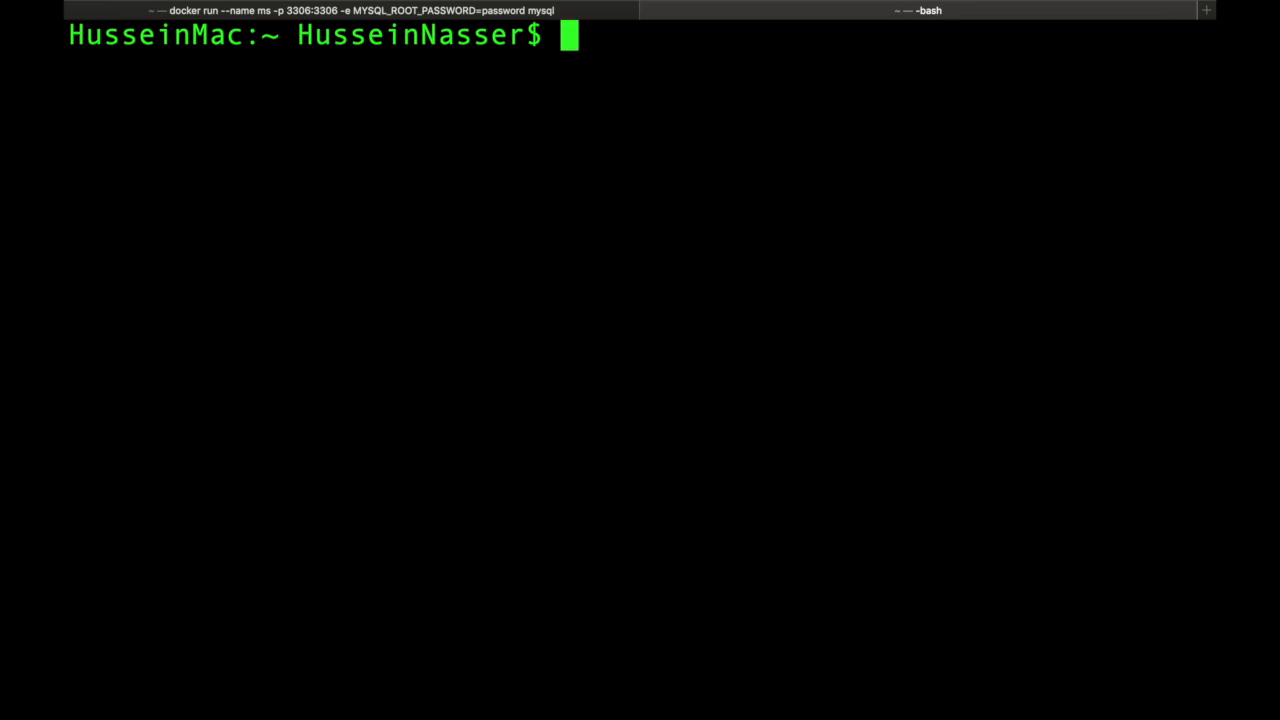
# - Run docker exec -it ms bash to get a root shell inside the ms container
pyautogui.write('docker exec')
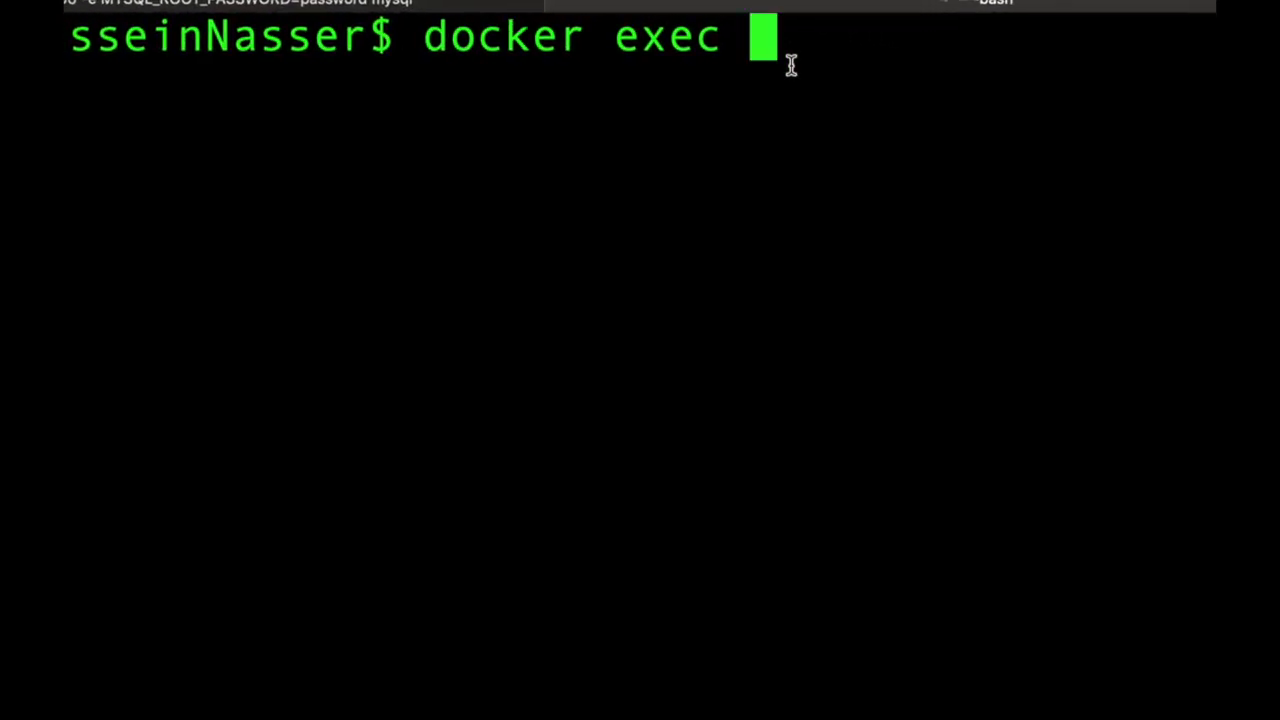
pyautogui.write('-')
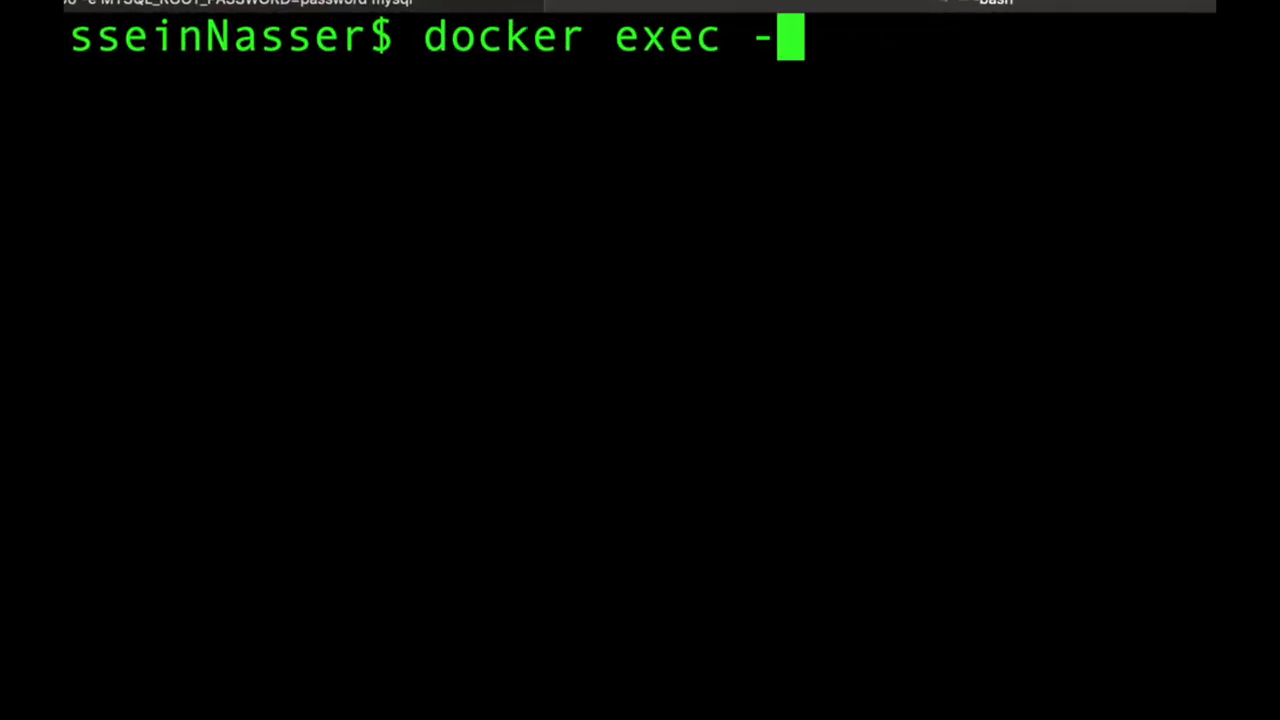
pyautogui.write('it')
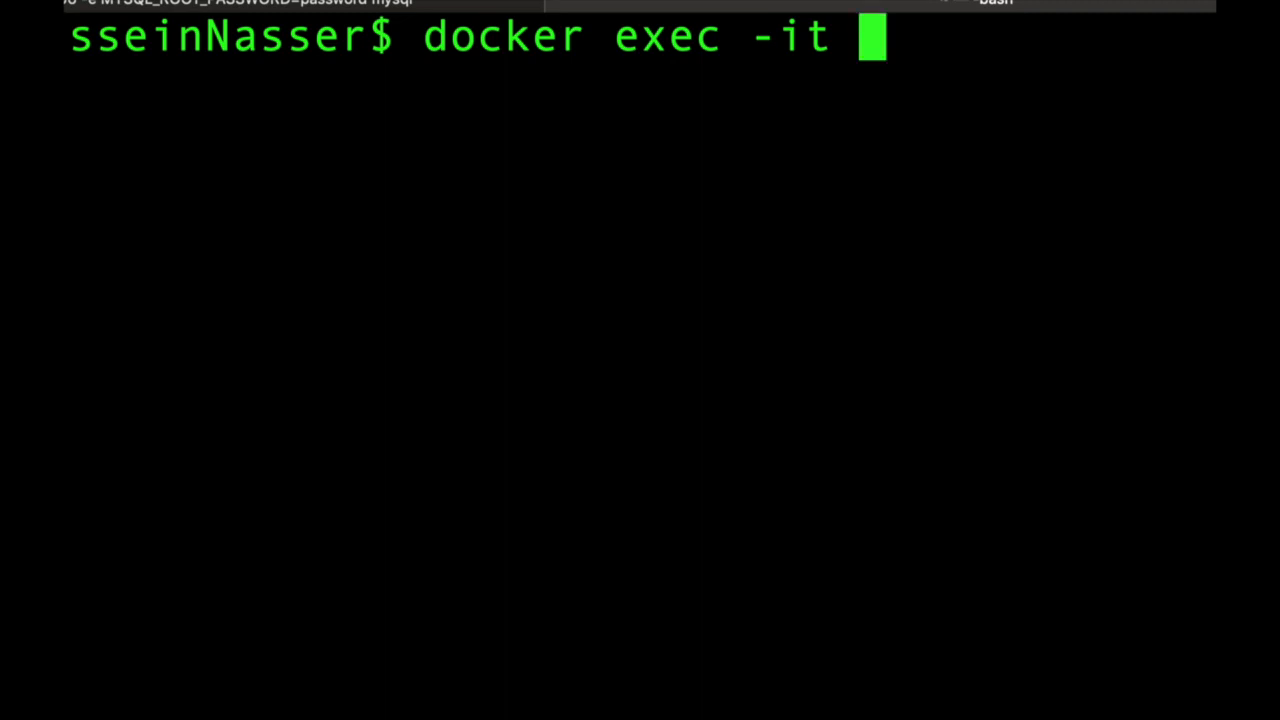
pyautogui.write('ms')
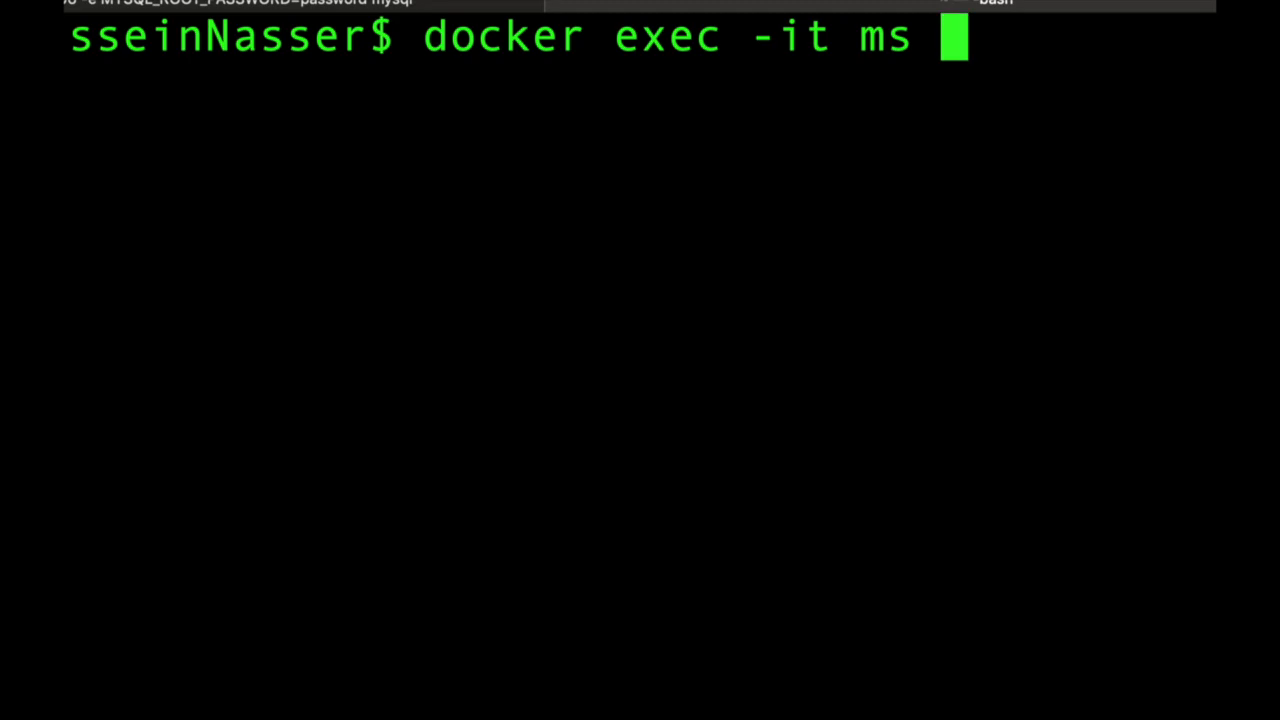
pyautogui.write('bash')
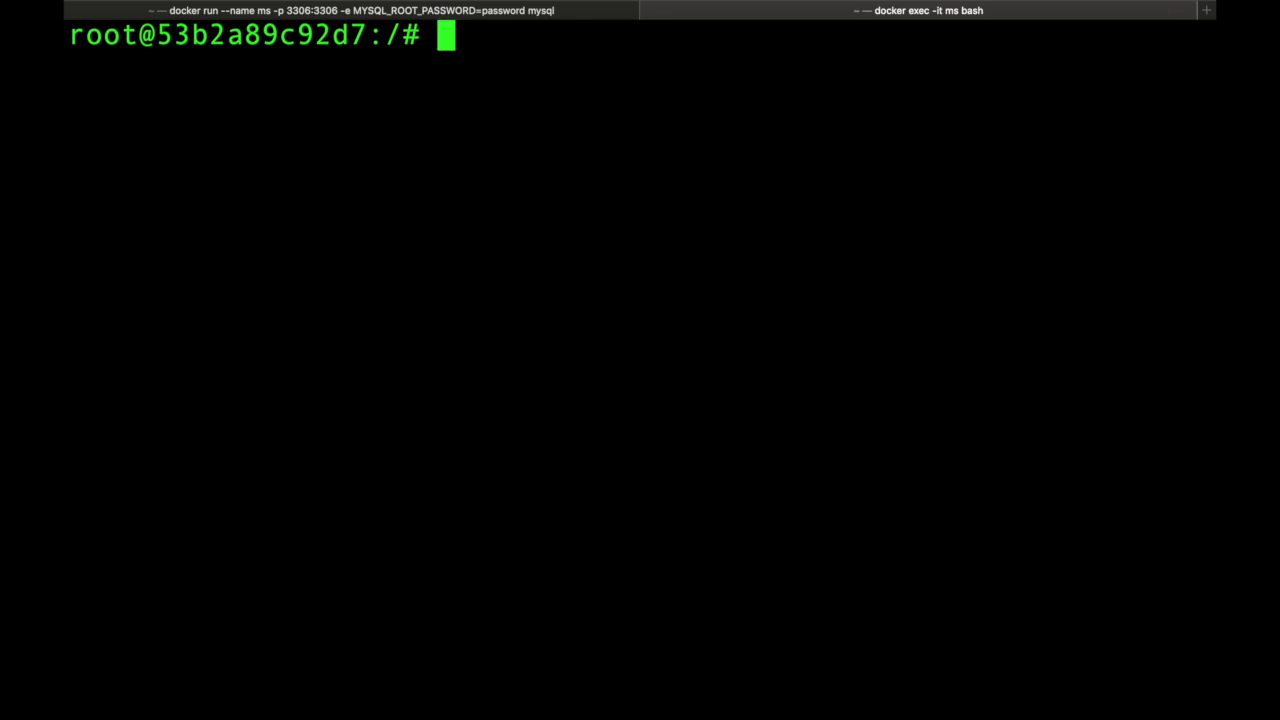
pyautogui.write('mysql')
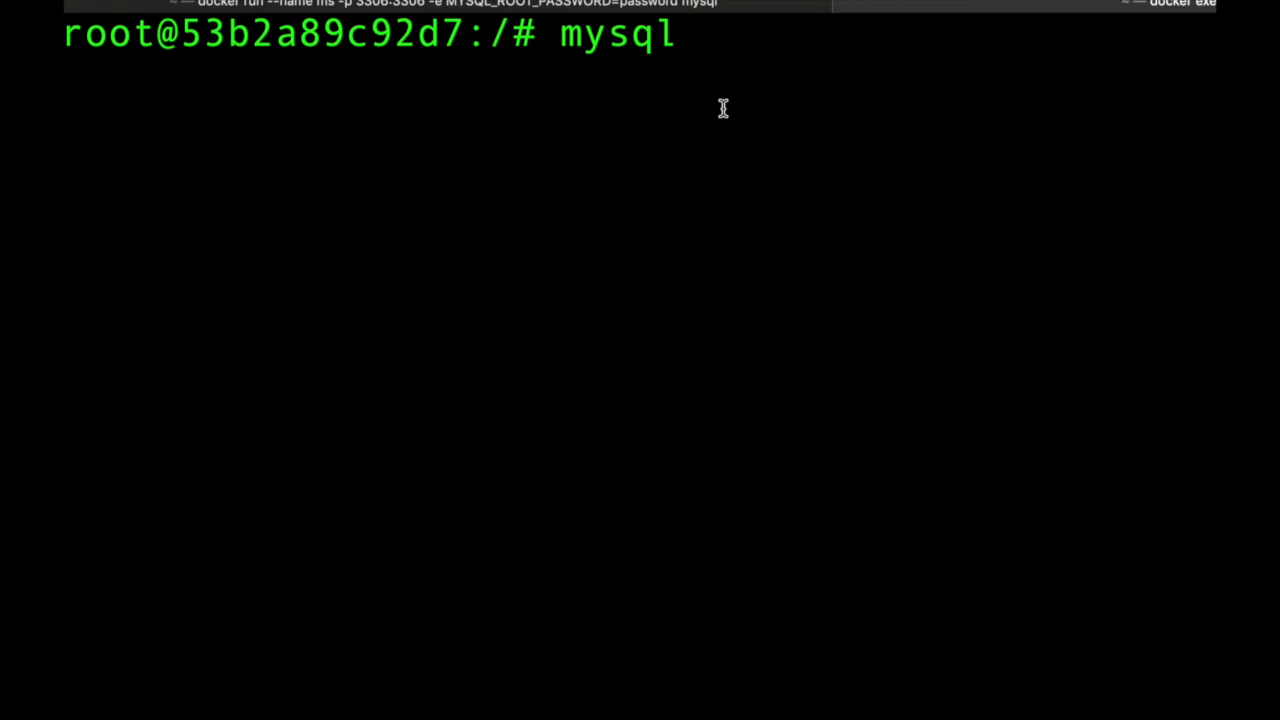
pyautogui.write('-')
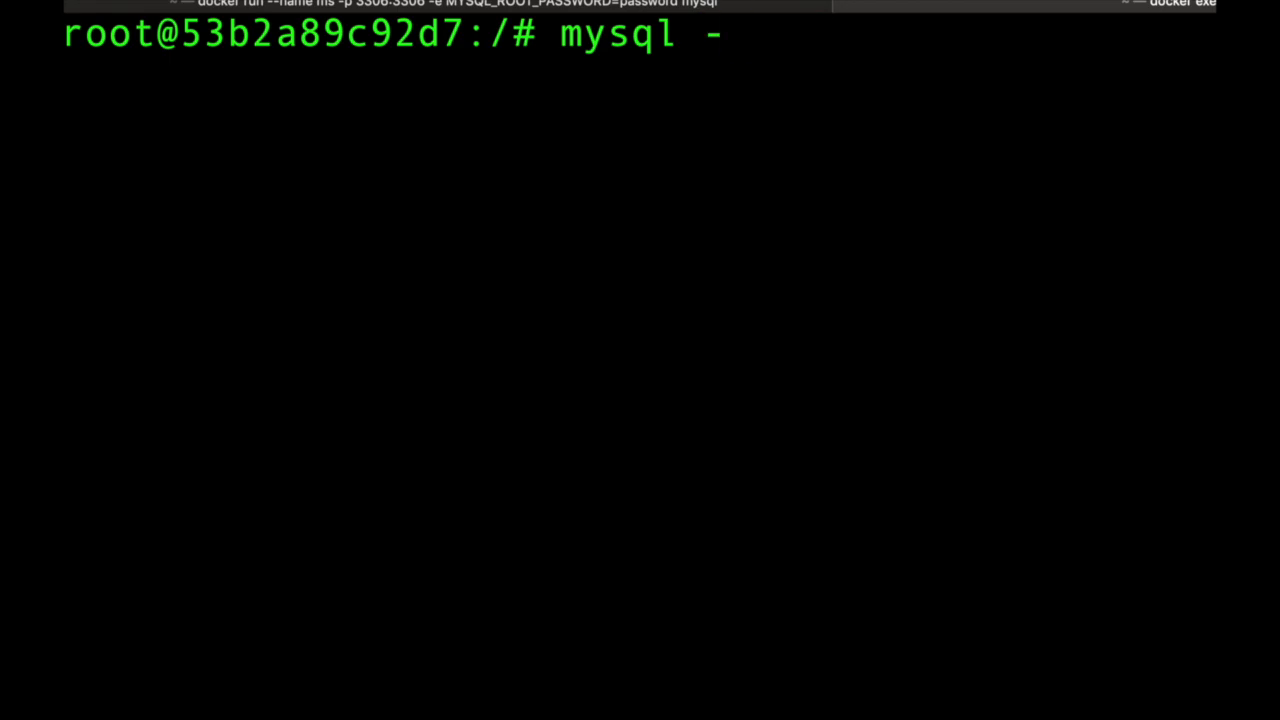
pyautogui.write('u')
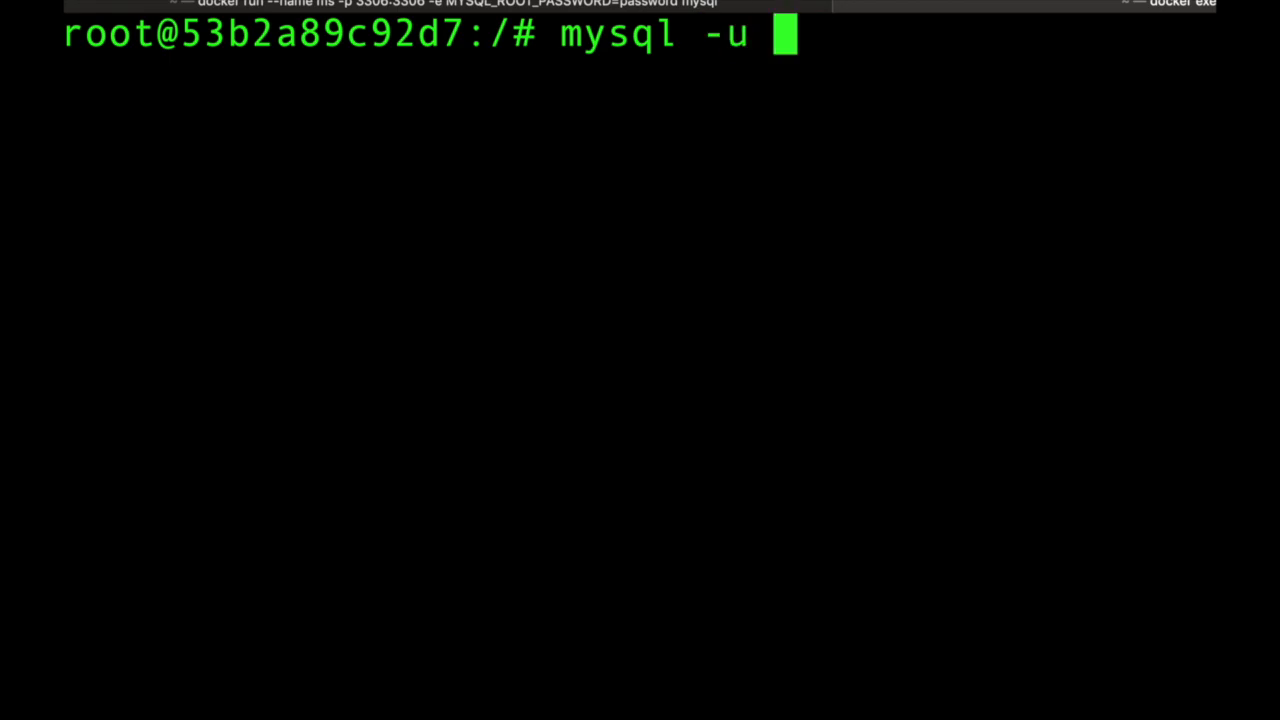
pyautogui.write('root')
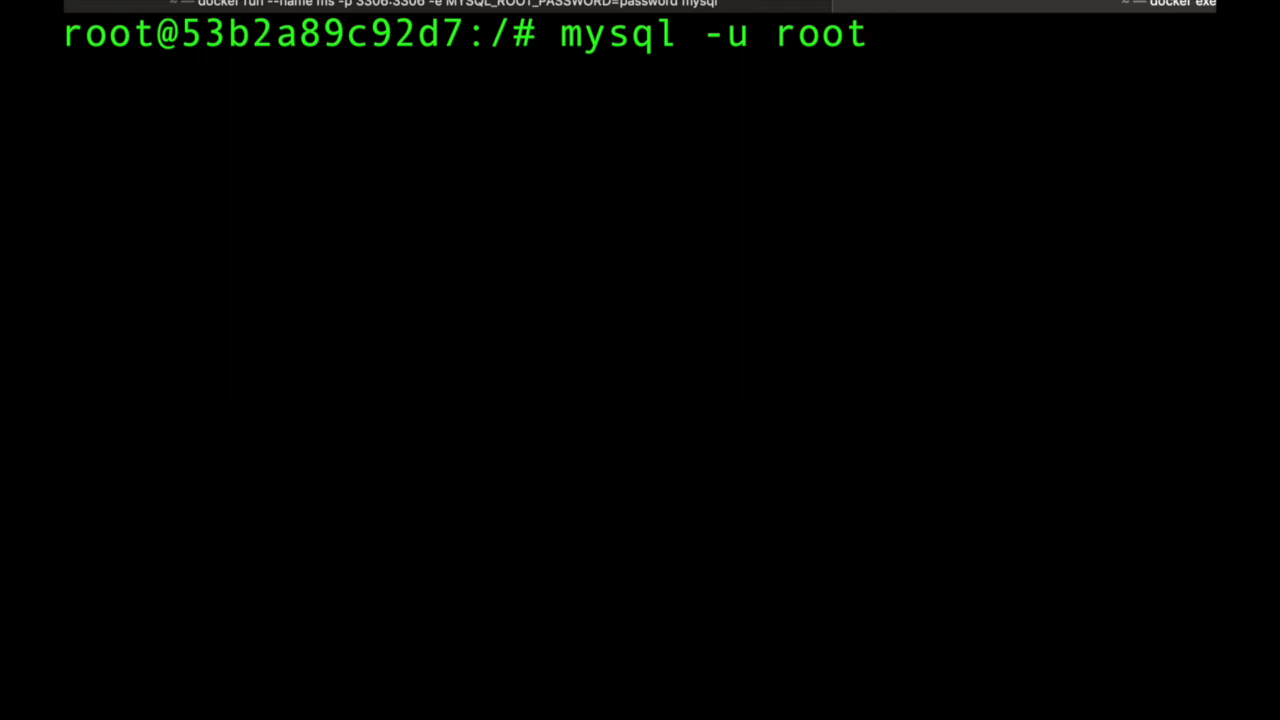
pyautogui.write('-p')
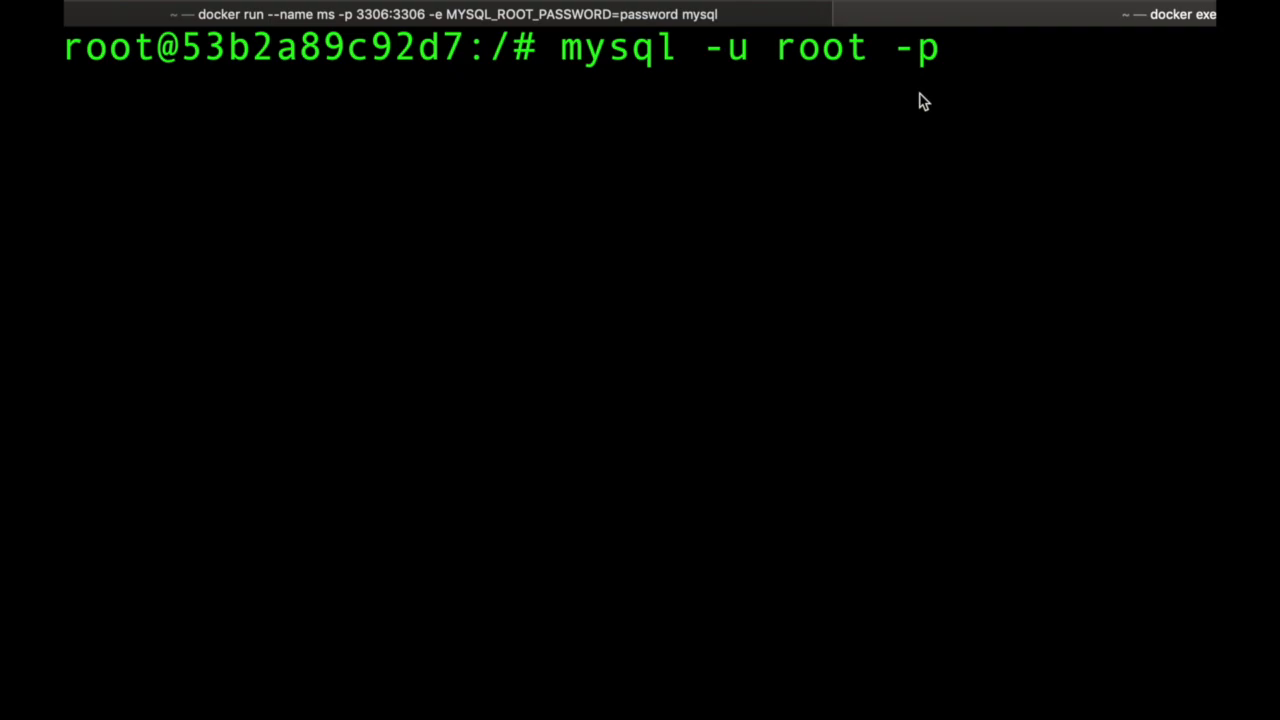
pyautogui.moveTo(922, 60)
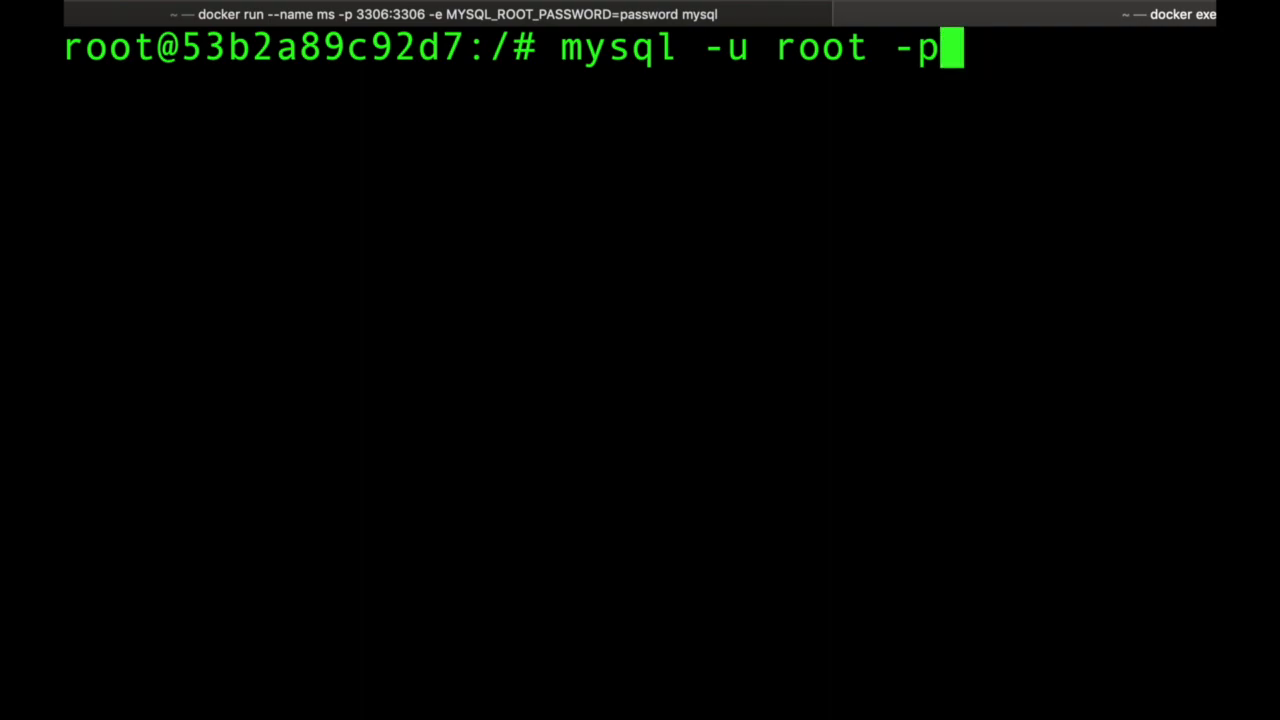
pyautogui.write('p')
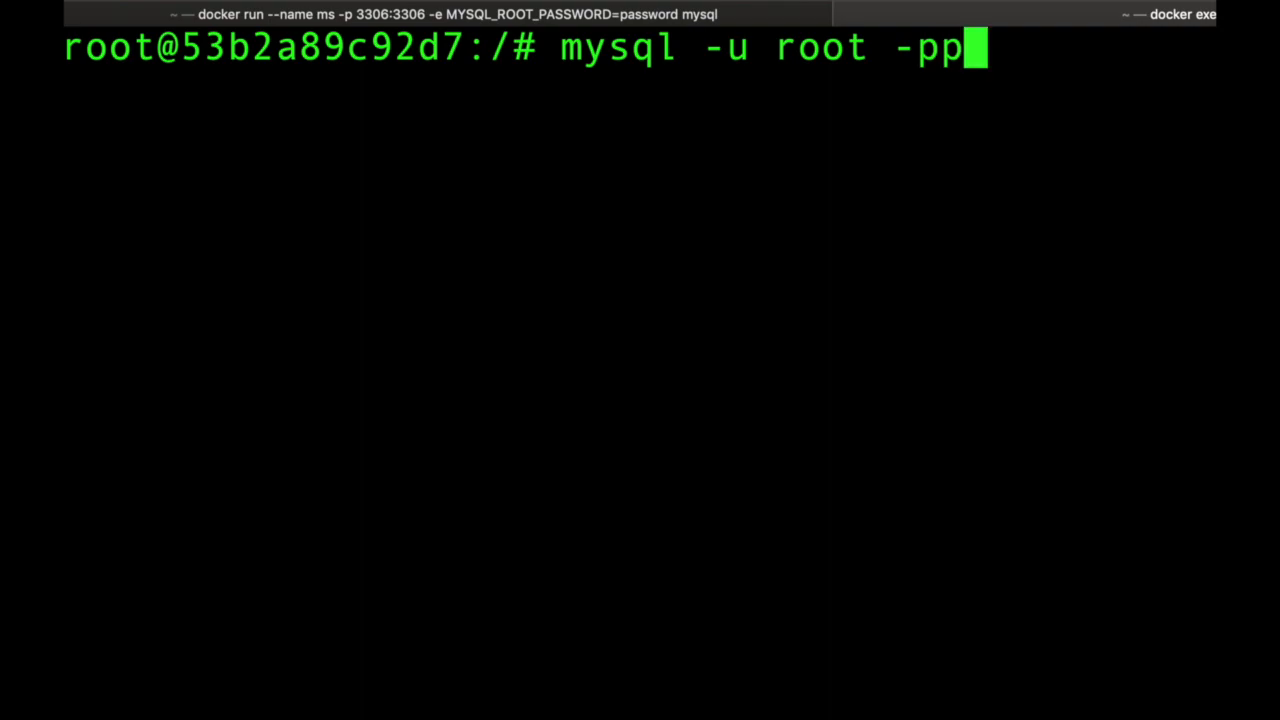
pyautogui.write('assword')
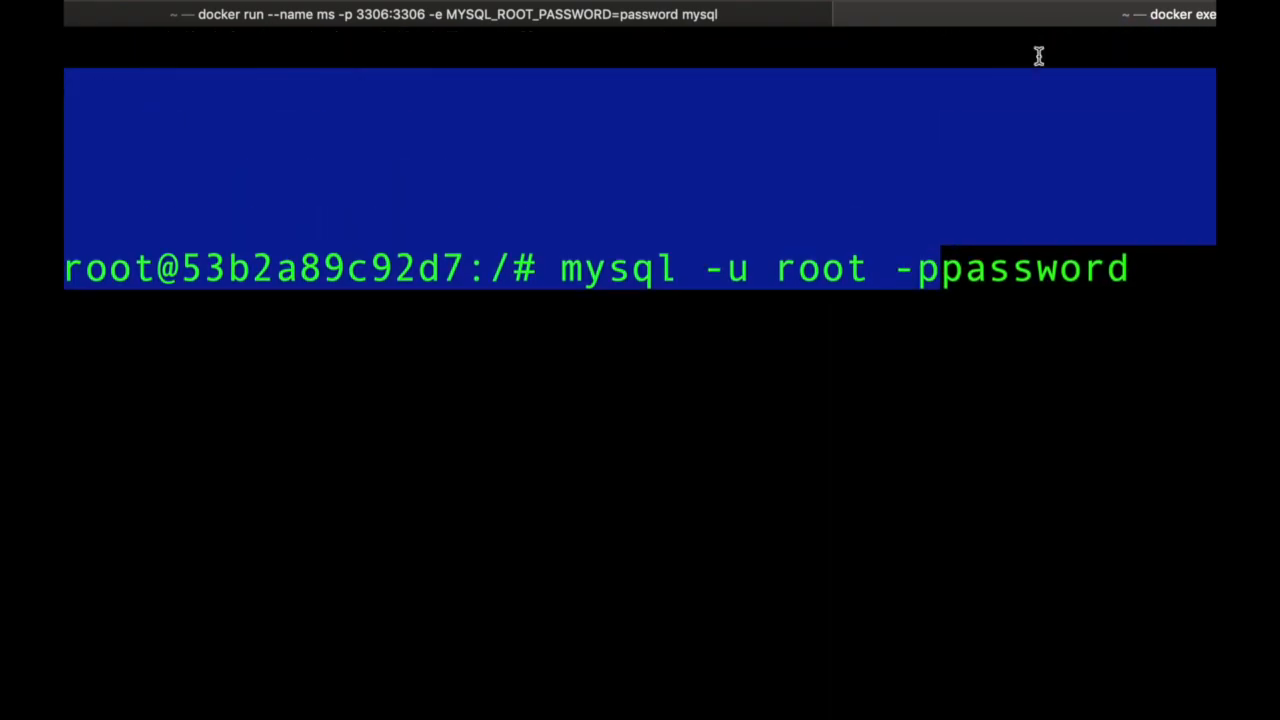
pyautogui.doubleClick(1036, 270)
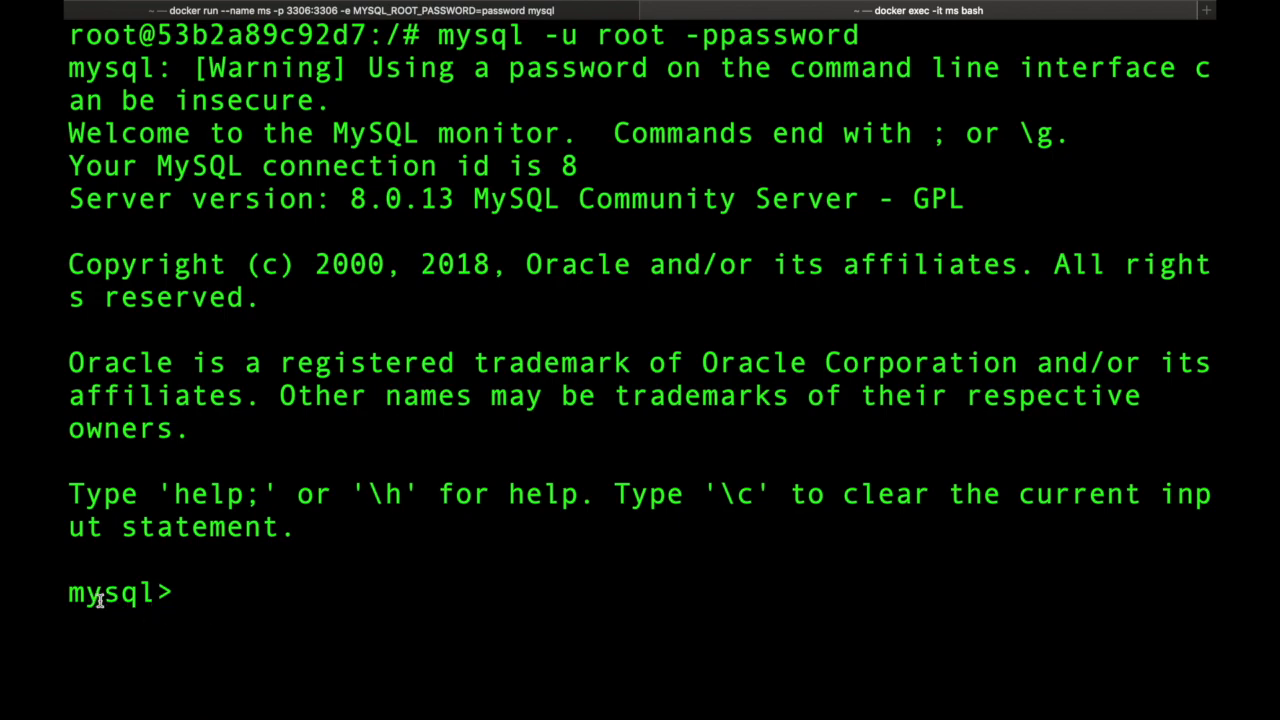
pyautogui.doubleClick(110, 592)
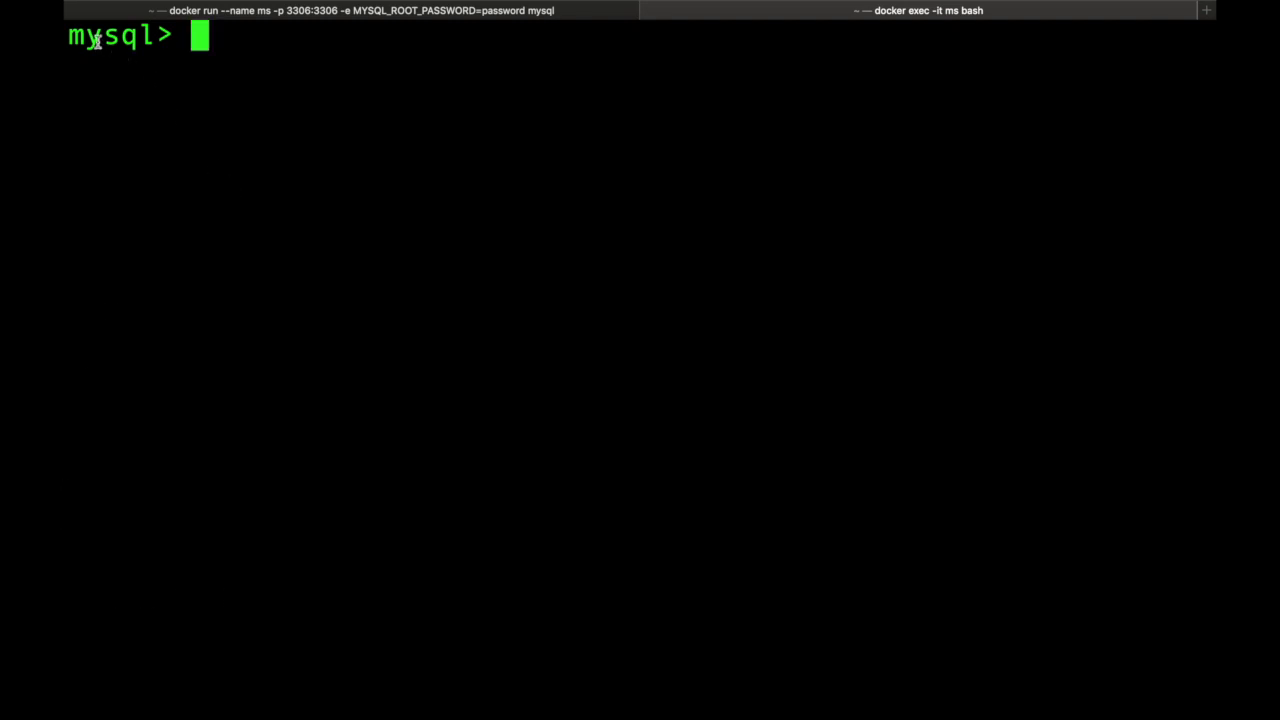
# - Create database husseindb and select it with 'use husseindb;' after a mistyped 'use database'
pyautogui.write('c')
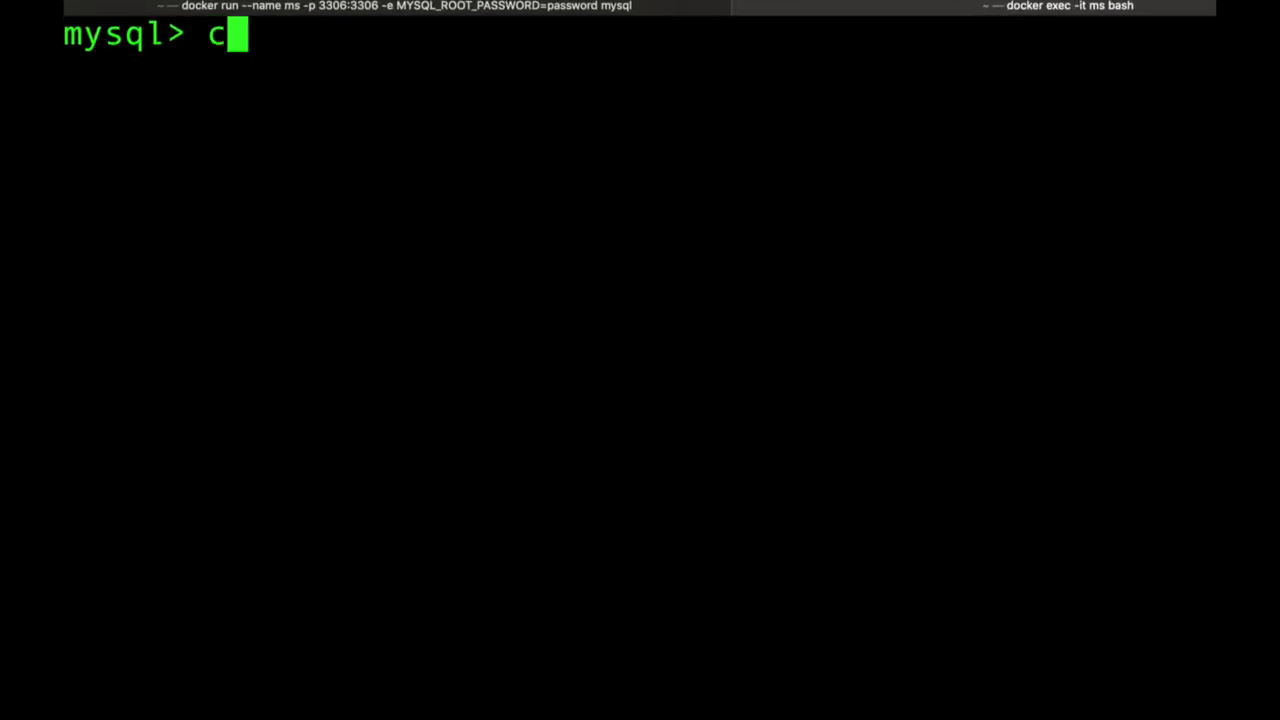
pyautogui.write('reate database husseindb;')
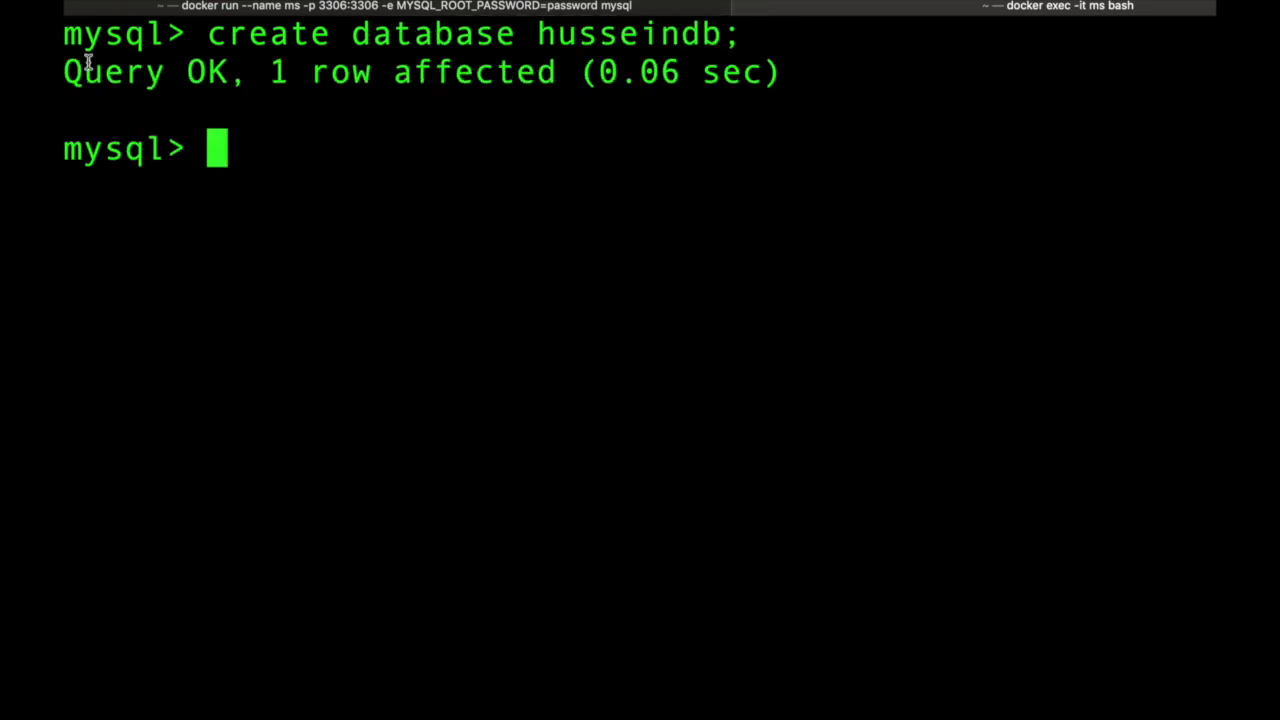
pyautogui.moveTo(336, 144)
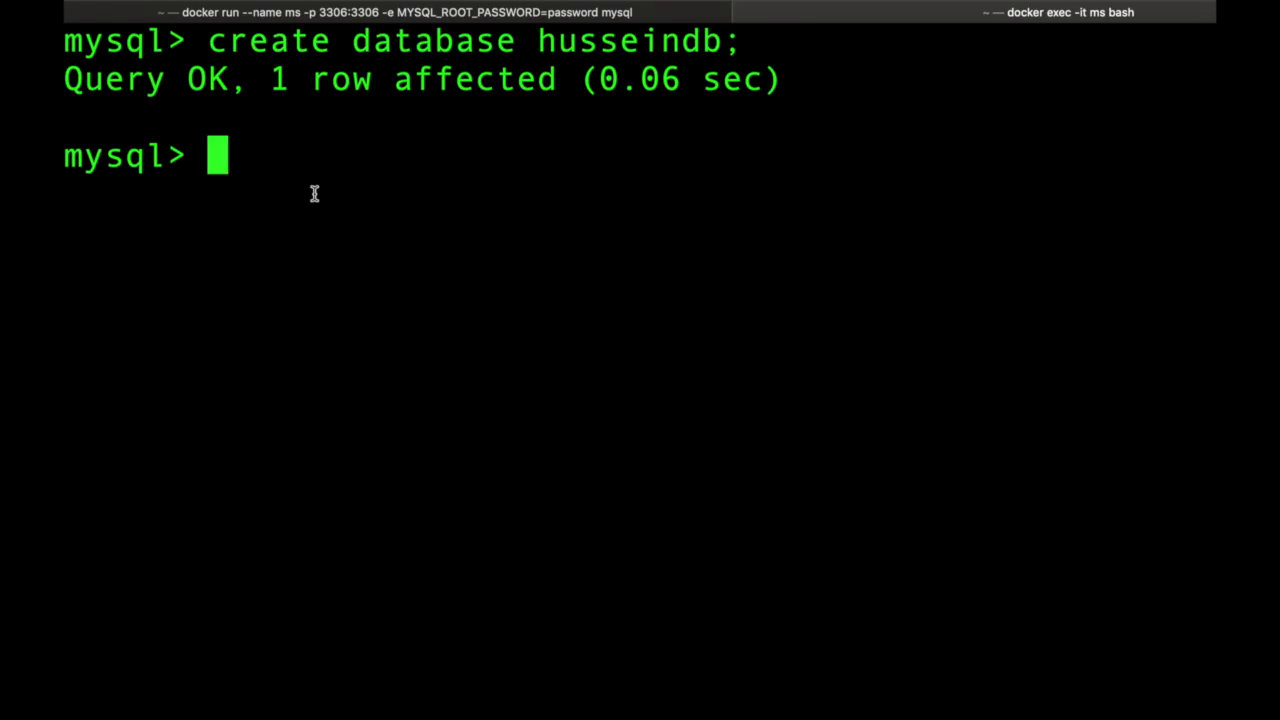
pyautogui.write('use datab')
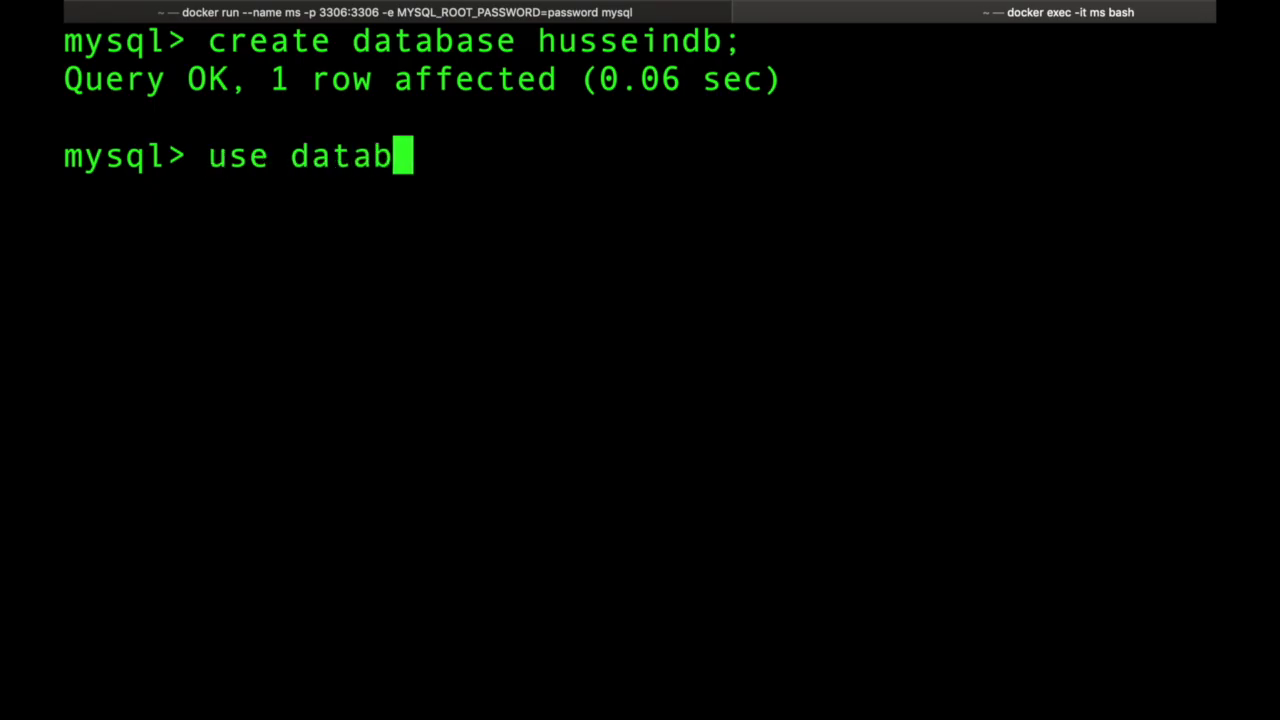
pyautogui.write('ase husseindb;')
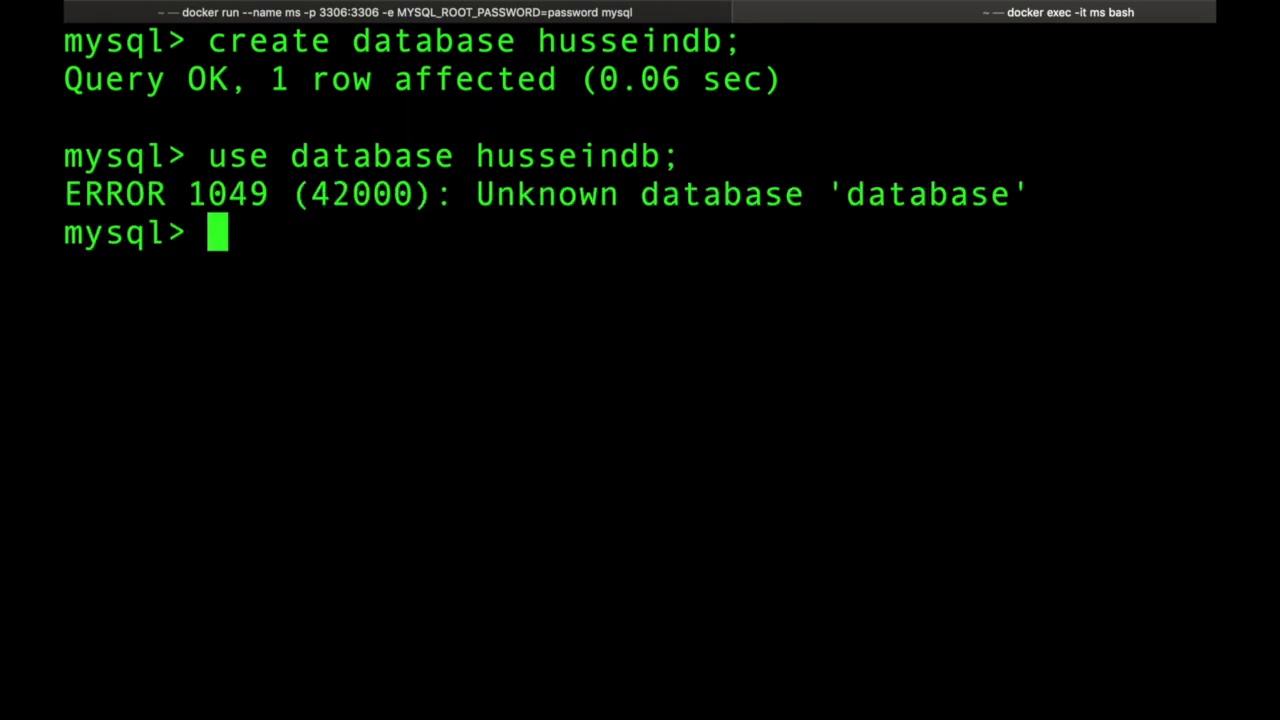
pyautogui.write('use husseindb;')
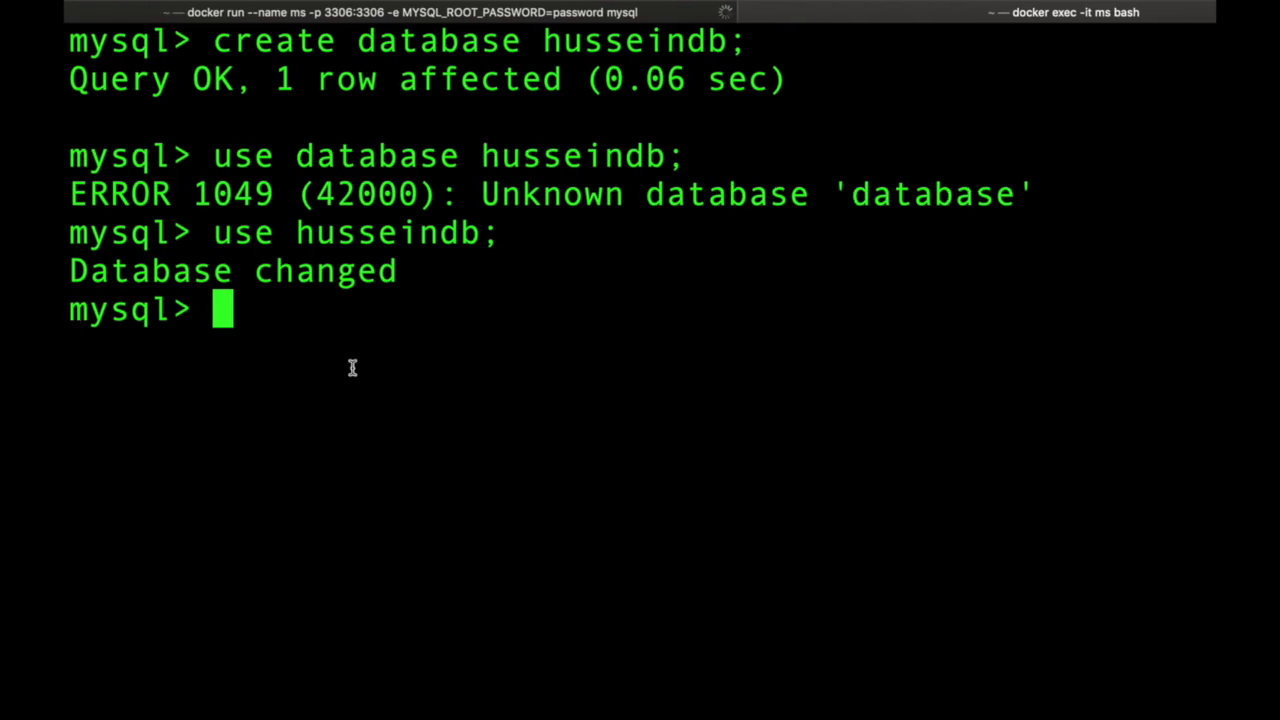
pyautogui.moveTo(290, 352)
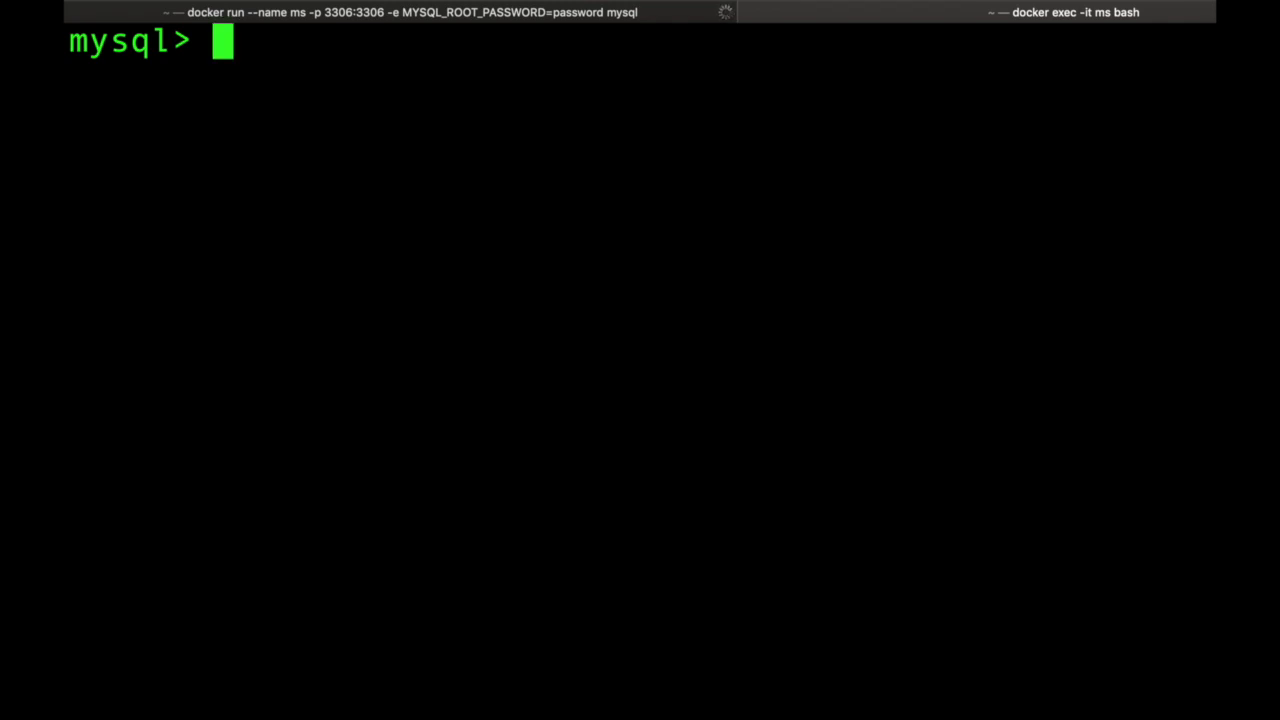
# - Create table employees with id int not null, name text and primary key (id)
pyautogui.write('cr')
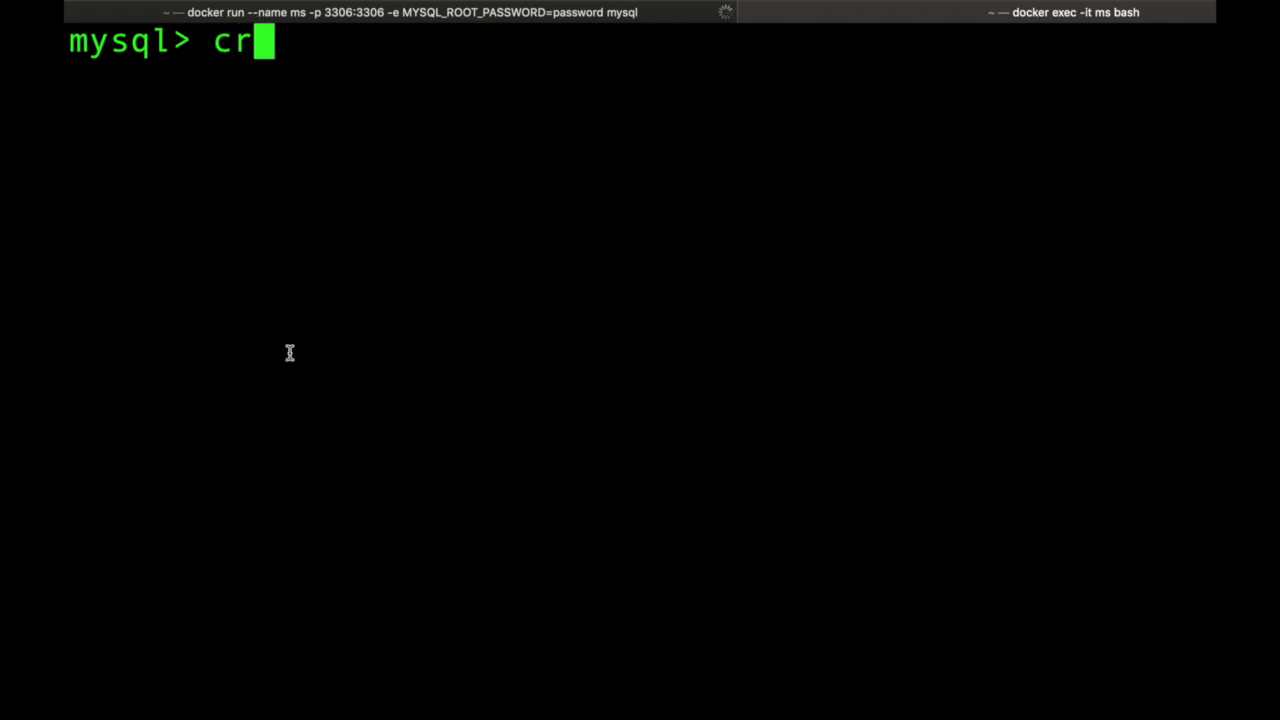
pyautogui.write('eate table emplo')
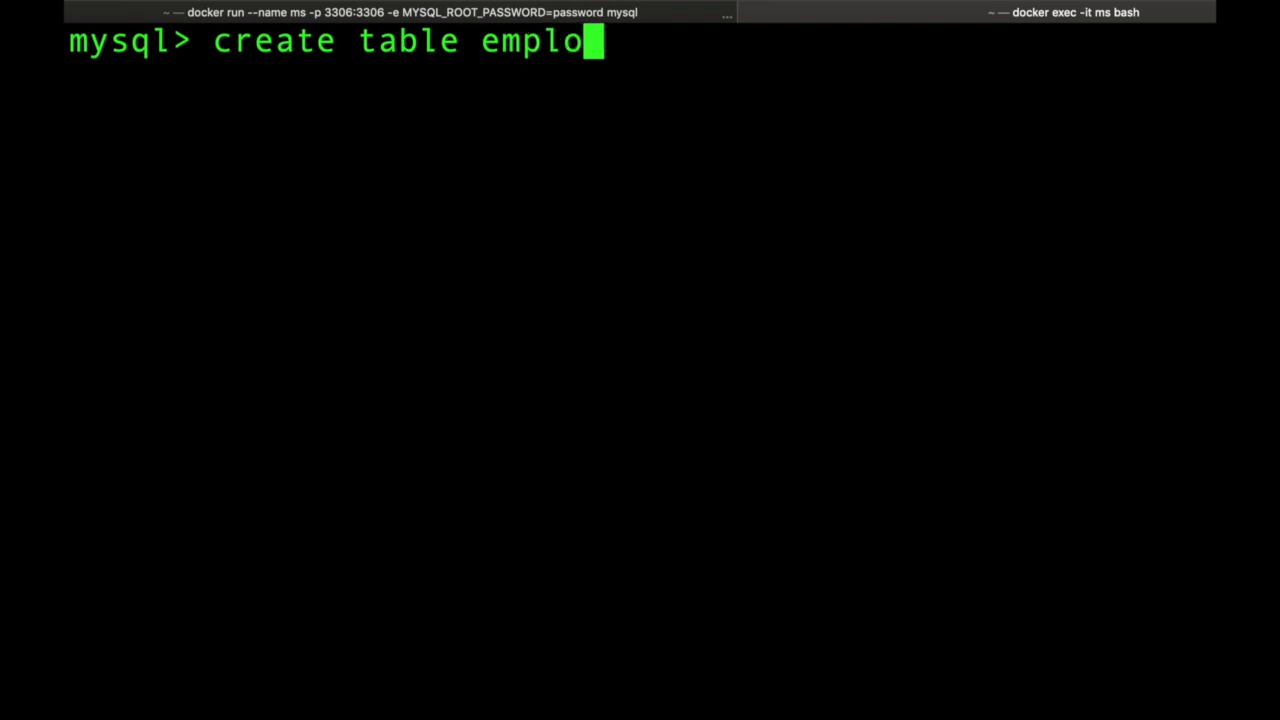
pyautogui.write('yees')
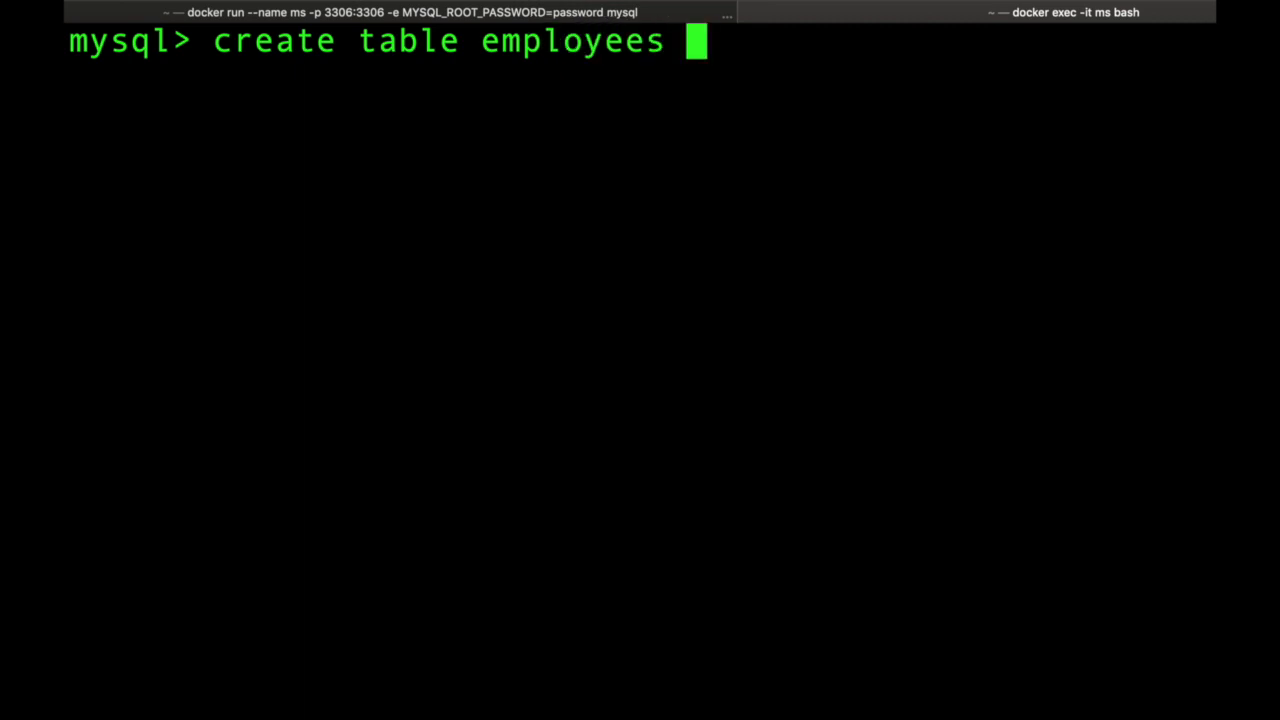
pyautogui.write('( id')
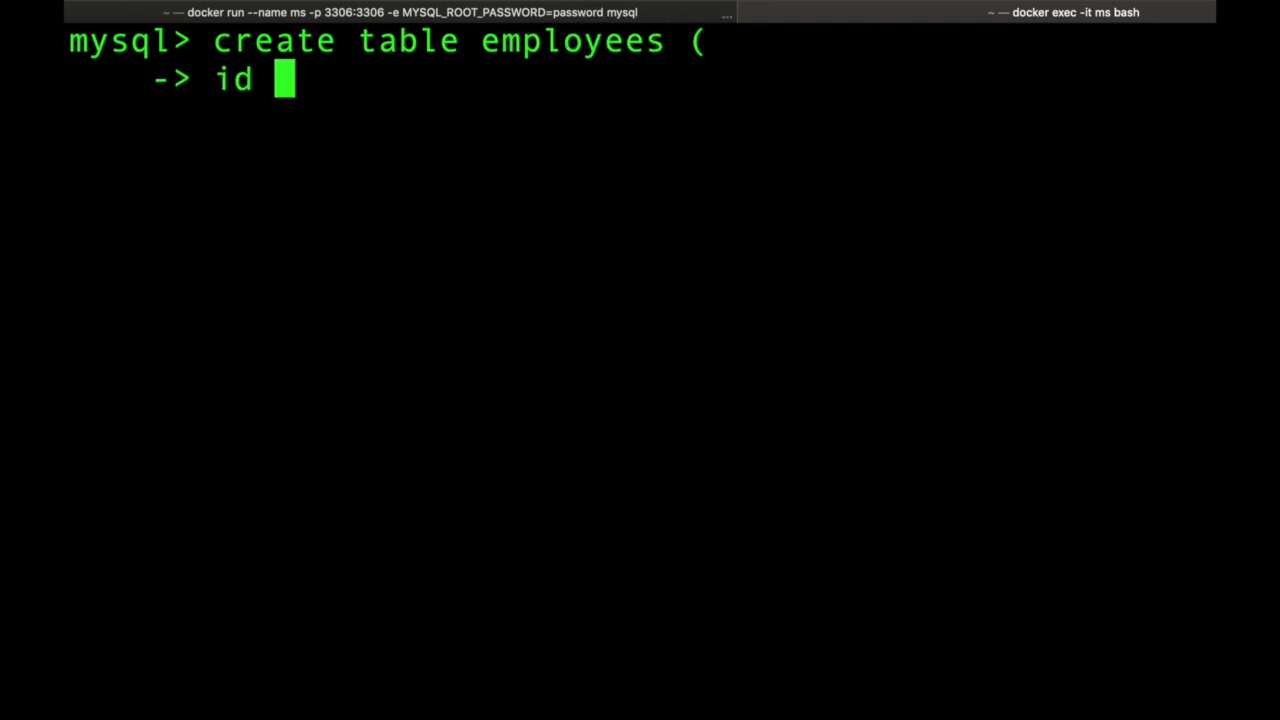
pyautogui.write('int not null,')
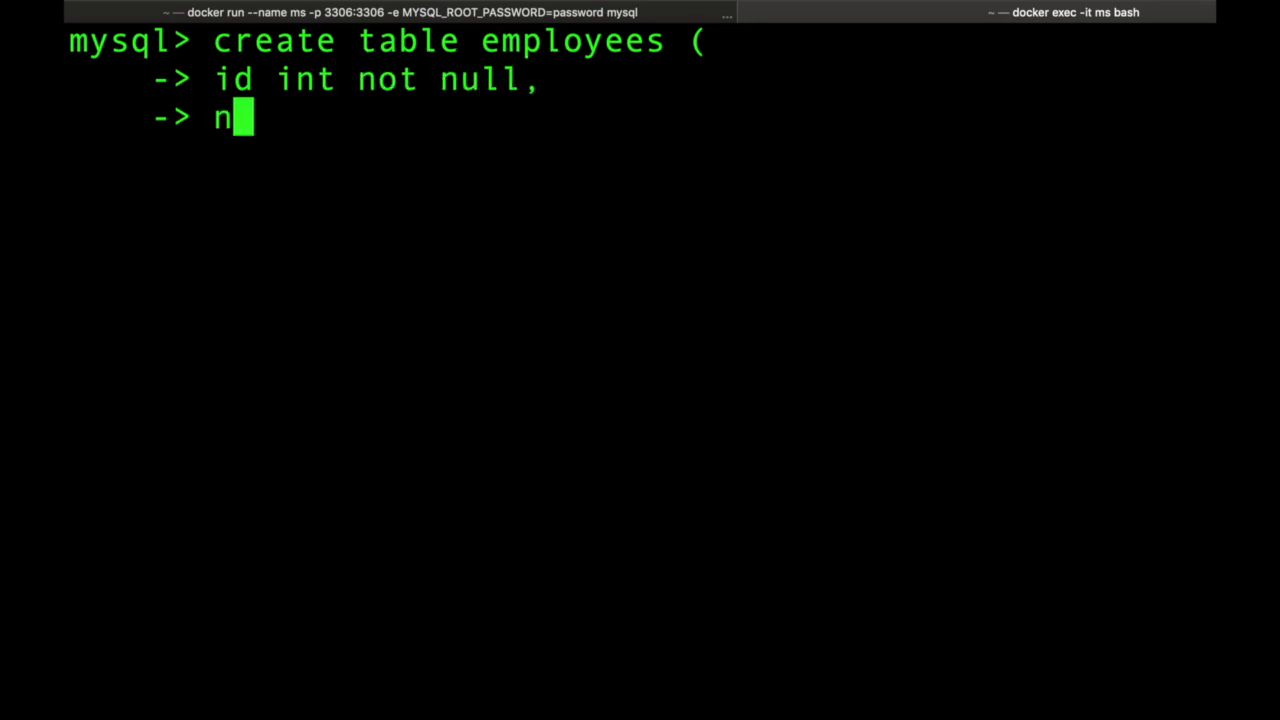
pyautogui.write('ame text,')
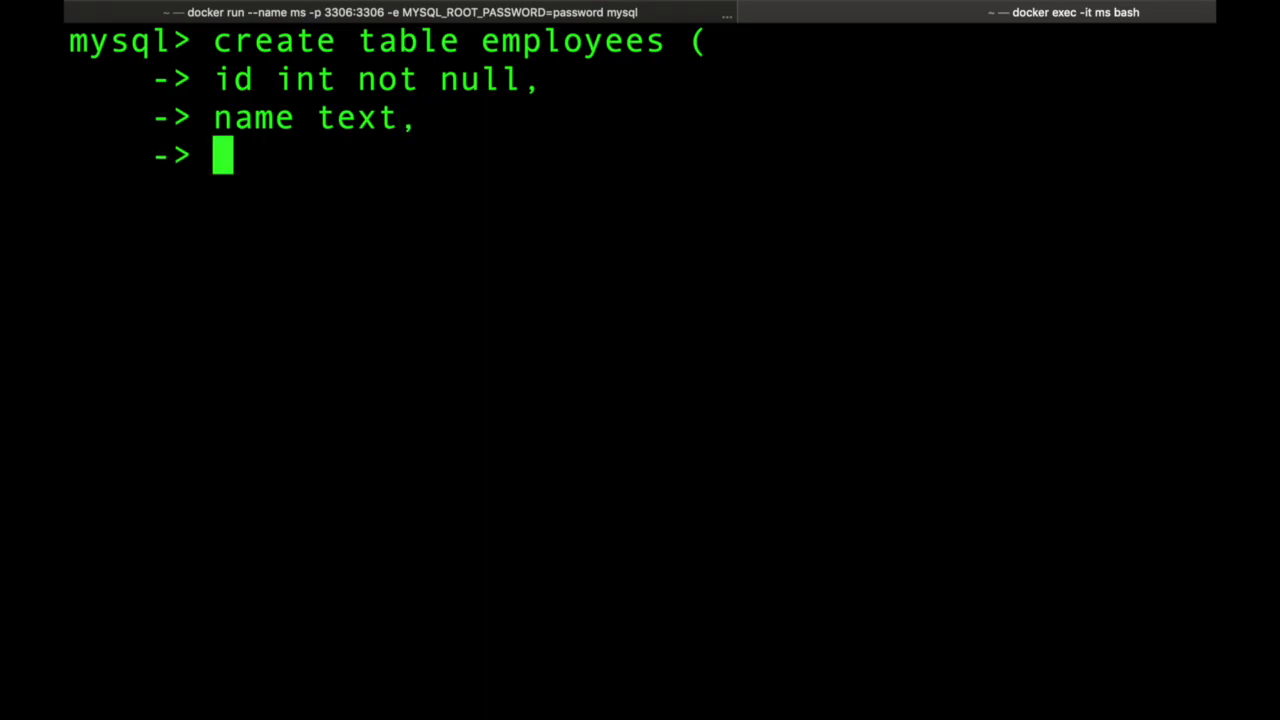
pyautogui.write('primary key')
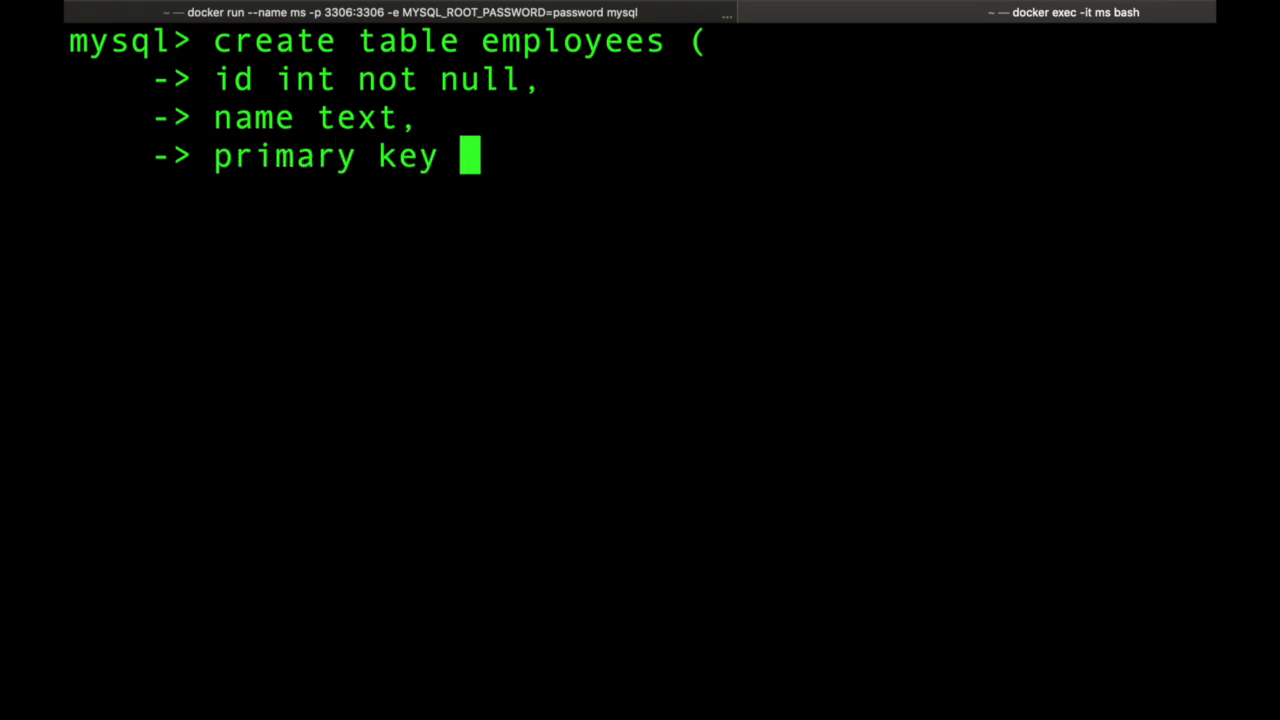
pyautogui.write('(id)')
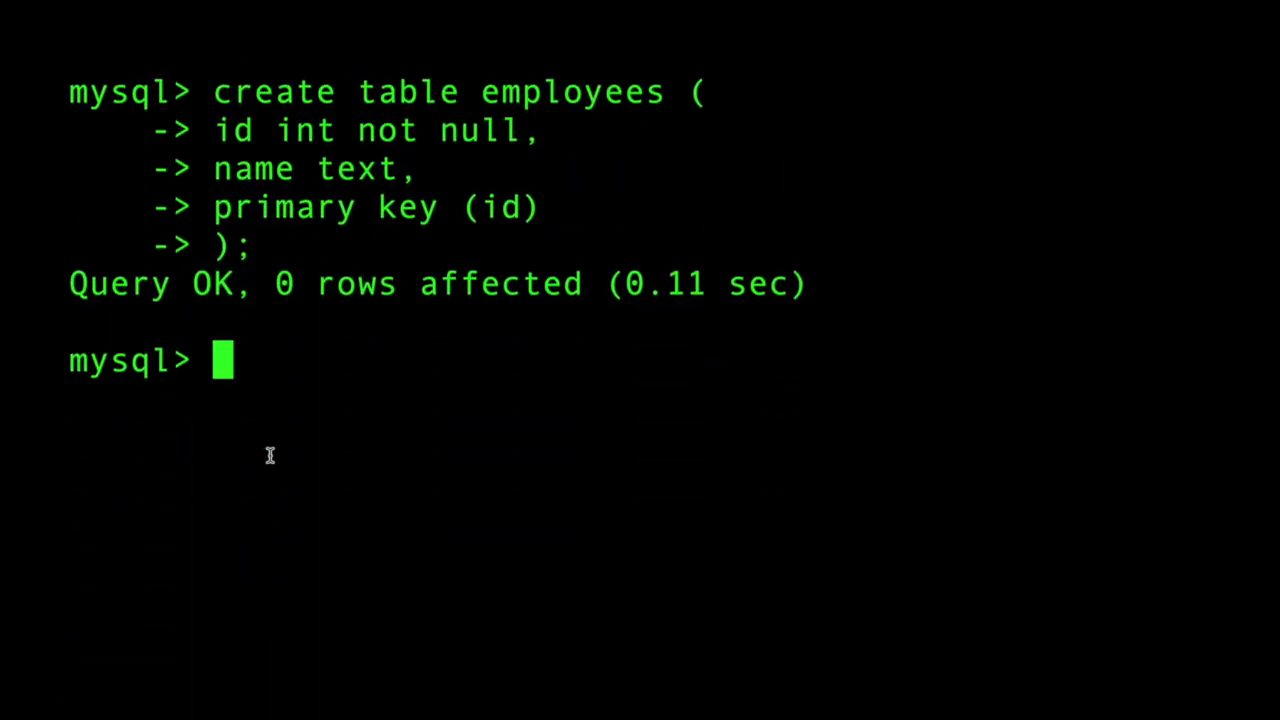
# - Insert row (1, 'Hussein') into employees
pyautogui.write('insert into')
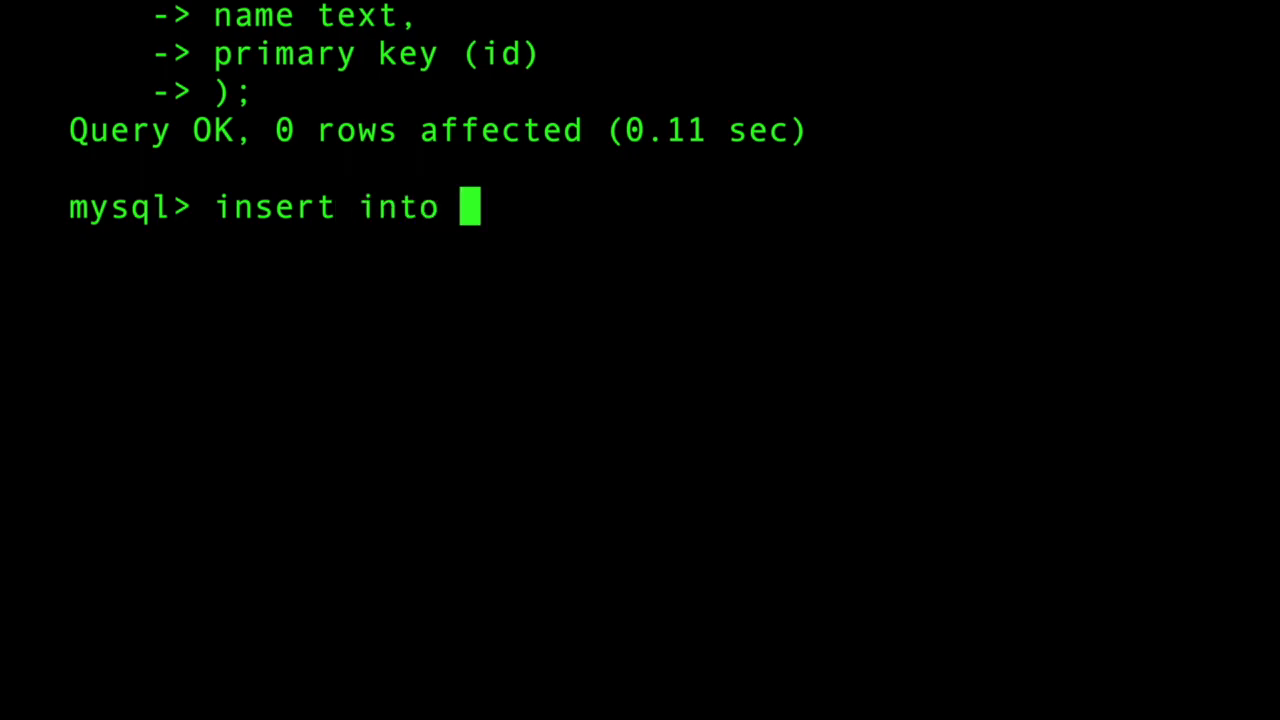
pyautogui.write('employees')
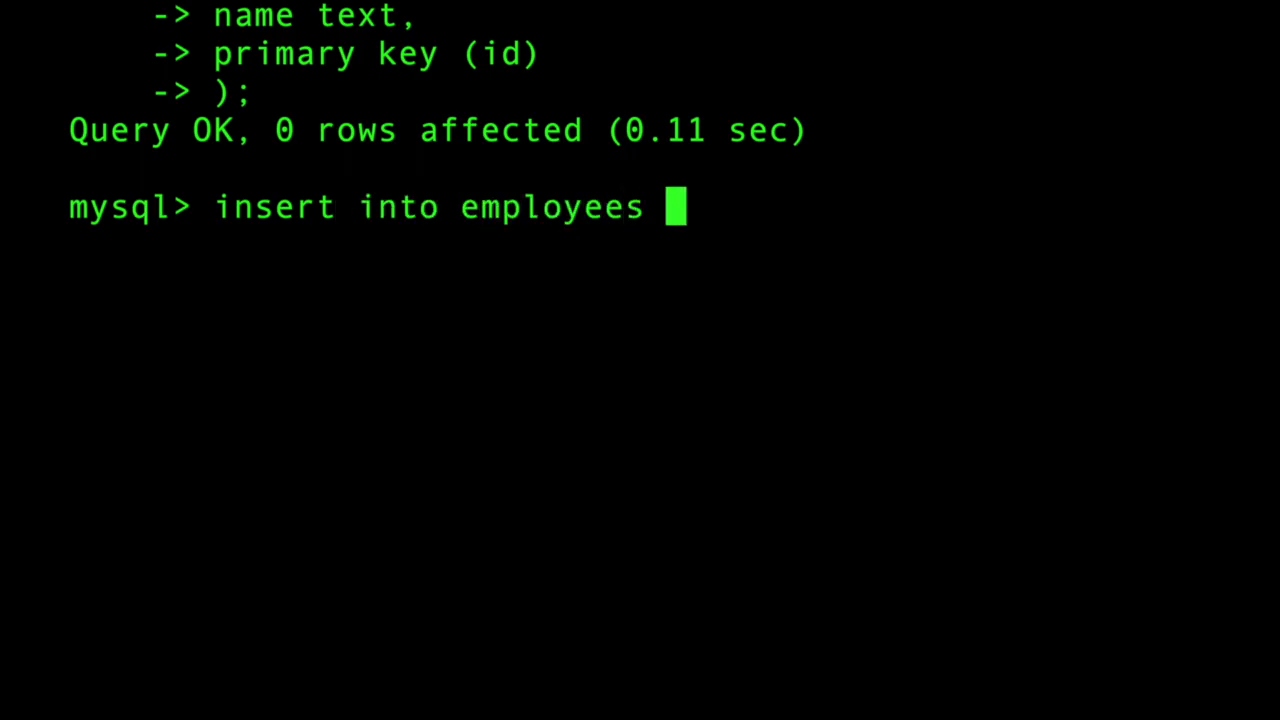
pyautogui.write('(id, name')
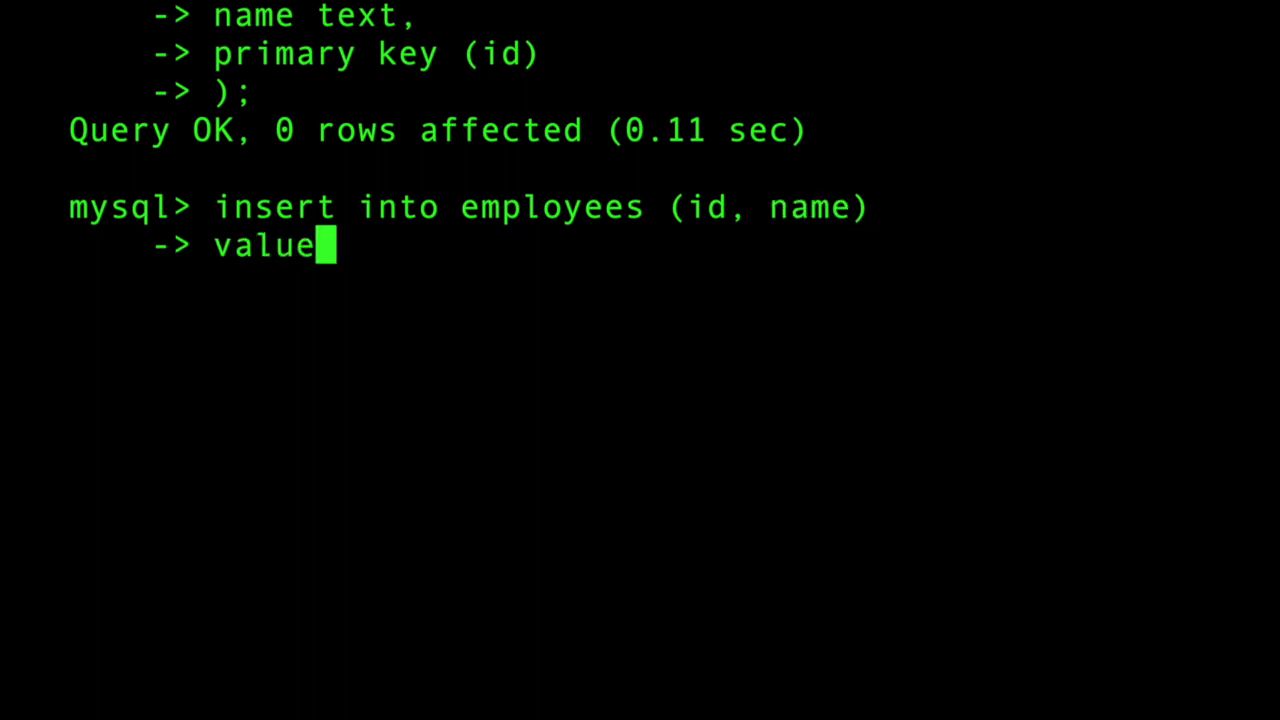
pyautogui.write('s (')
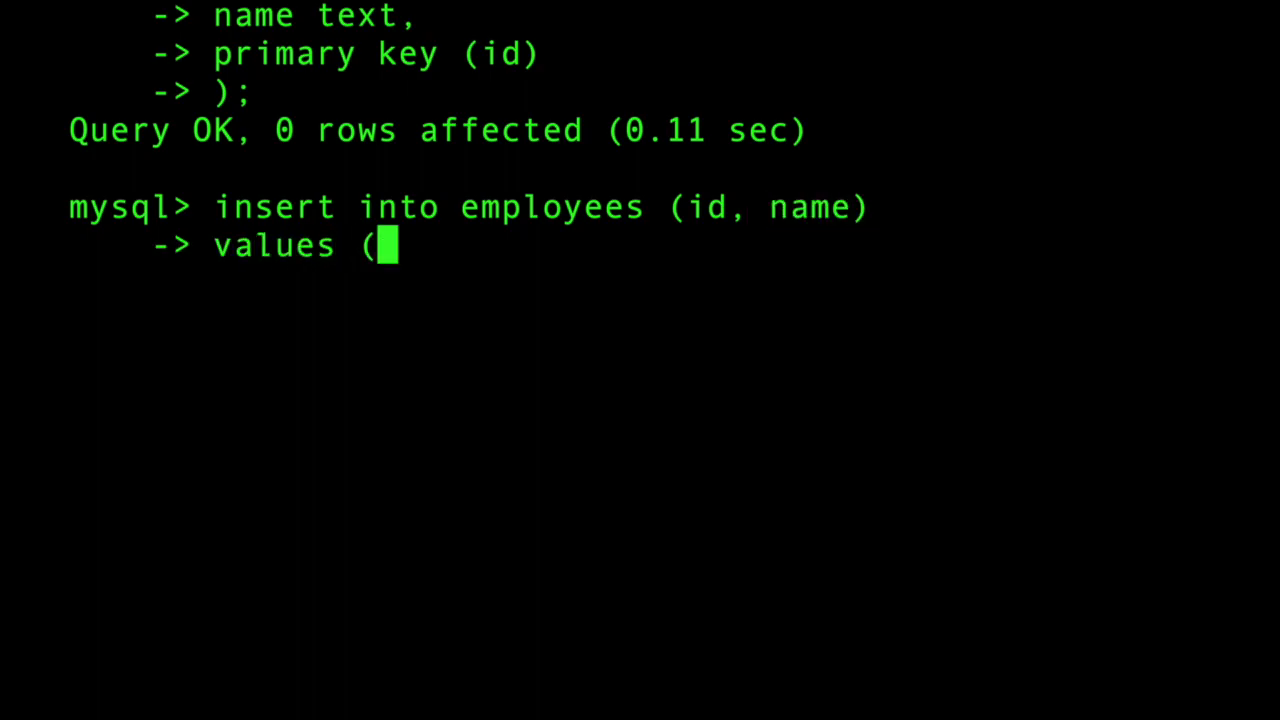
pyautogui.write('1,')
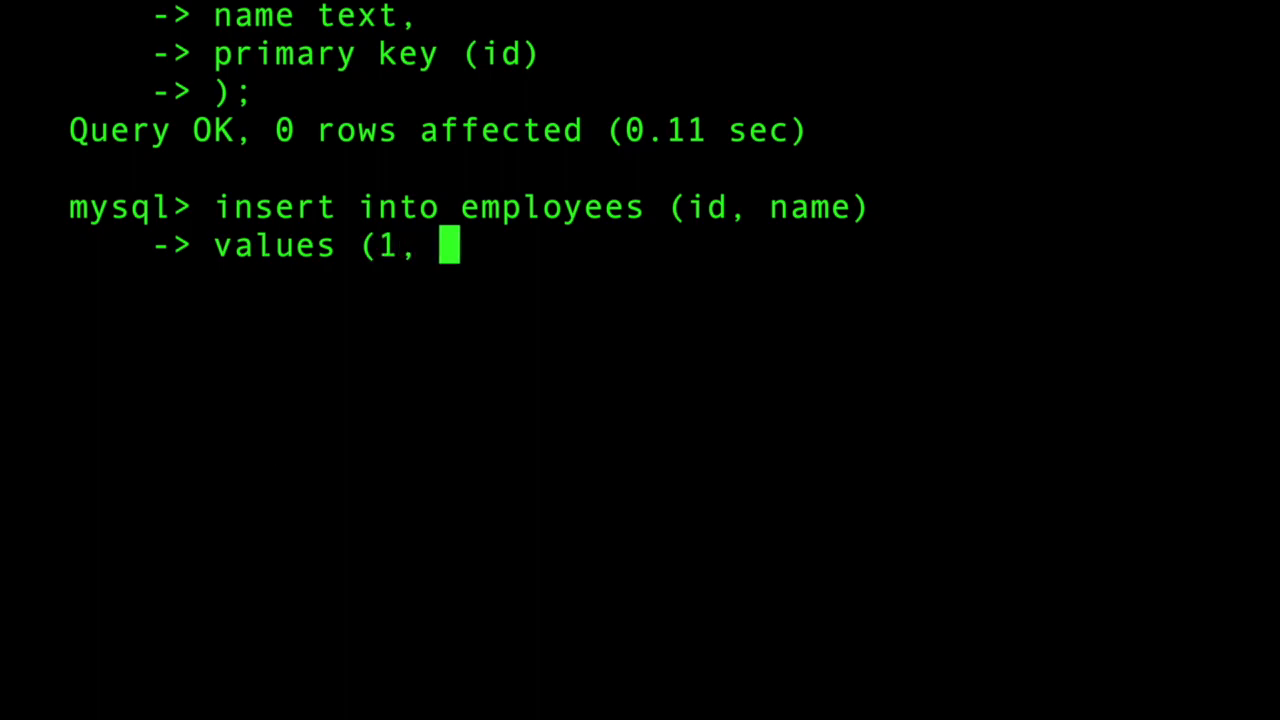
pyautogui.write("'Hussein');")
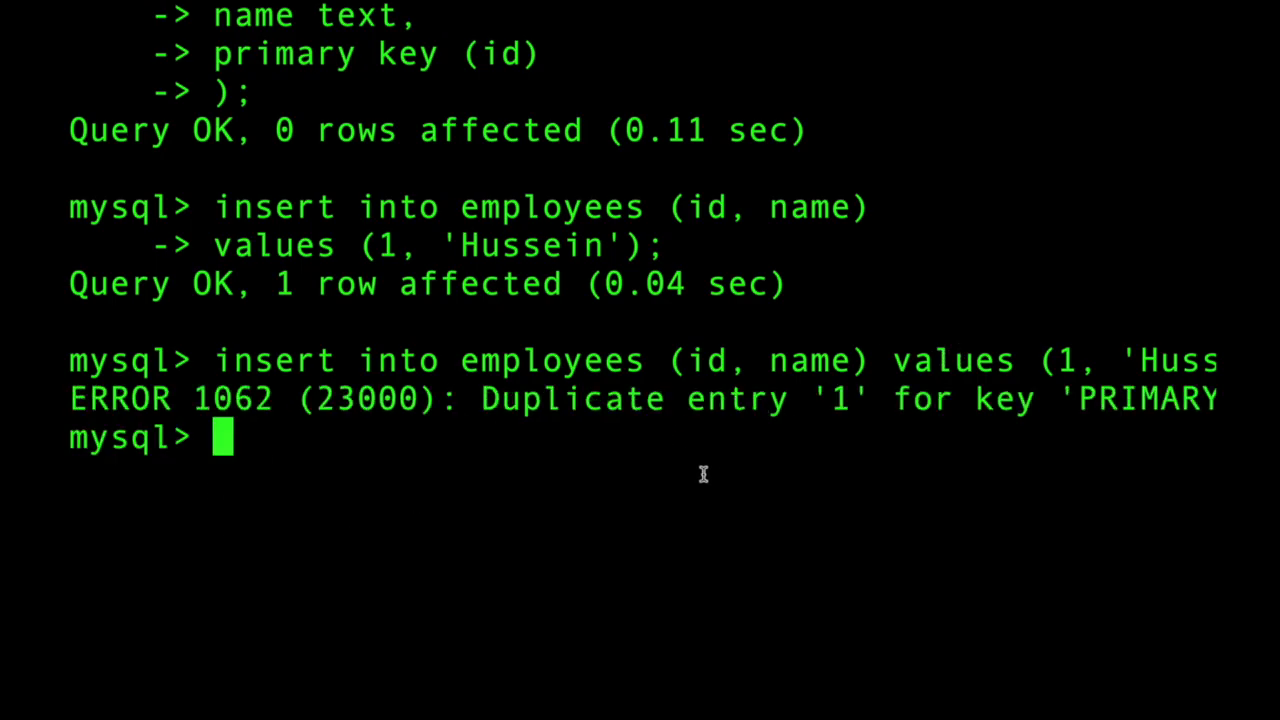
# - Insert rows 2 Edmond and 3 Yara after a rejected duplicate id 1, then begin a select query
pyautogui.write('insert into')
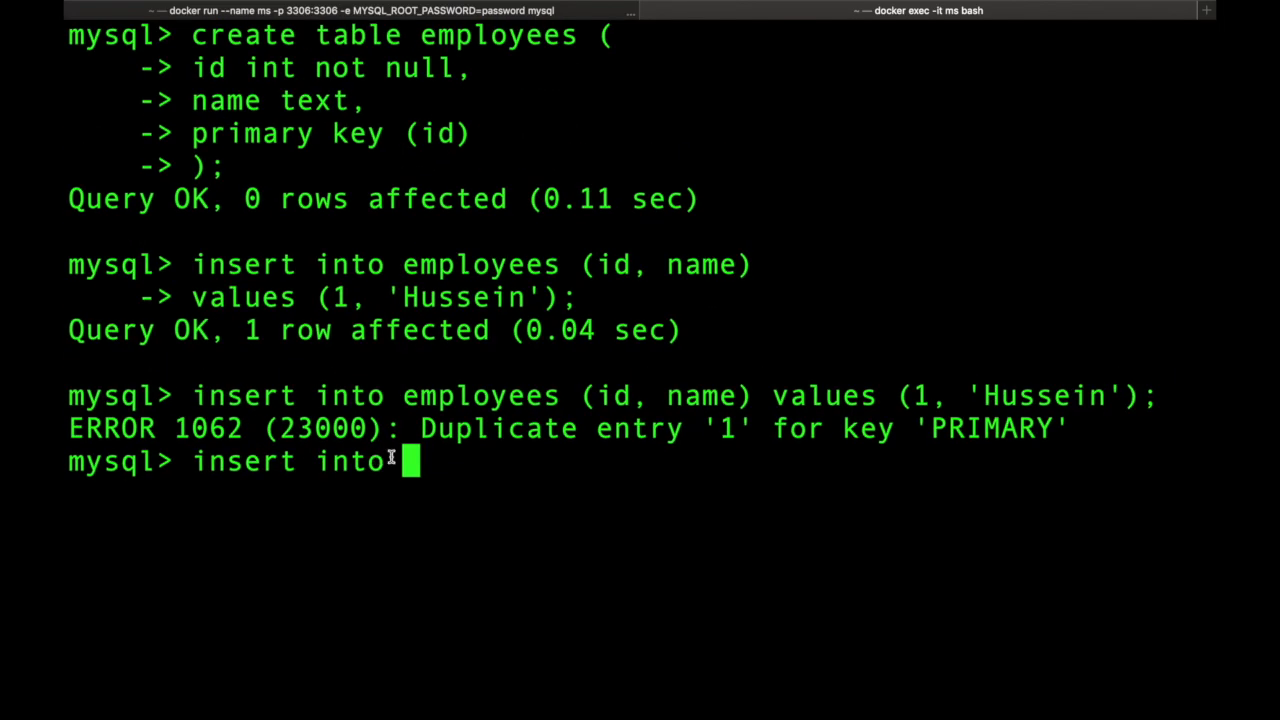
pyautogui.write("employees (id, name) values (1, 'Hussei');")
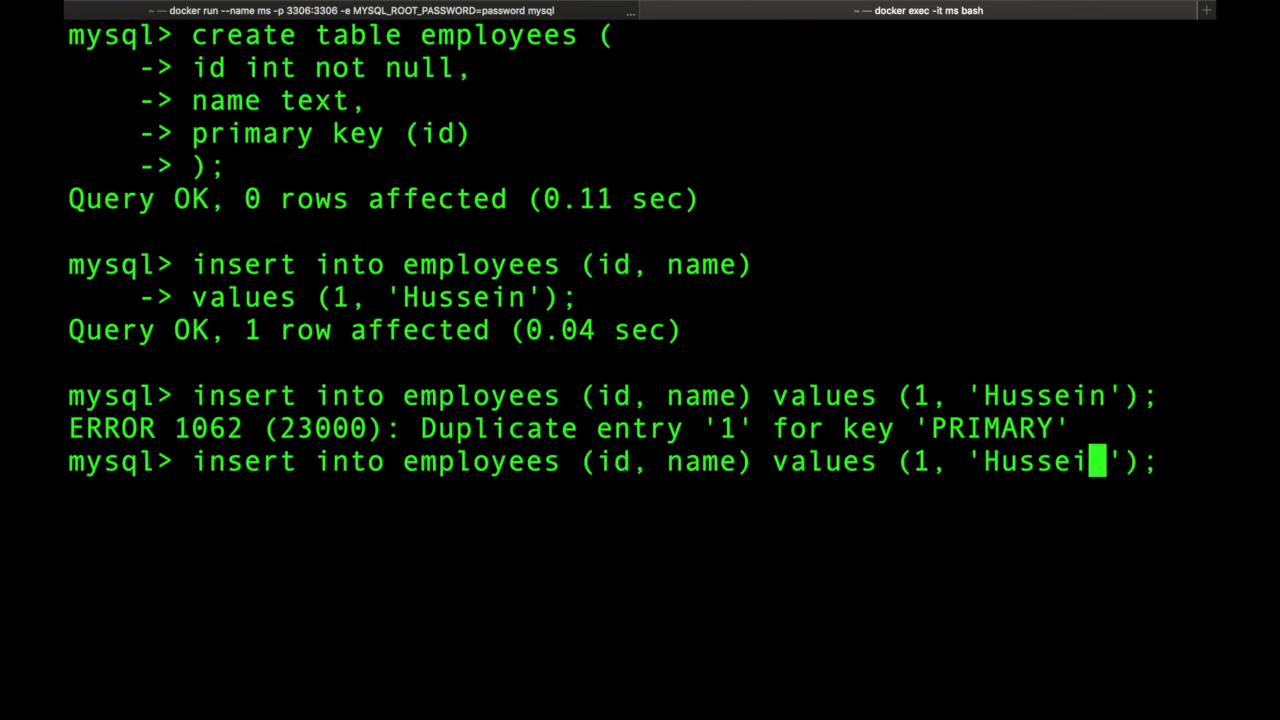
pyautogui.write('Edmond')
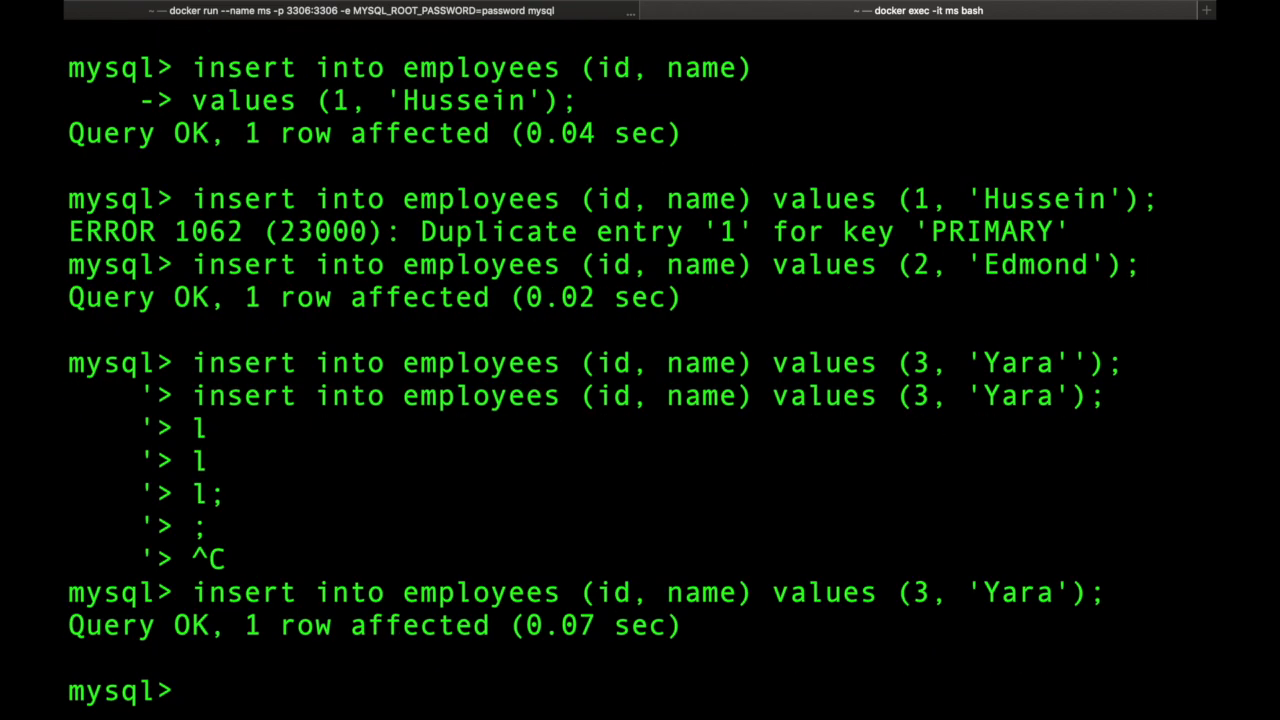
pyautogui.moveTo(680, 490)
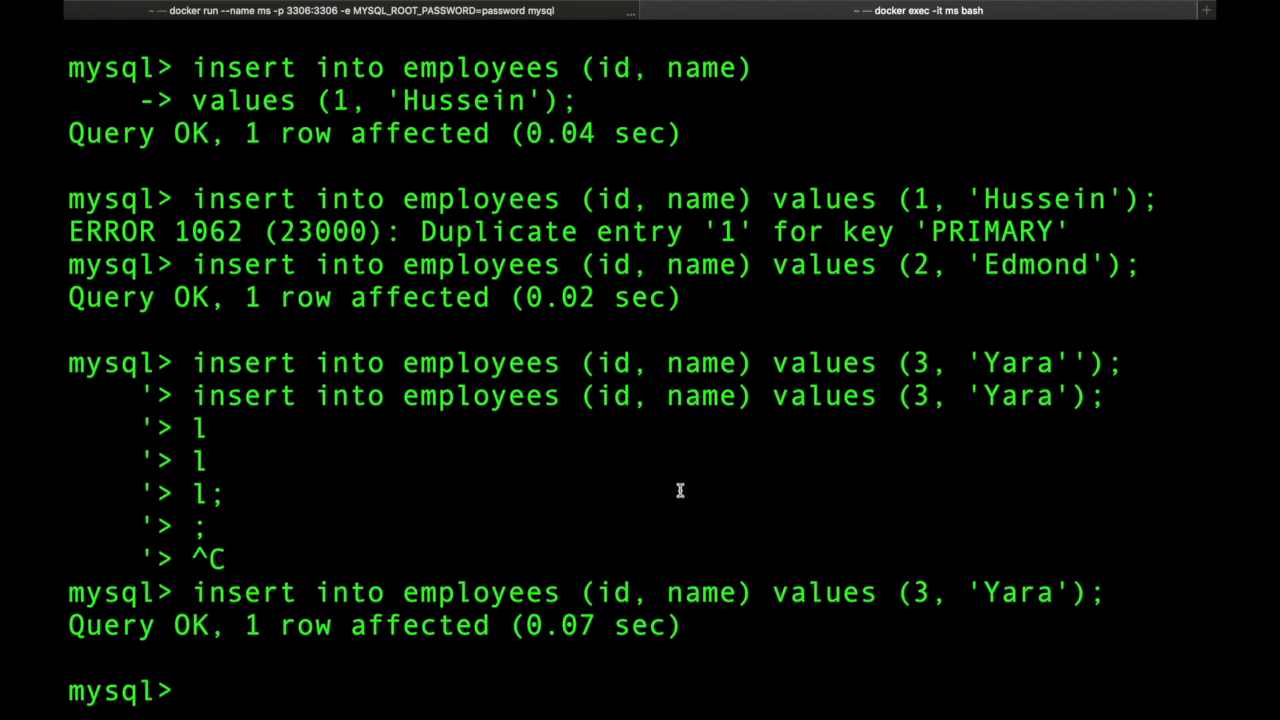
pyautogui.write('select')
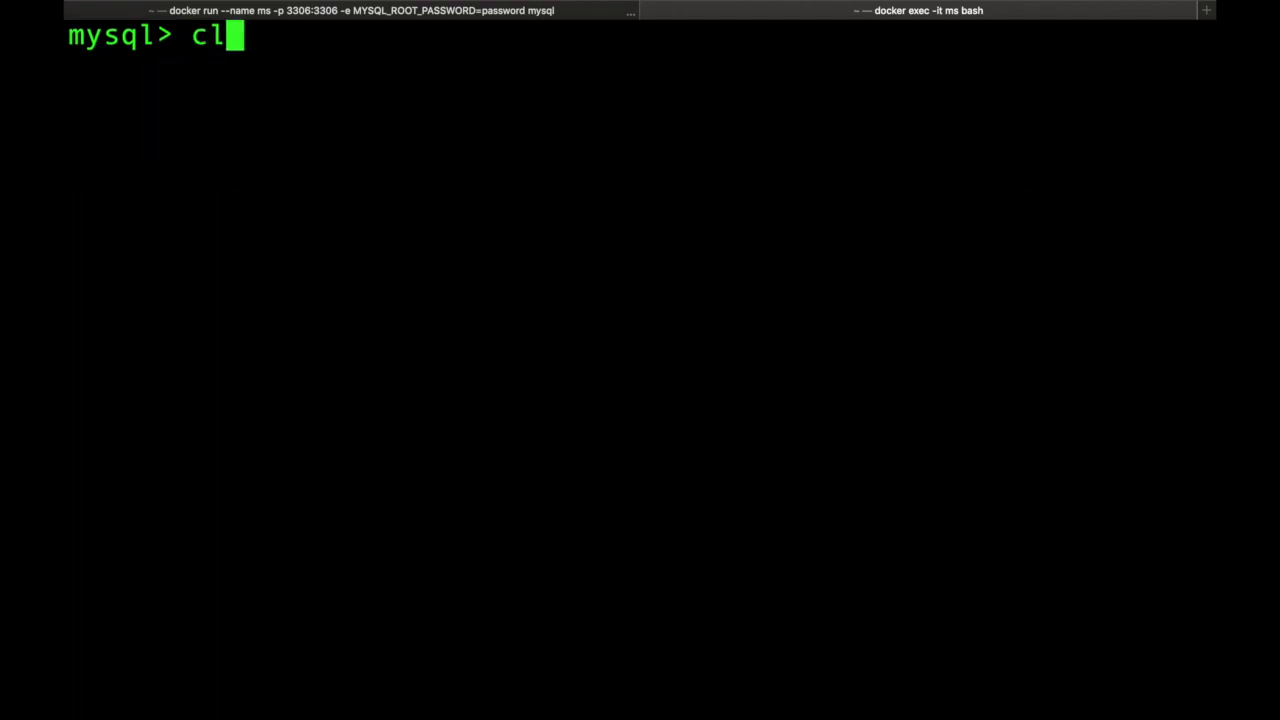
# - Run 'select * from employees;' to list the three rows, then commit the transaction
pyautogui.write('select')
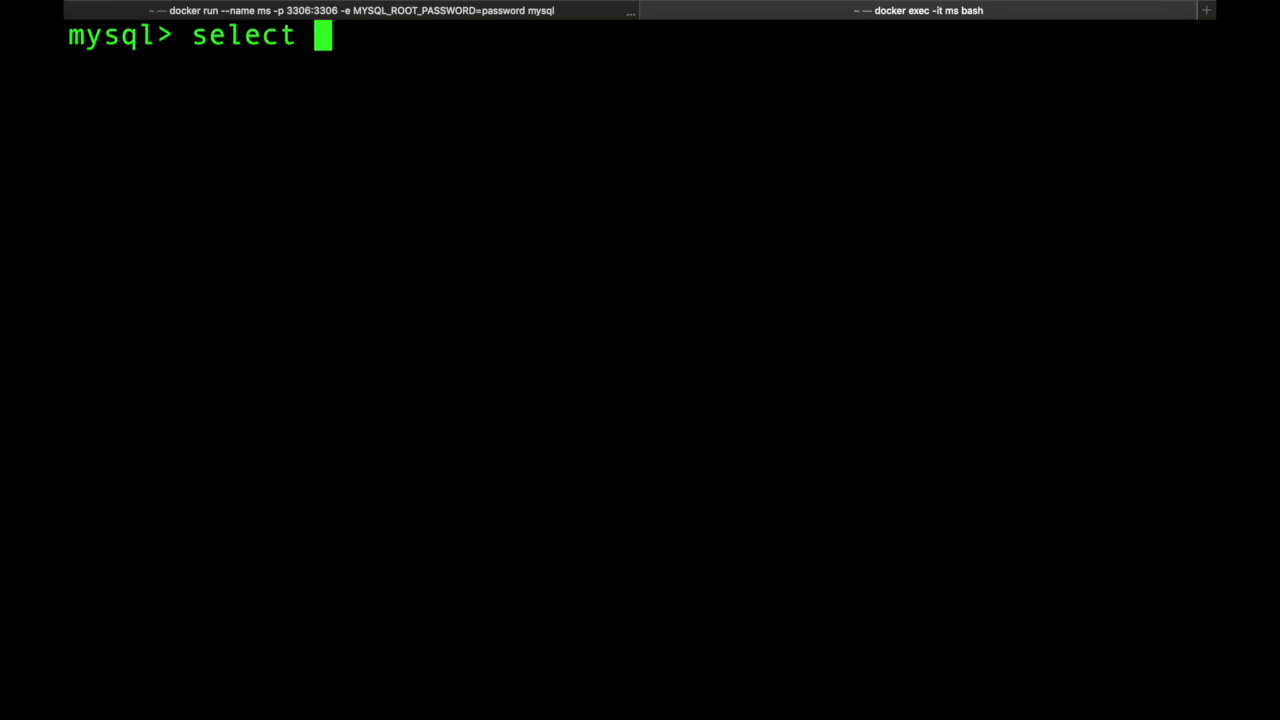
pyautogui.write('* from employees;')
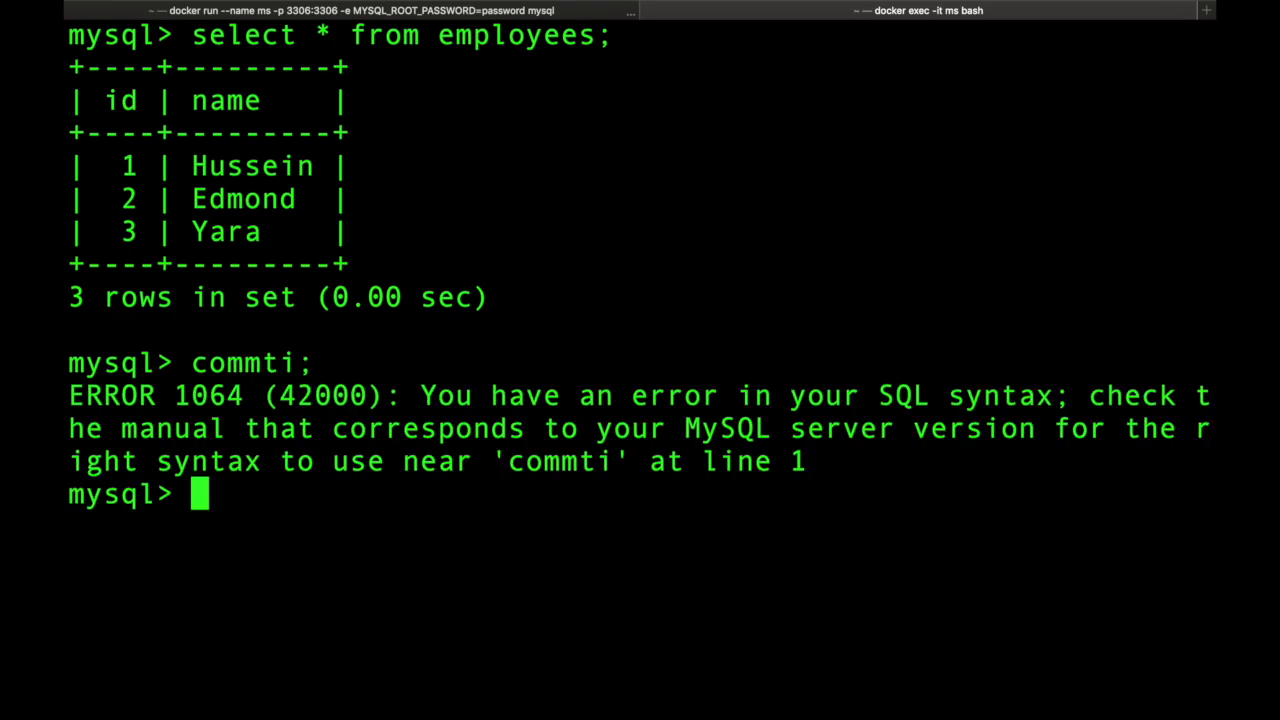
pyautogui.write('commit;')
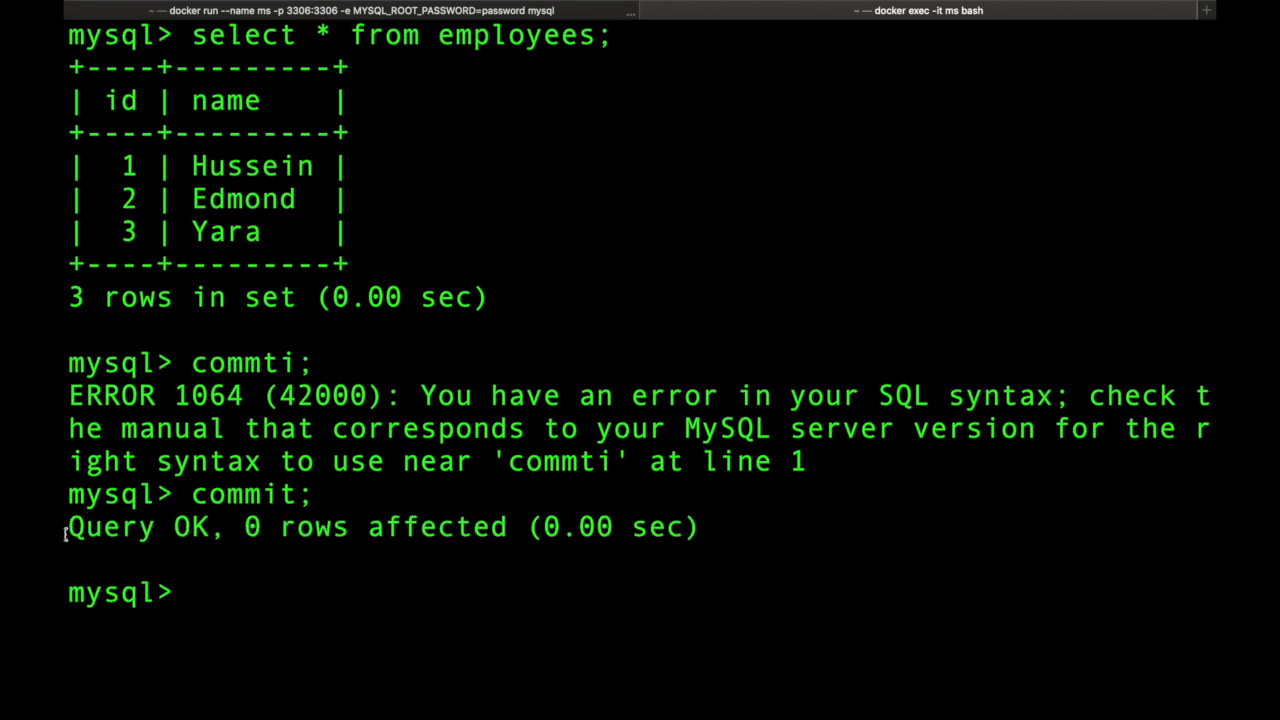
pyautogui.write('cle')
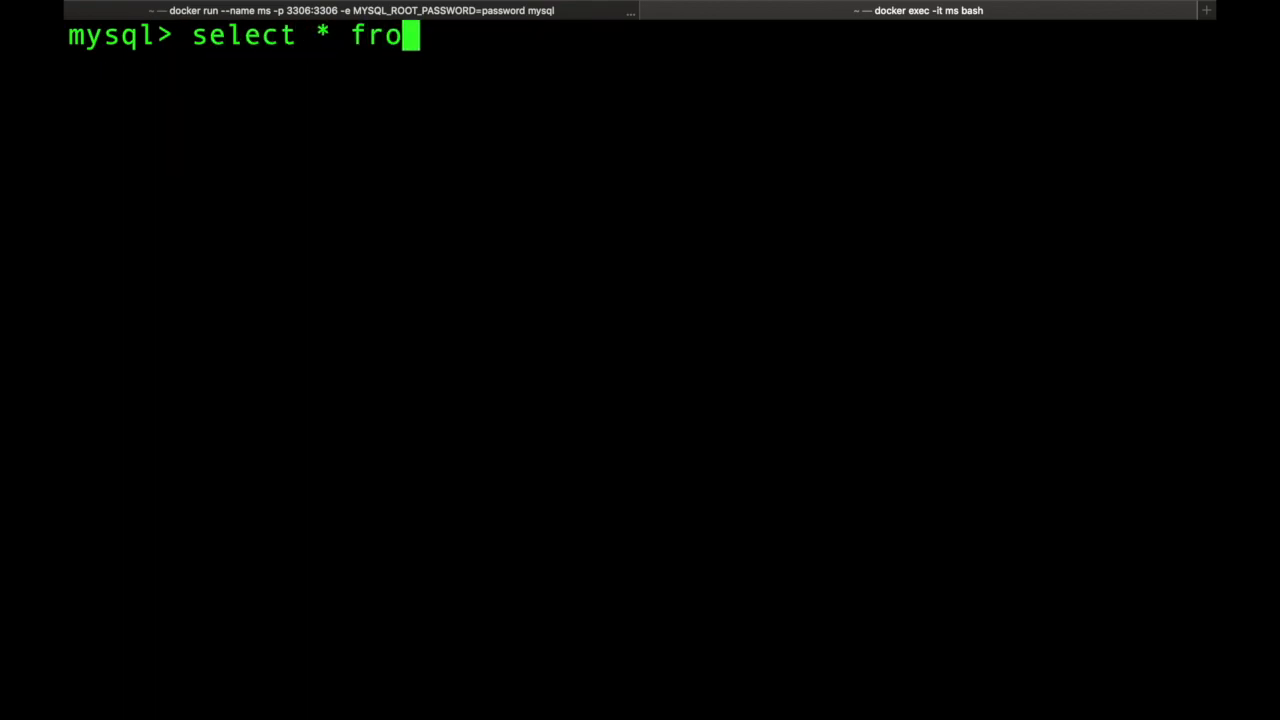
# - Re-run 'select * from employees;' on a clean screen, returning Hussein, Edmond and Yara
pyautogui.write('m employees;')
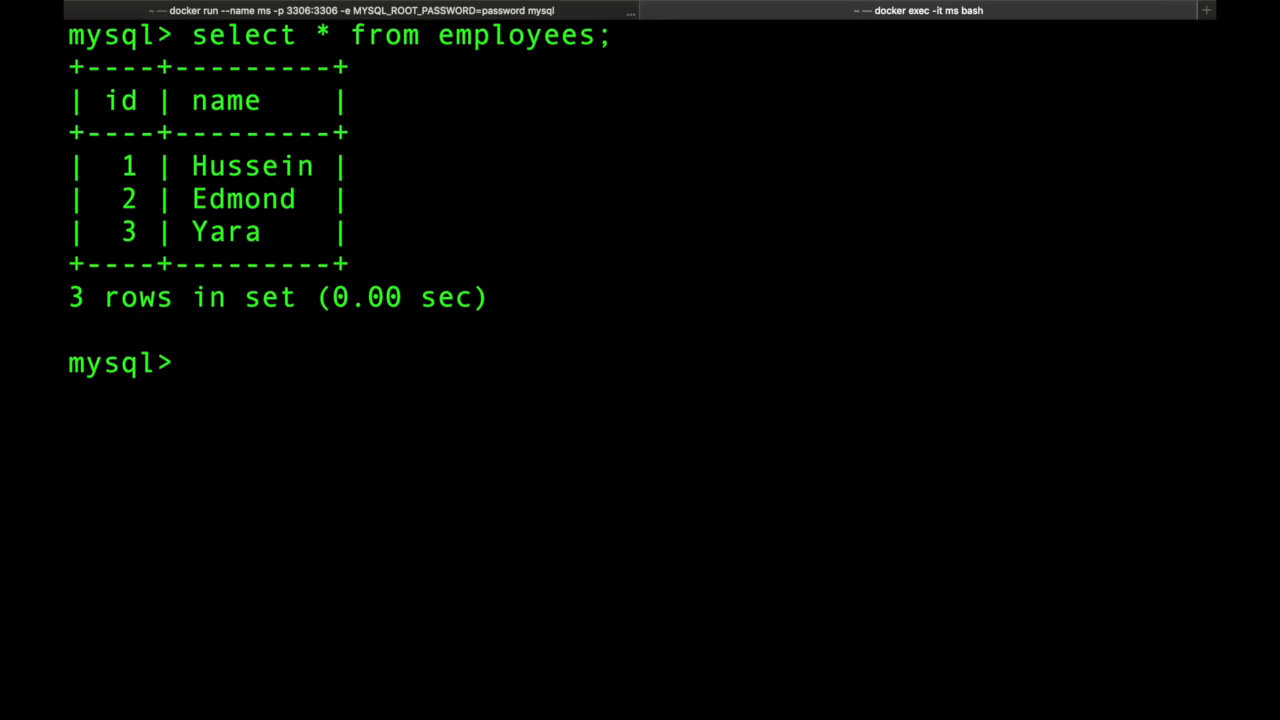
pyautogui.moveTo(534, 432)
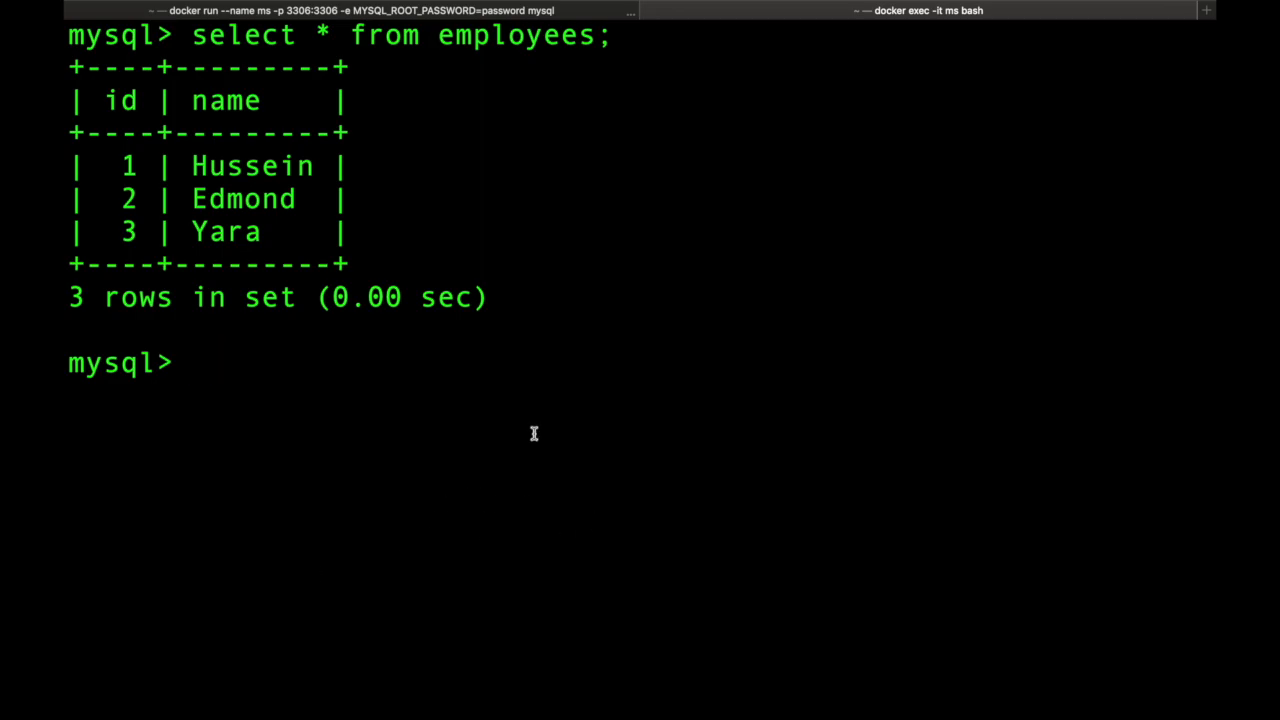